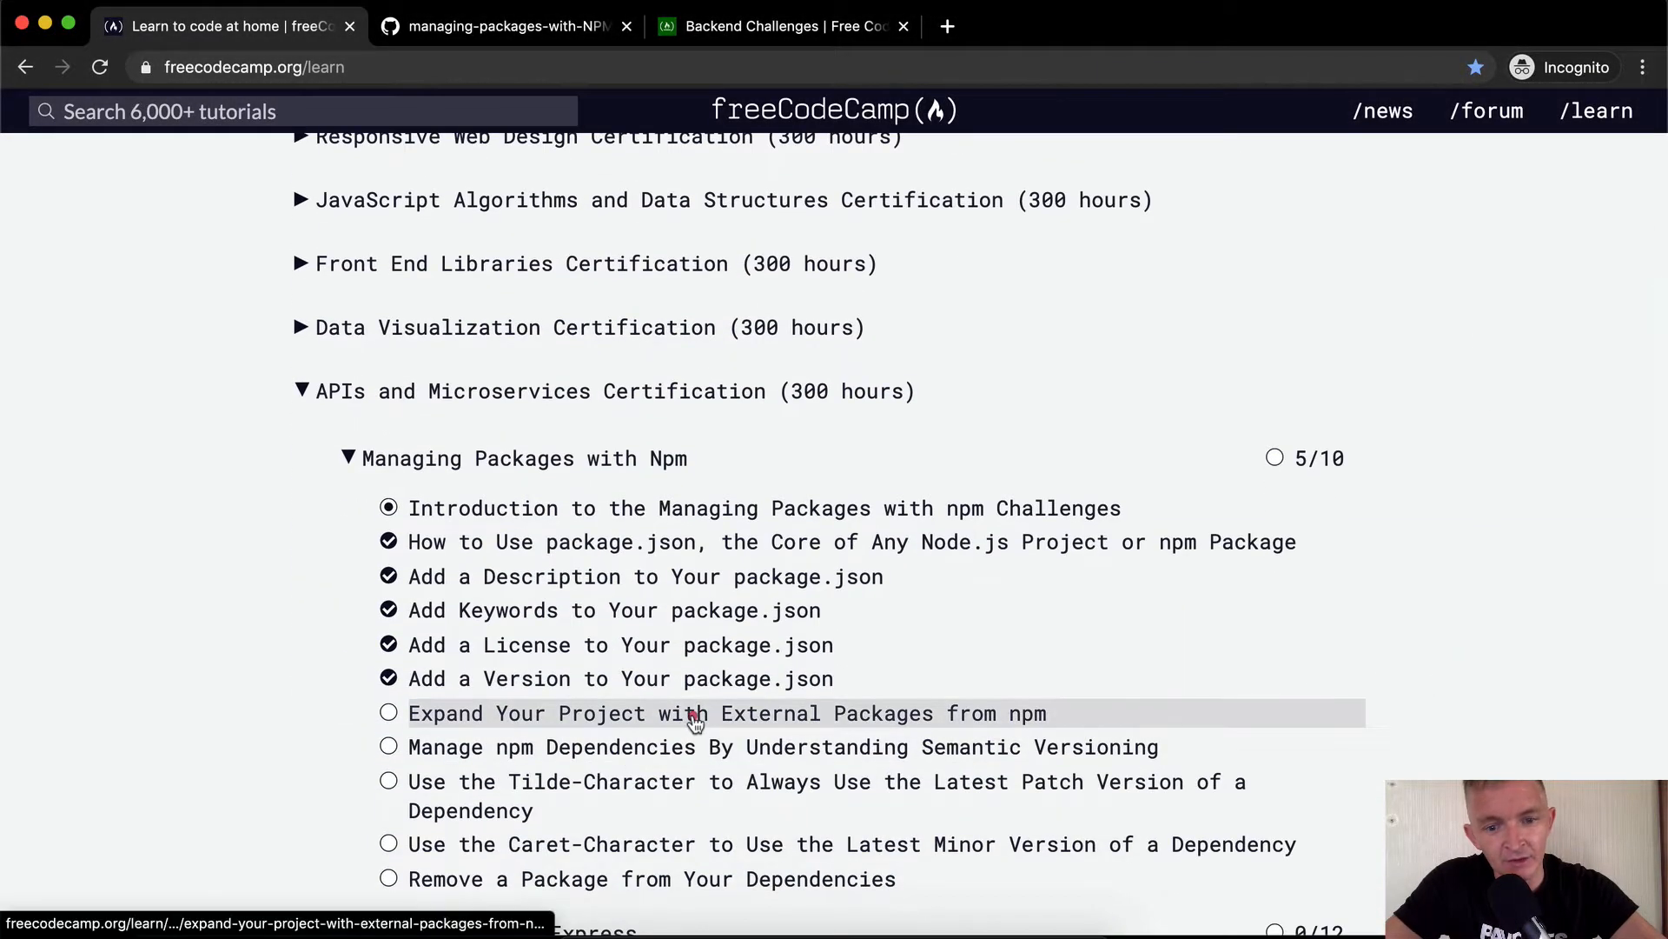
Open the 'Expand Your Project with External Packages from npm' challenge and highlight the package/version example line.
left_click(727, 712)
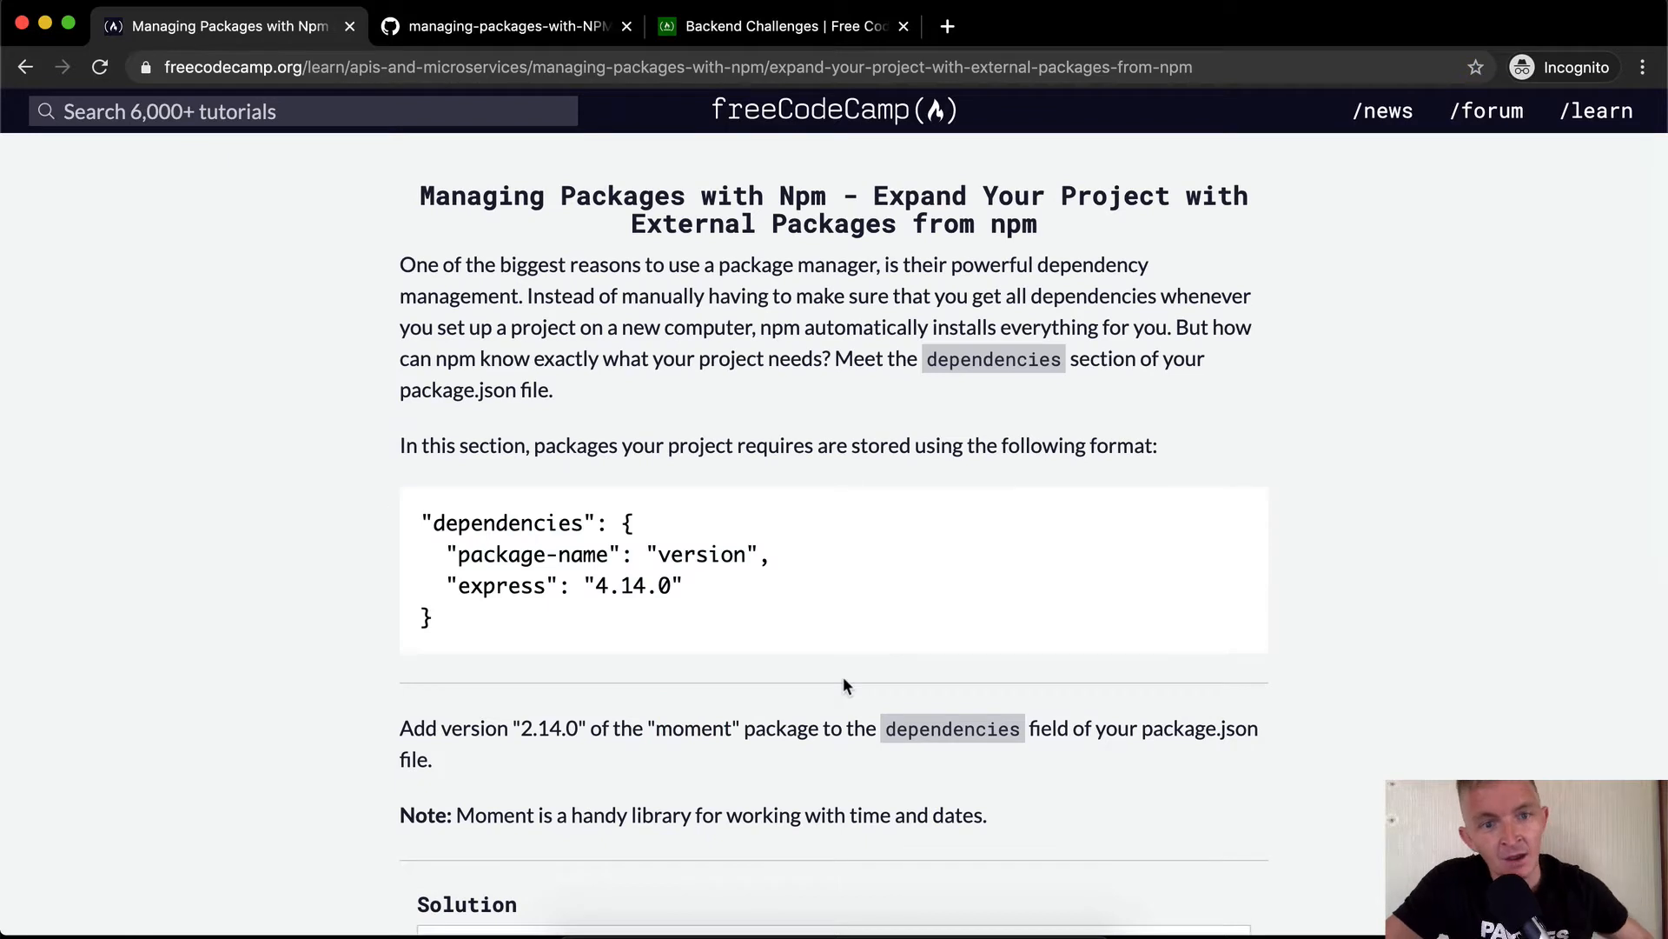
mouse_move(841, 349)
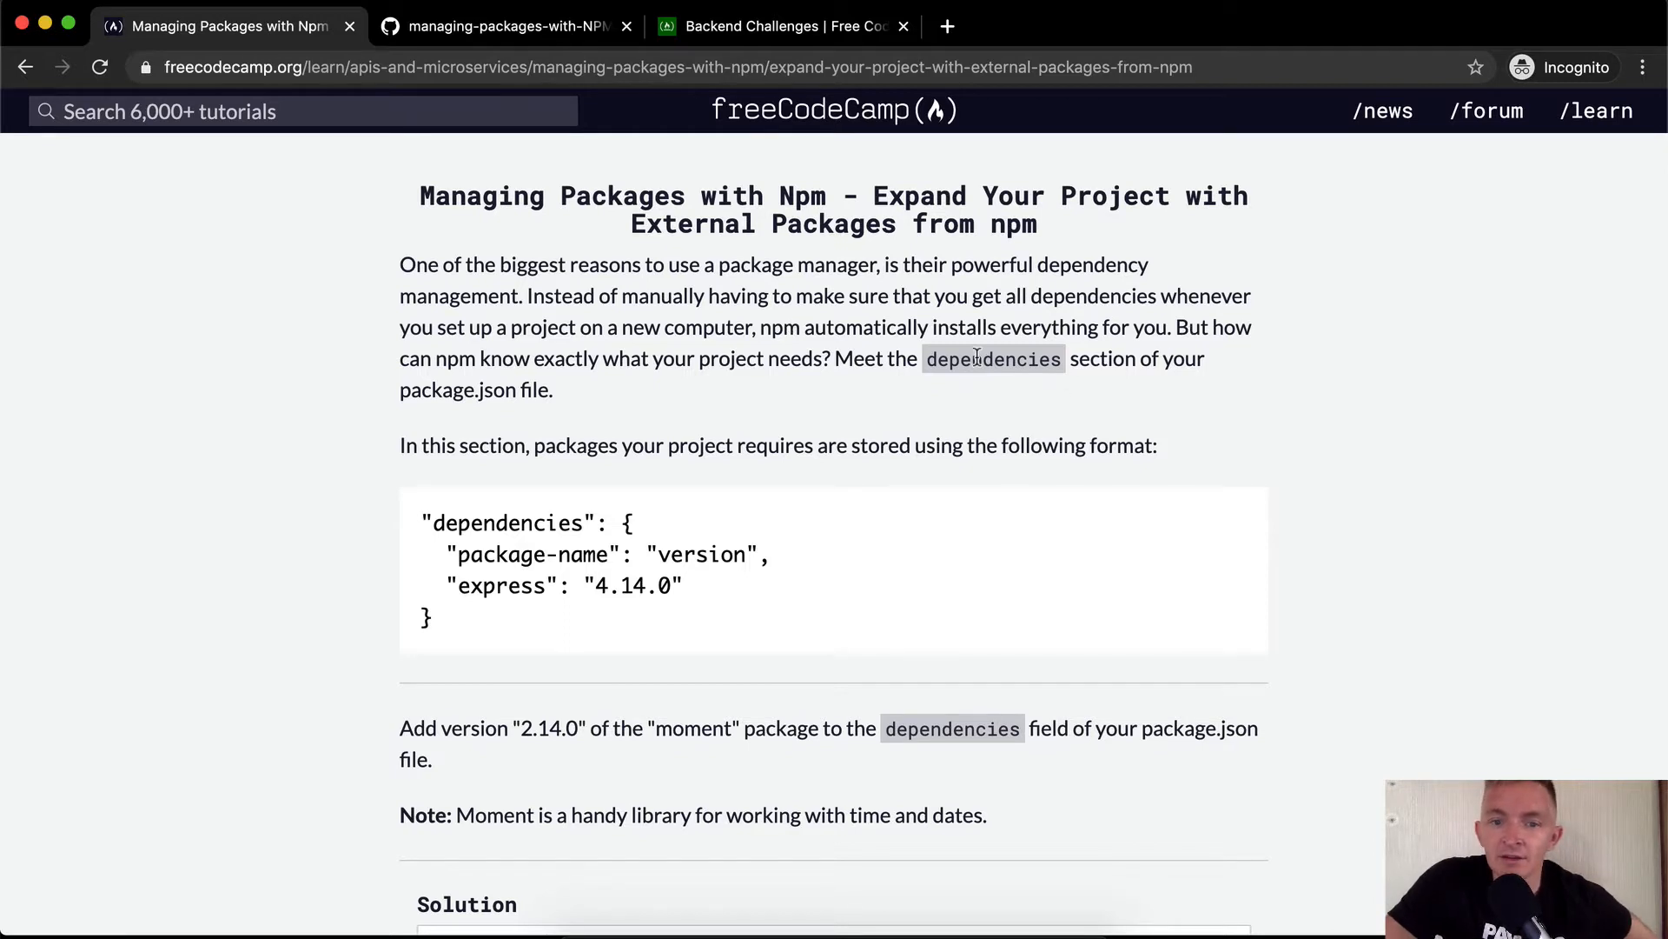
mouse_move(581, 475)
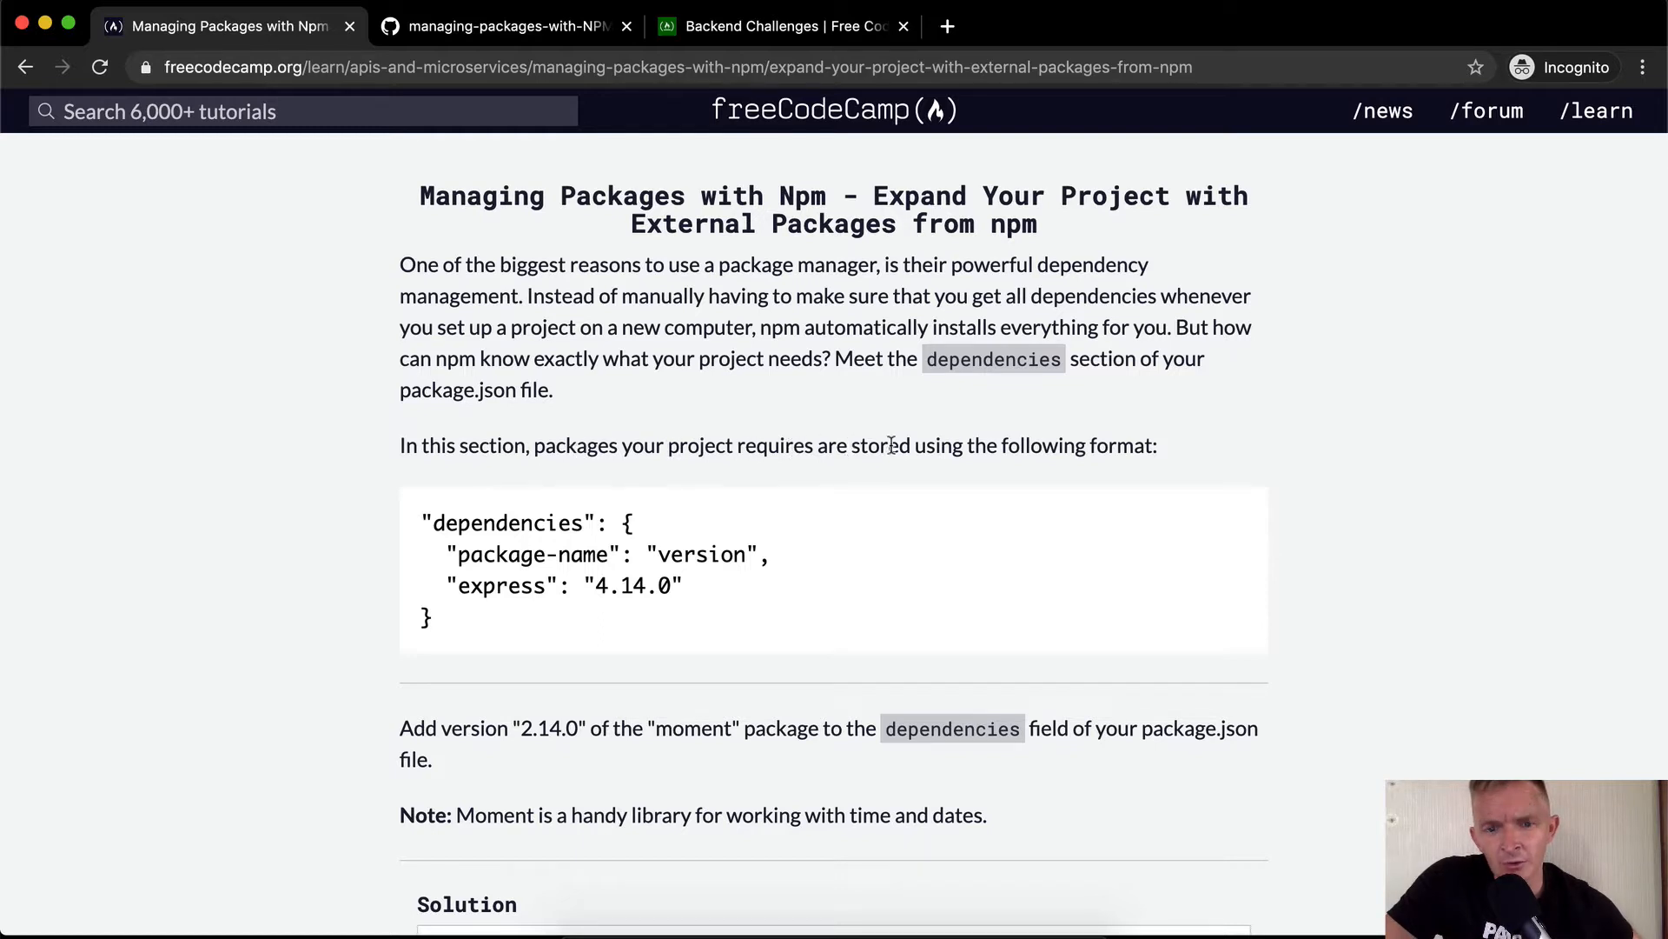
scroll("down", 3)
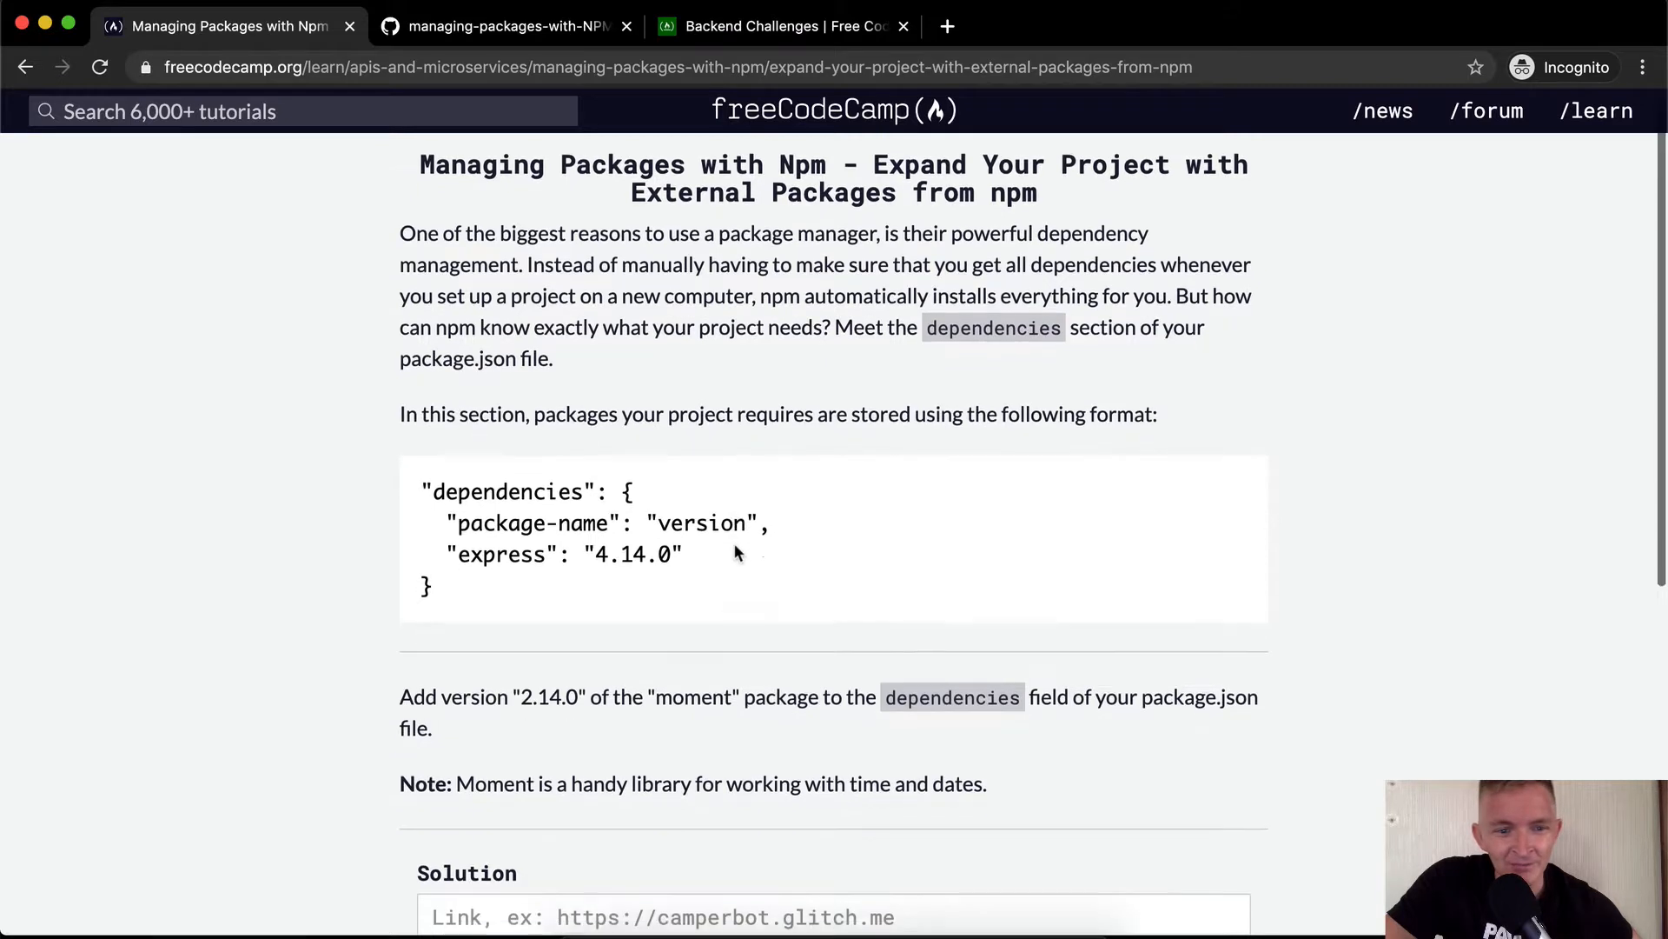
scroll("down", 3)
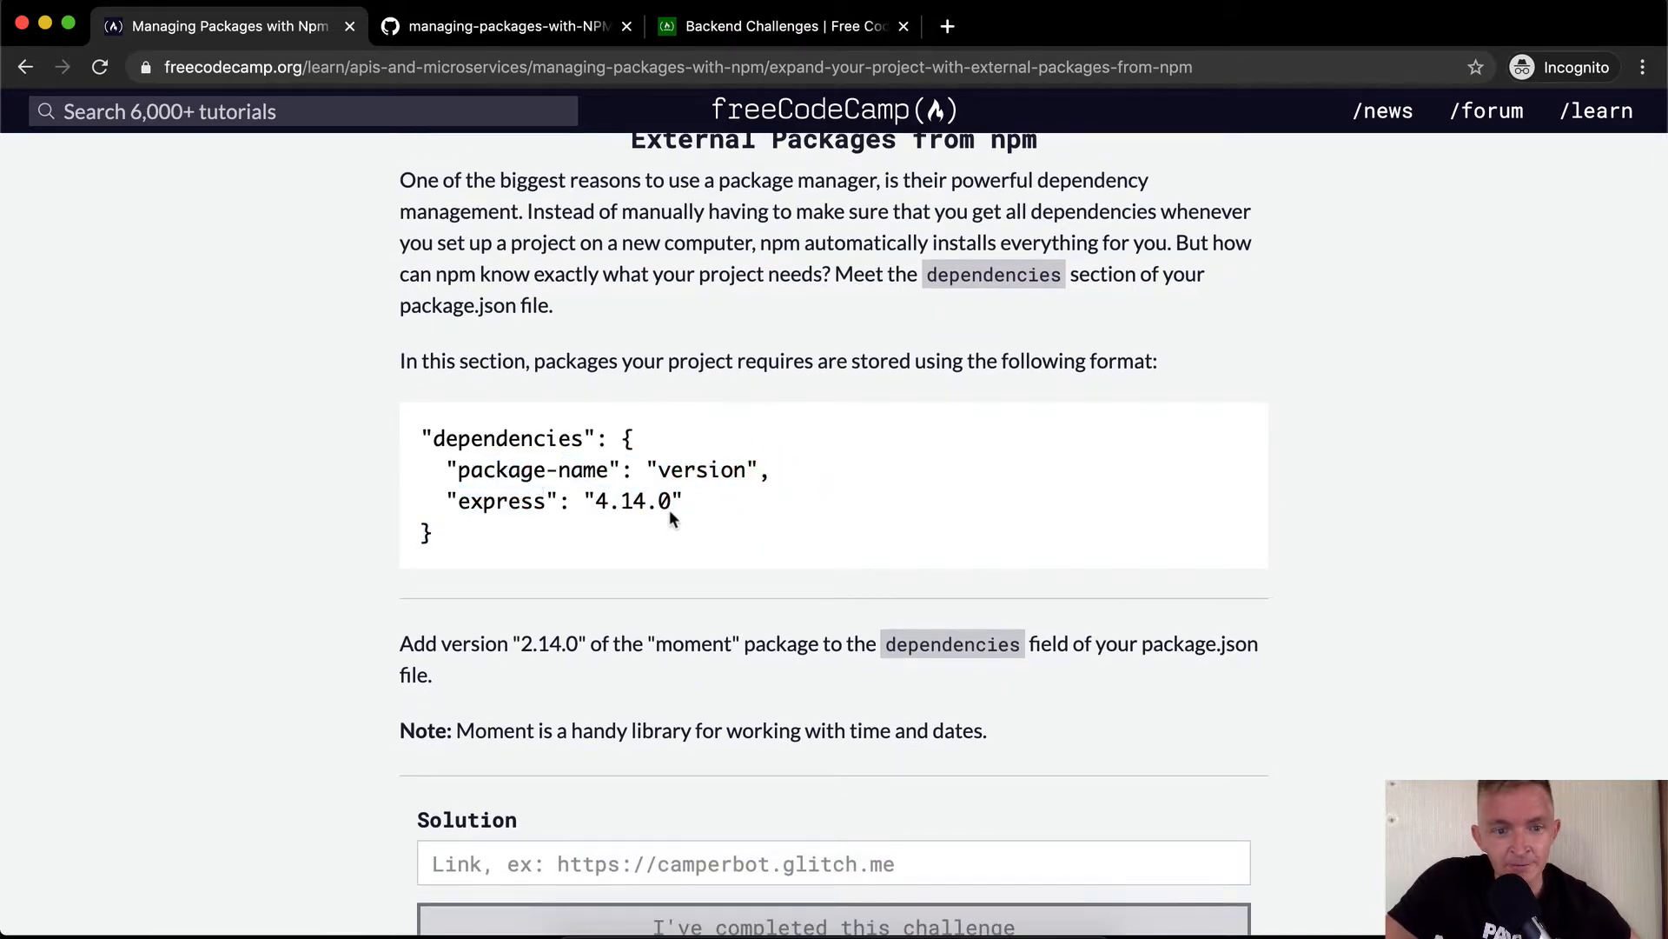
scroll("down", 3)
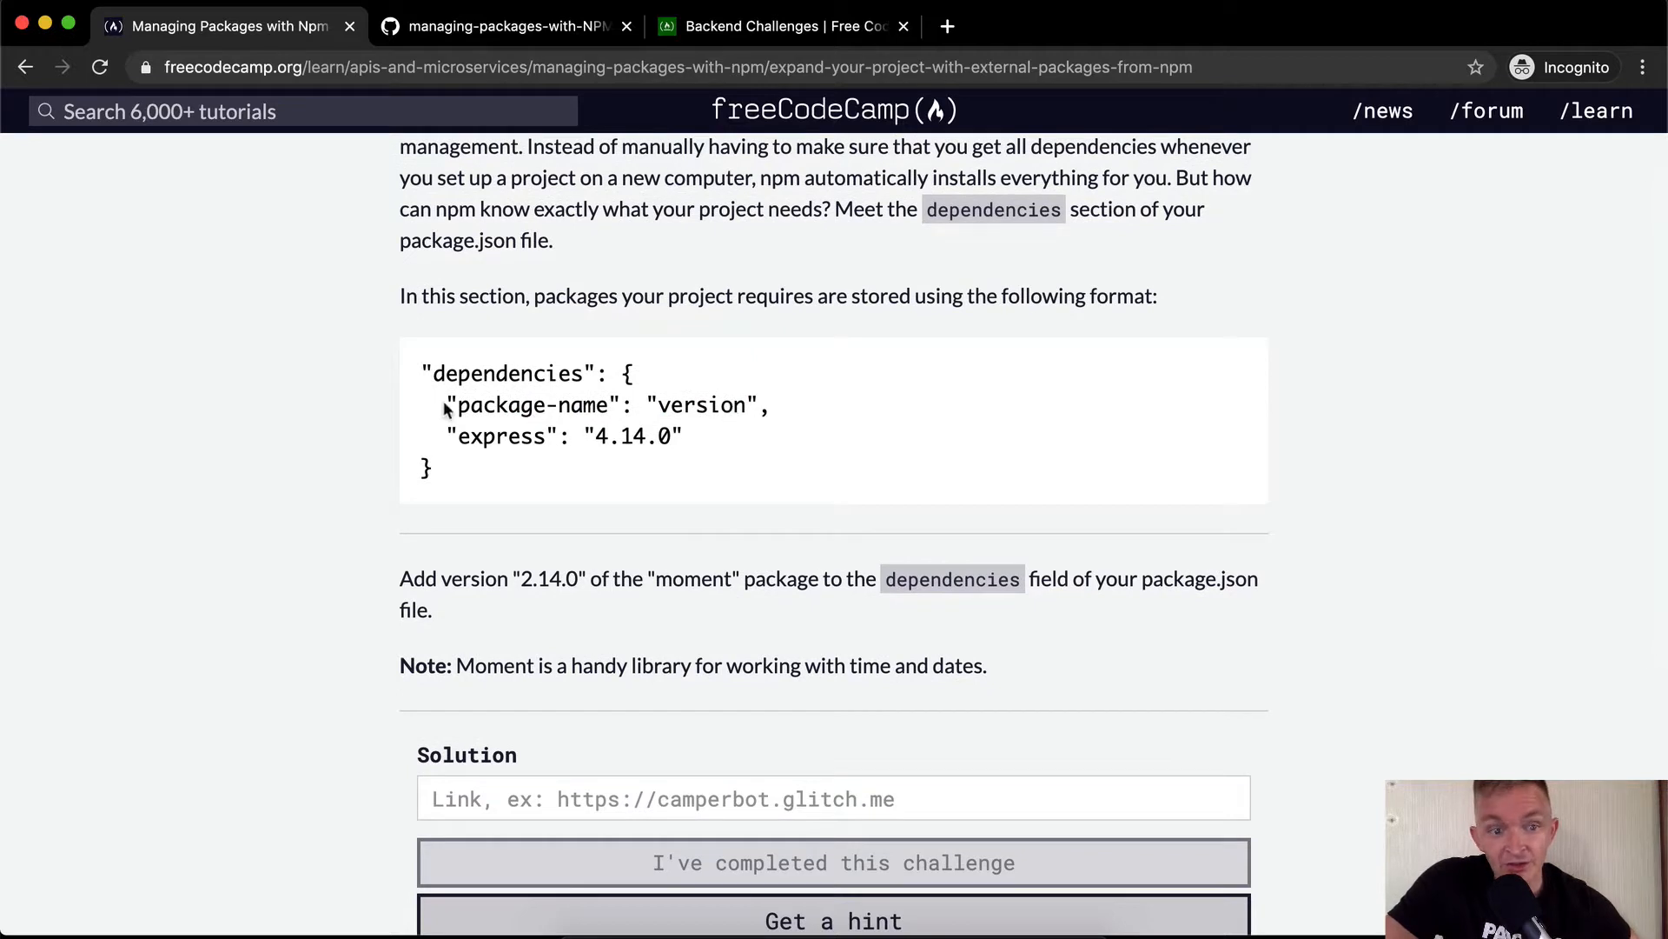
left_click_drag(445, 405, 772, 405)
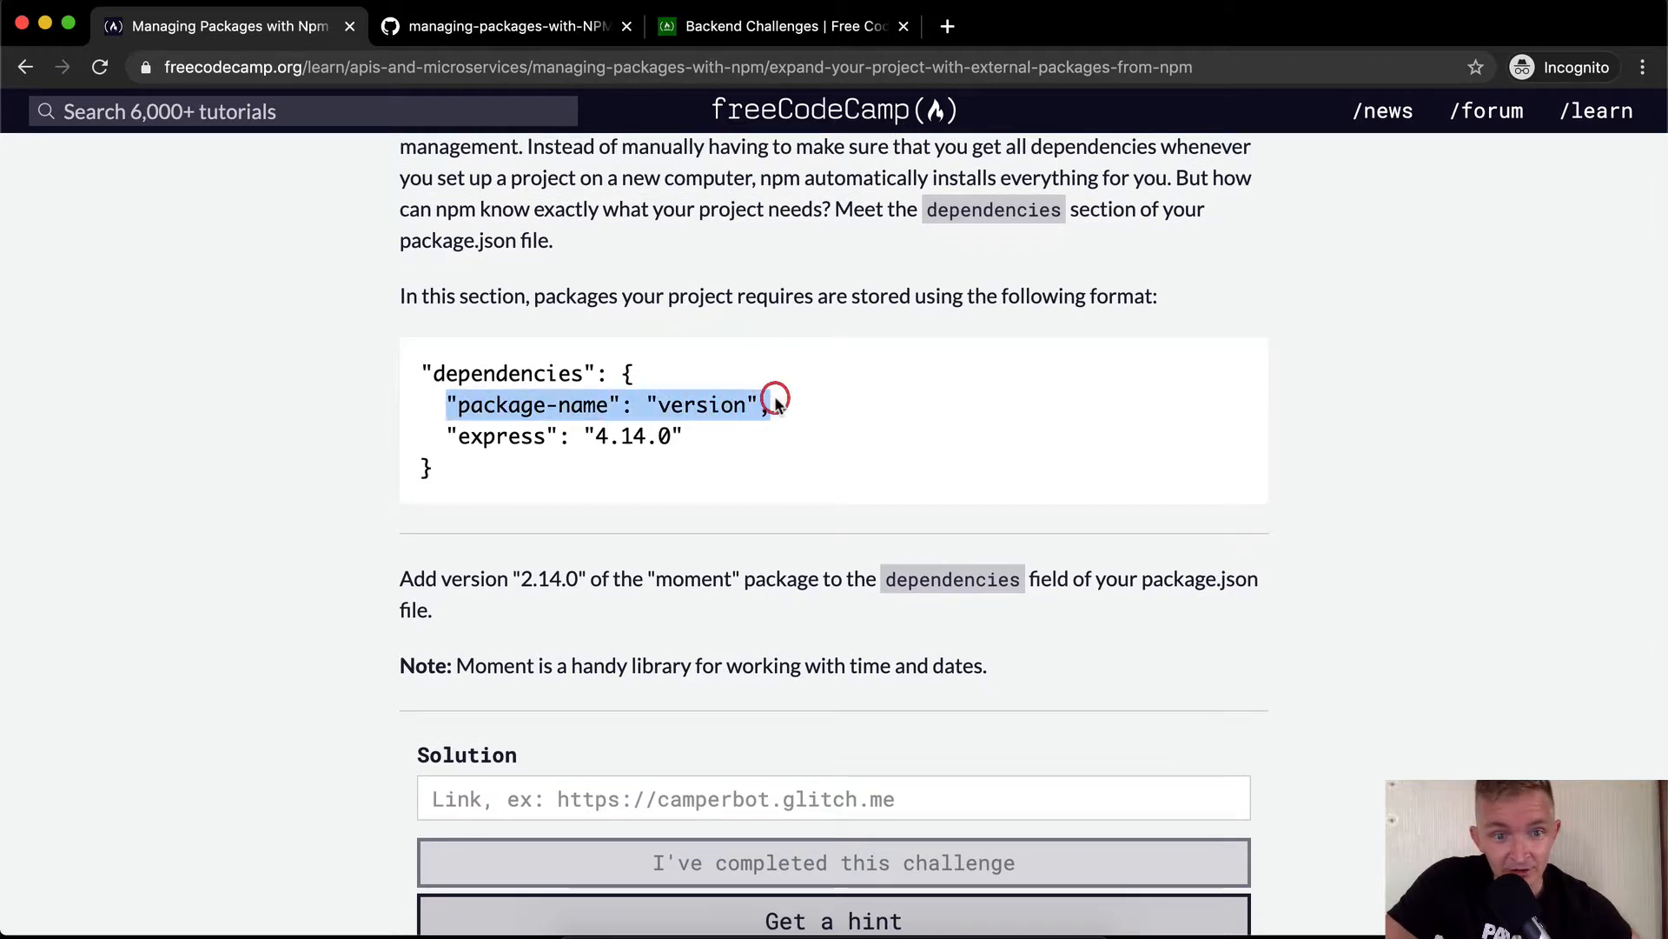
left_click_drag(771, 405, 638, 436)
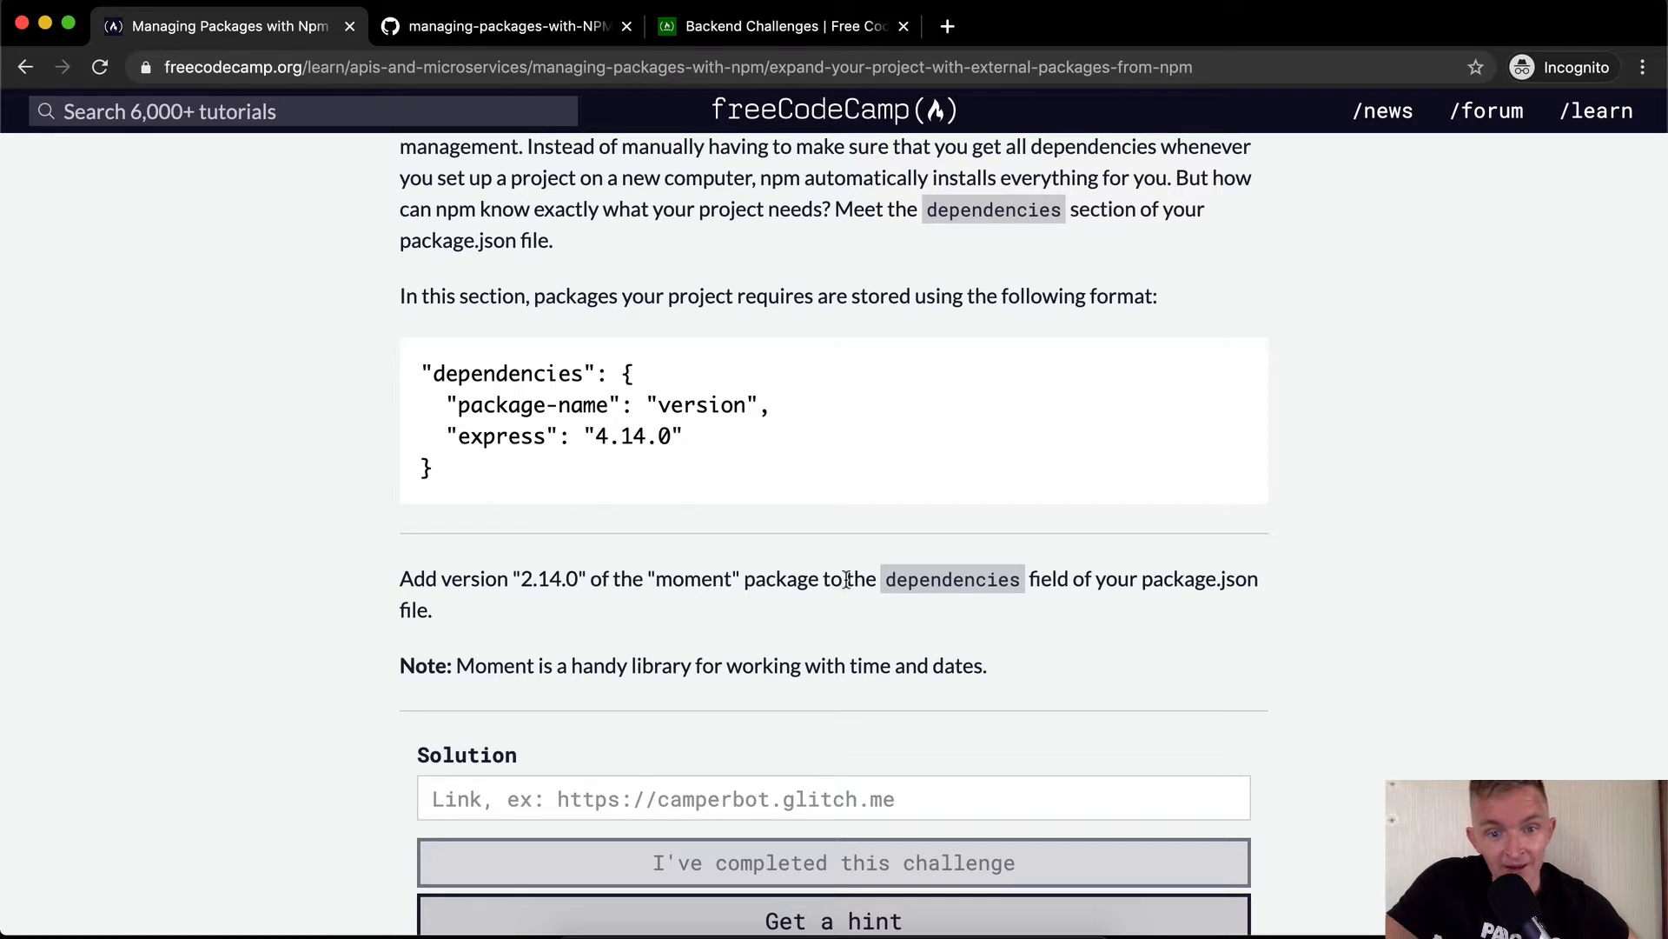
mouse_move(1321, 591)
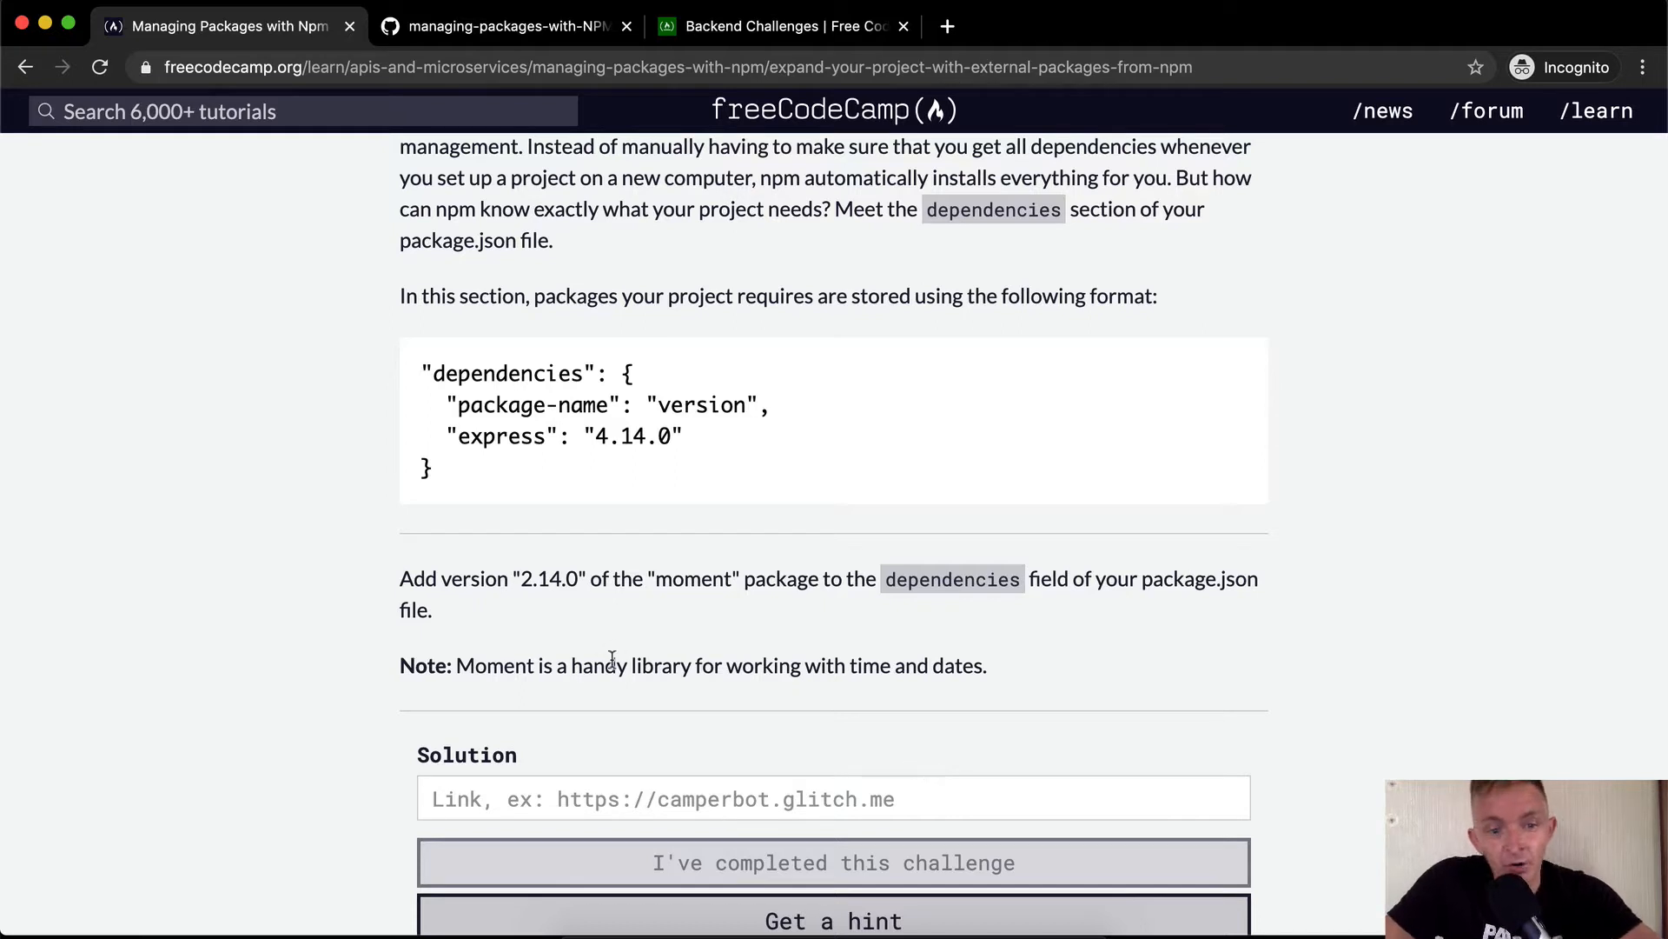
mouse_move(805, 686)
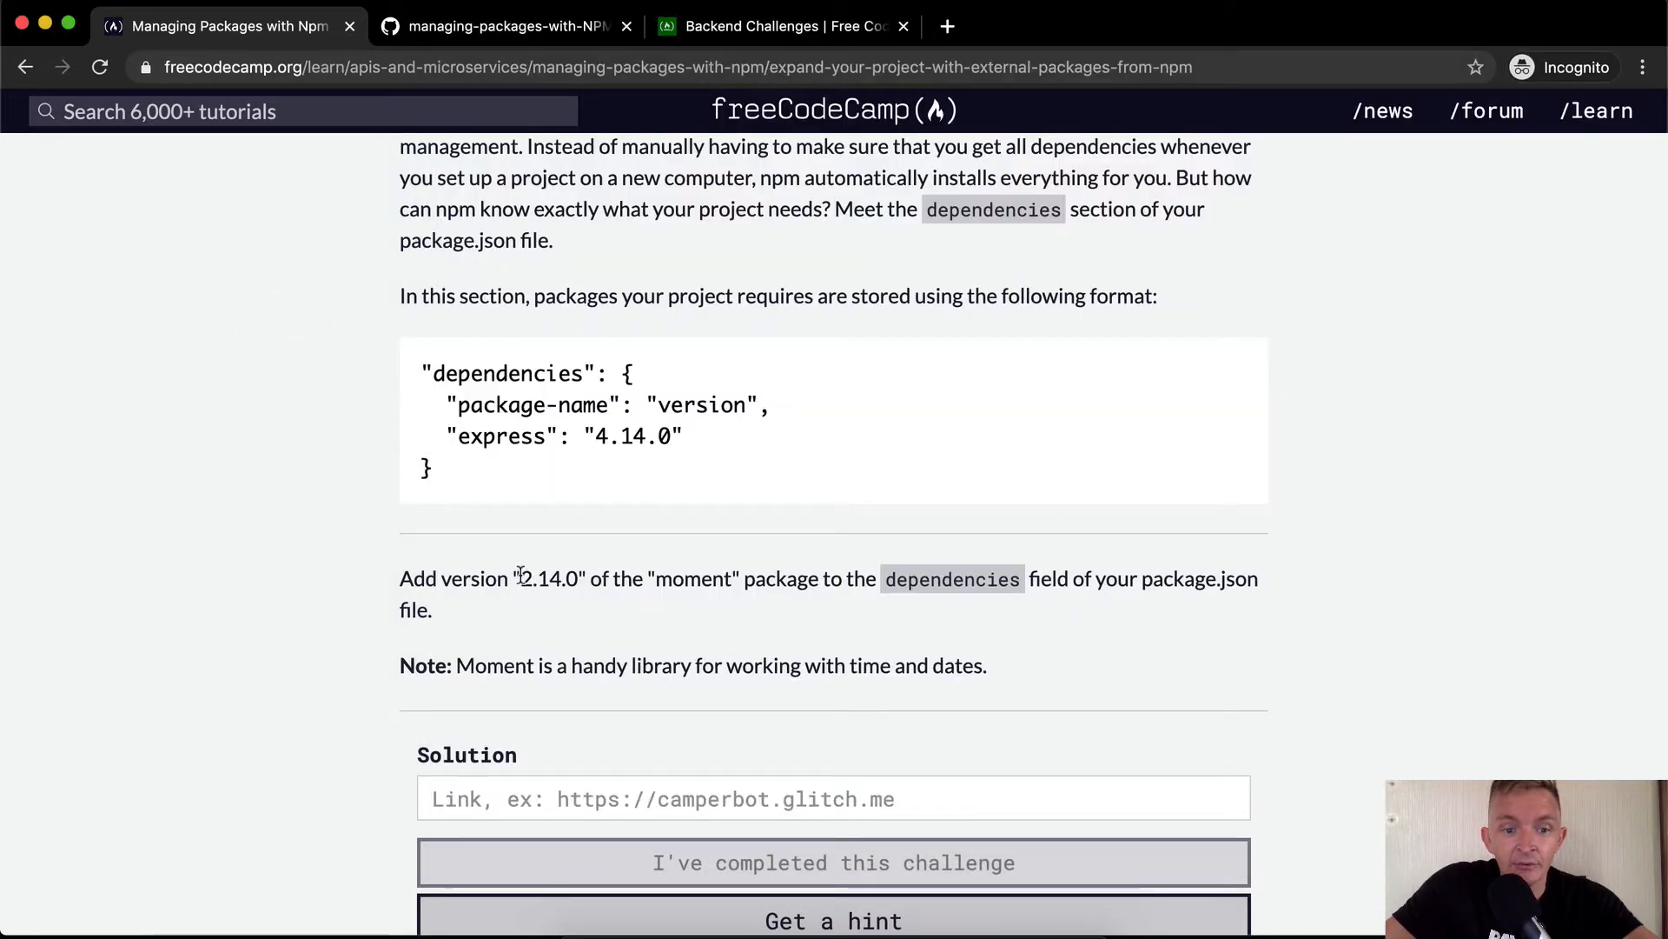
Select the required moment version text in the instructions to copy it.
left_click_drag(522, 577, 723, 577)
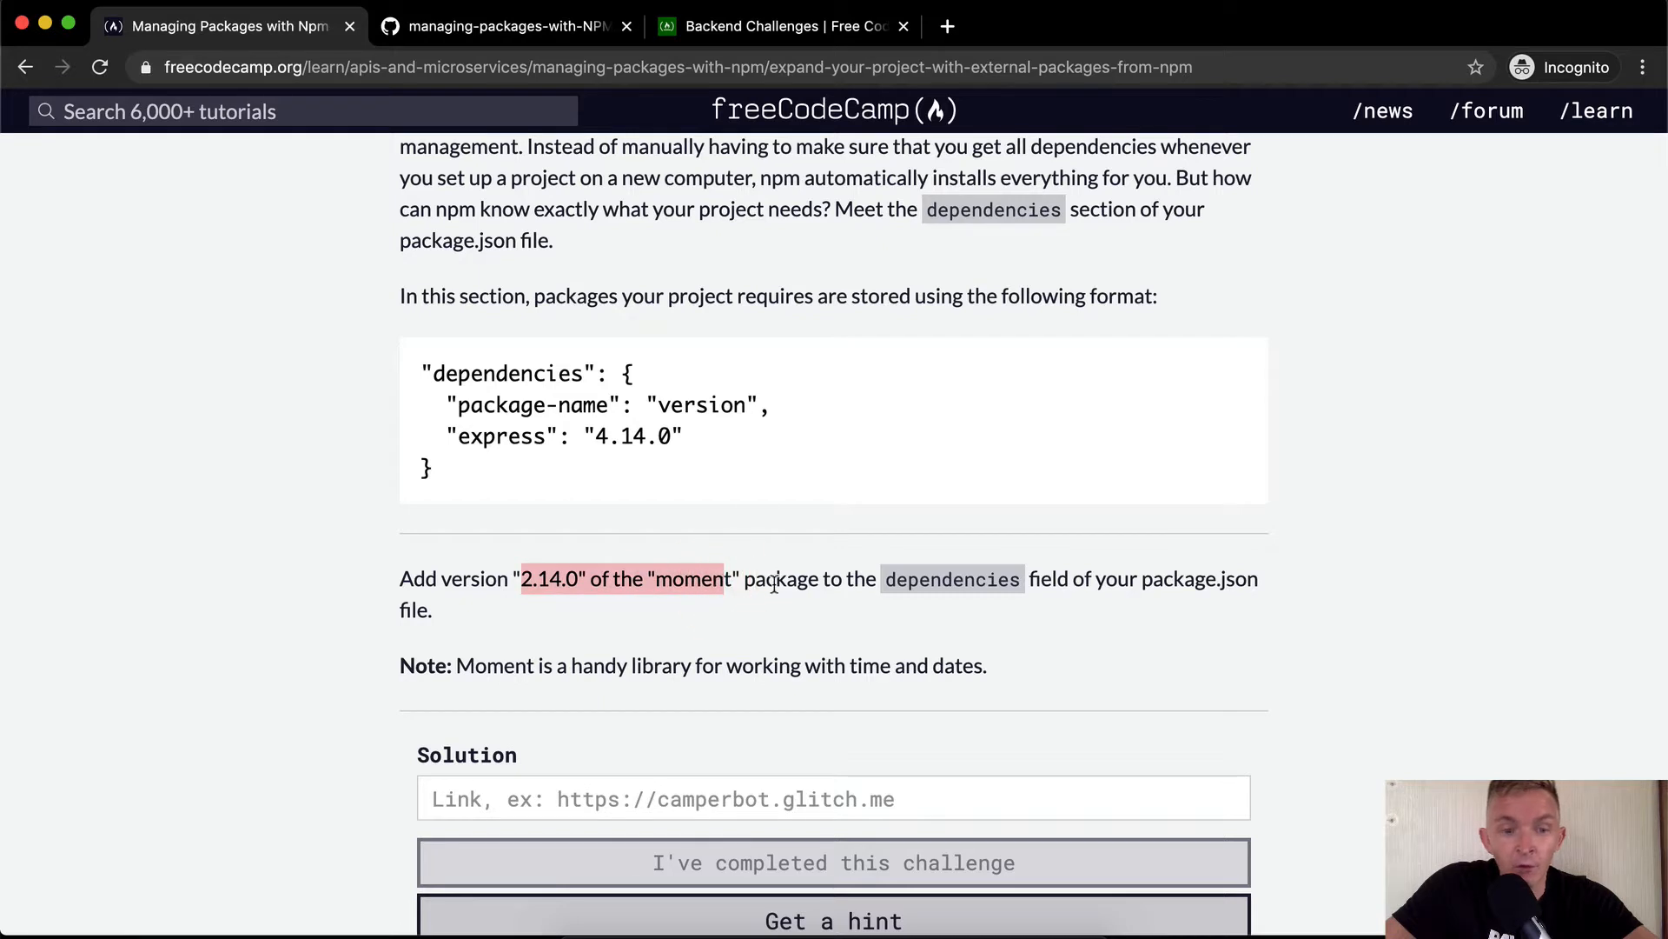
left_click(510, 577)
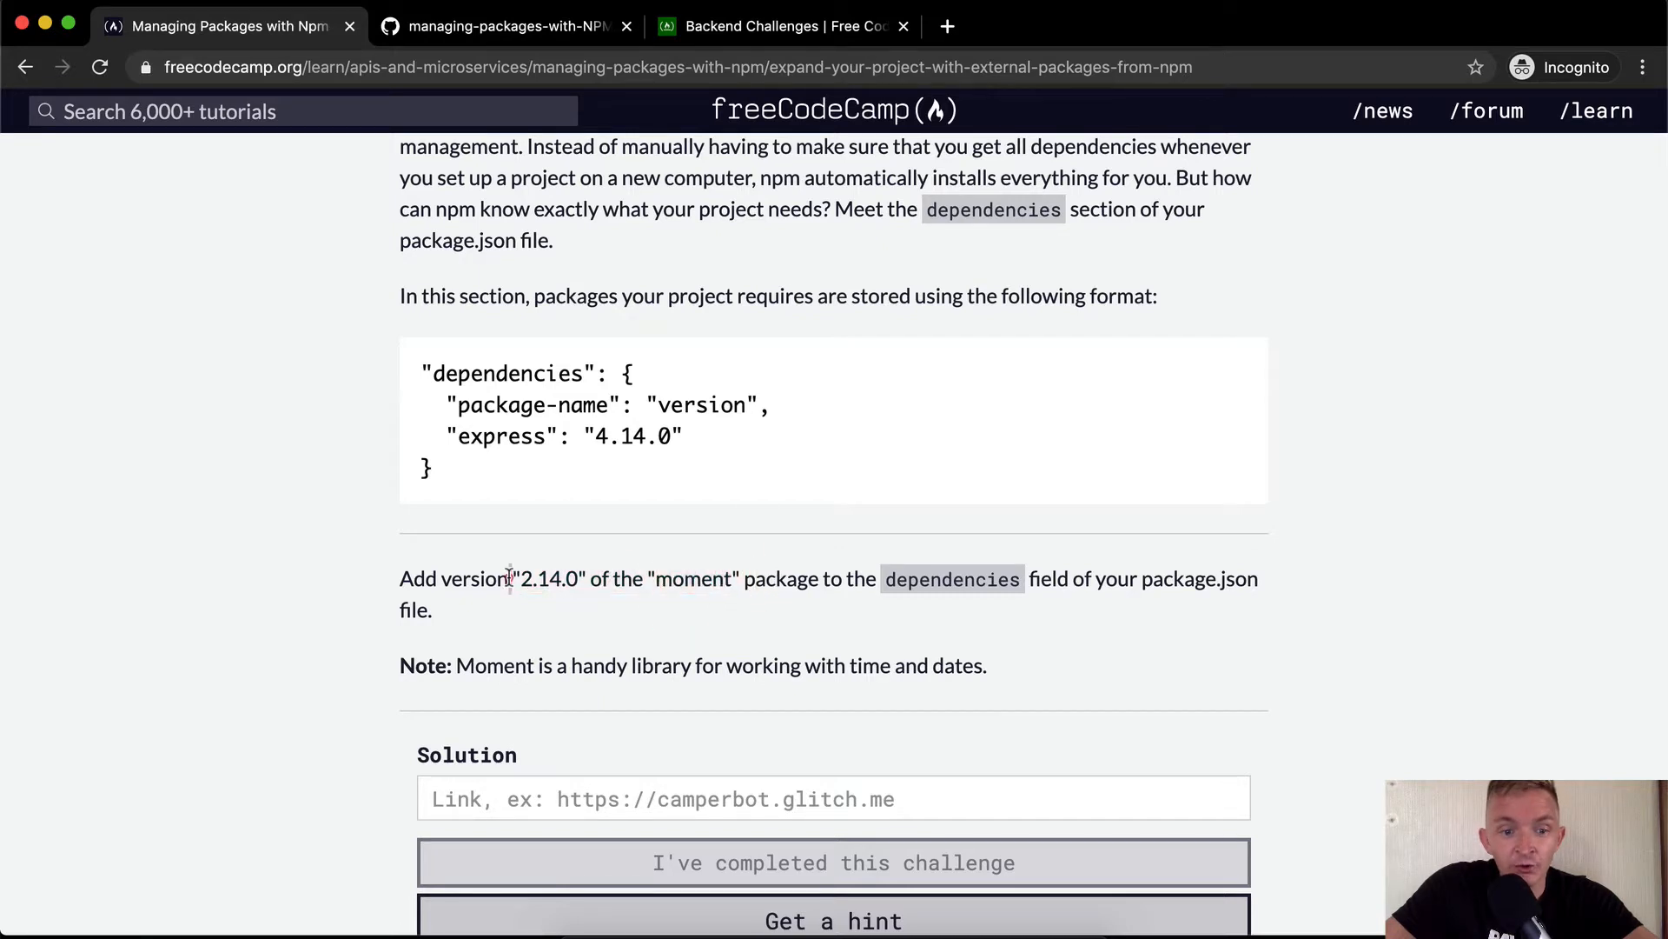
left_click_drag(511, 577, 742, 577)
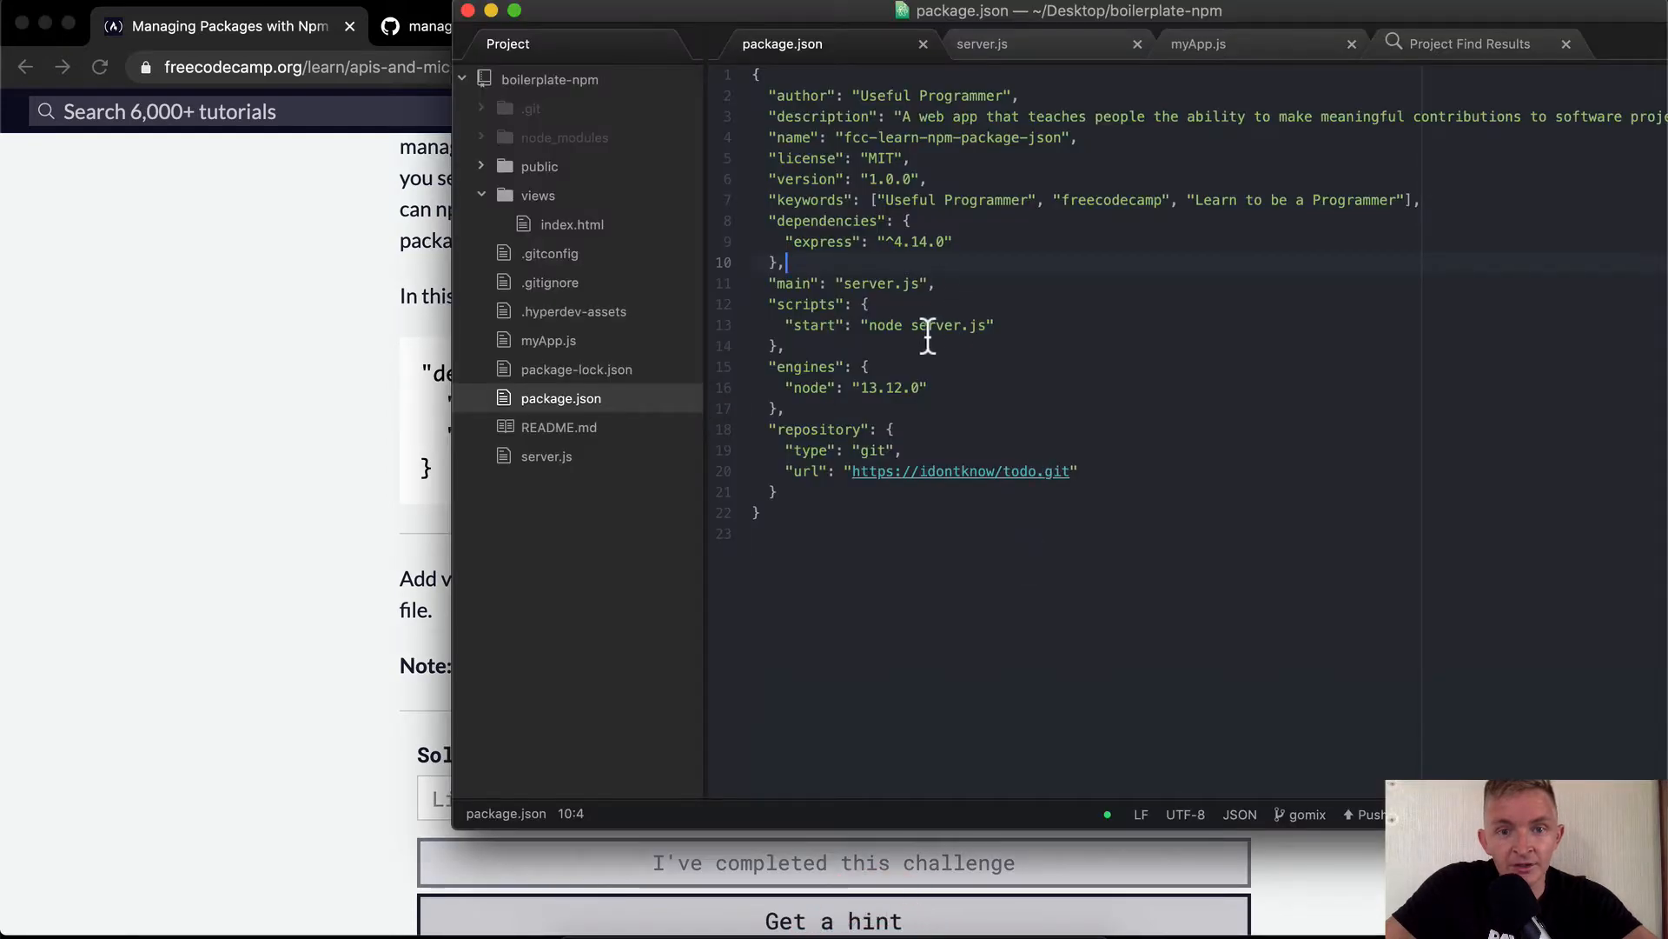
Add "moment": "2.14.0" to dependencies in package.json with a comma after the express entry.
type("\"2.14.0\" of the \"moment\"")
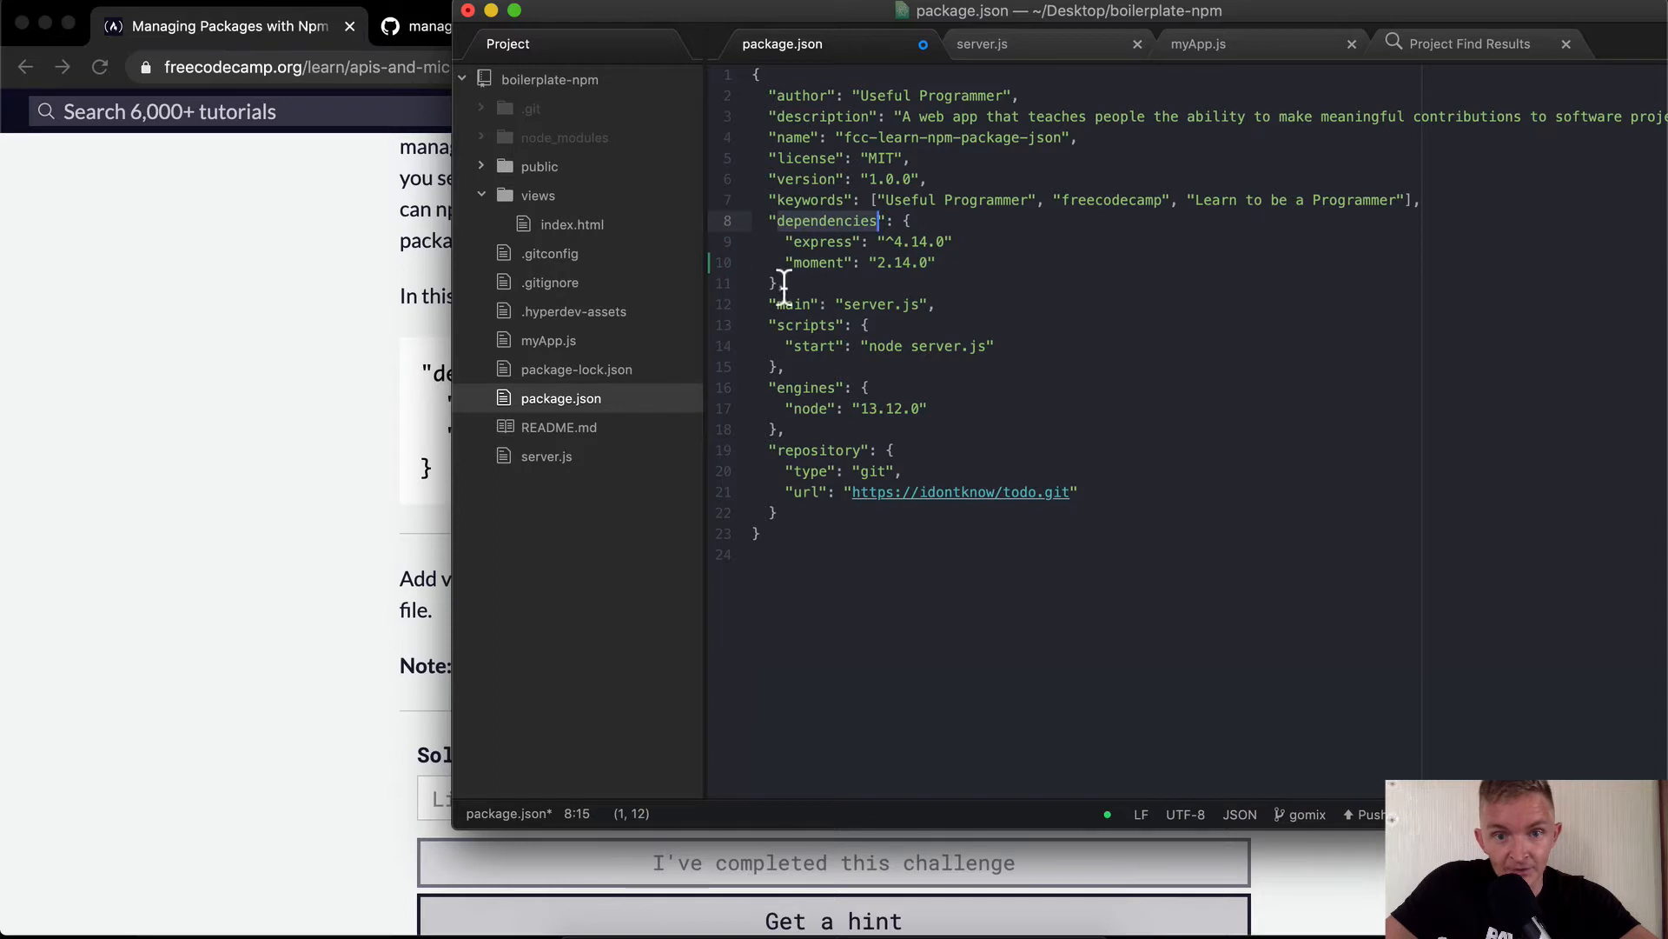
left_click(904, 221)
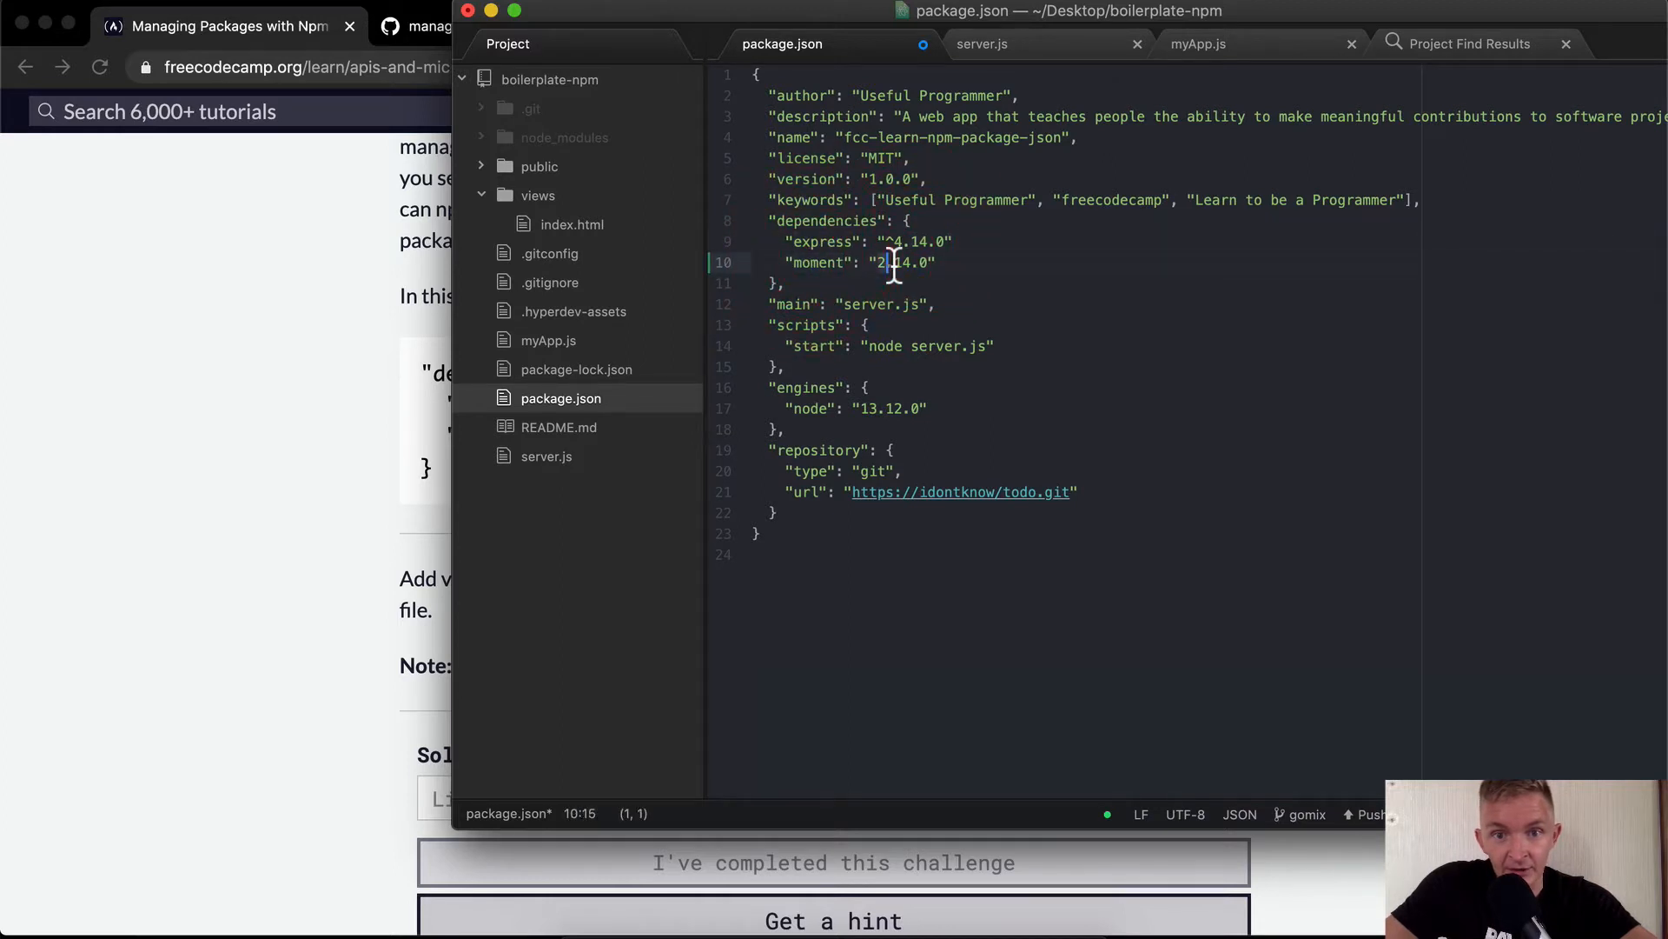
left_click(963, 242)
type(",")
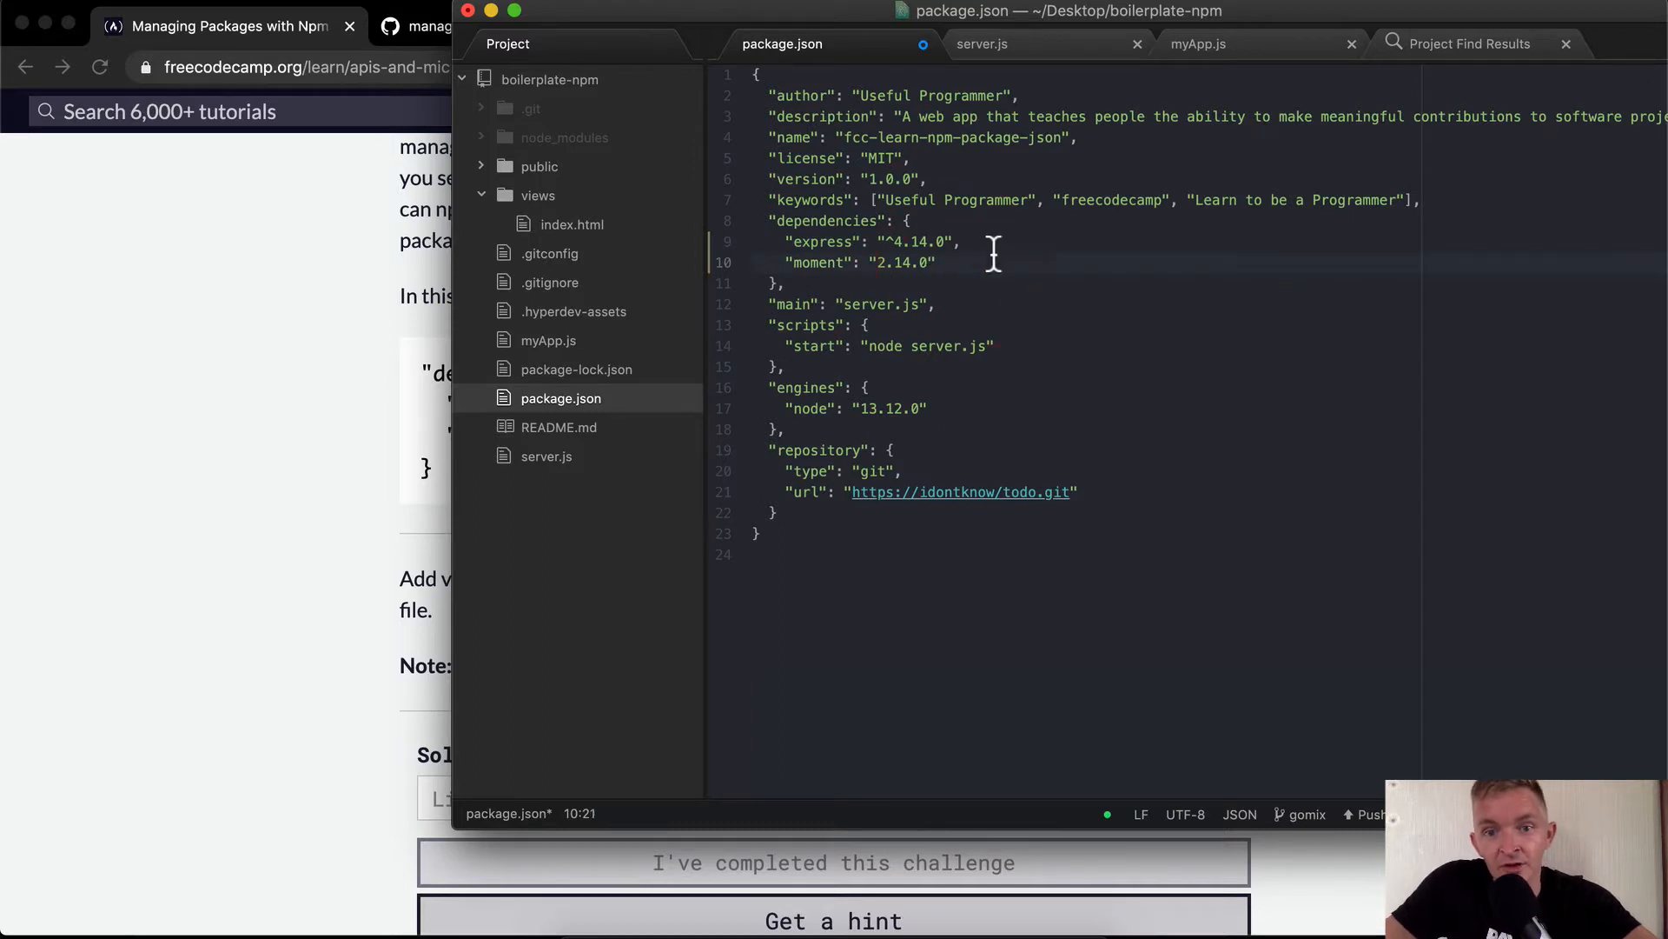
left_click(976, 278)
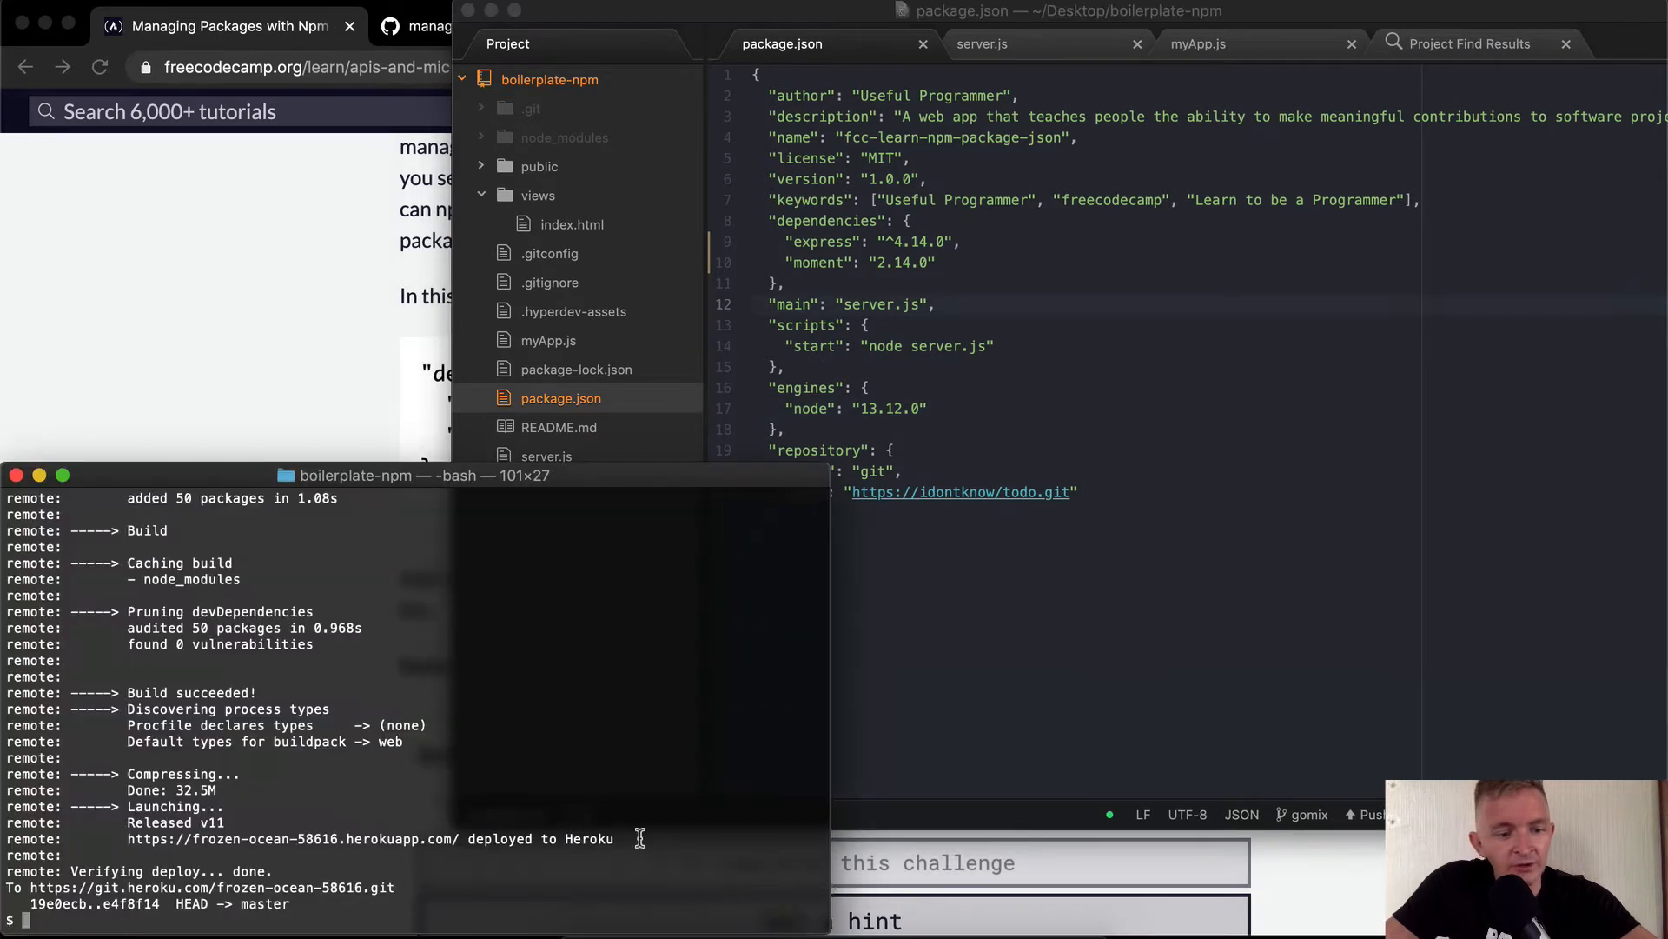
Stage the package.json change and commit it as "Add moment node module".
type("git s")
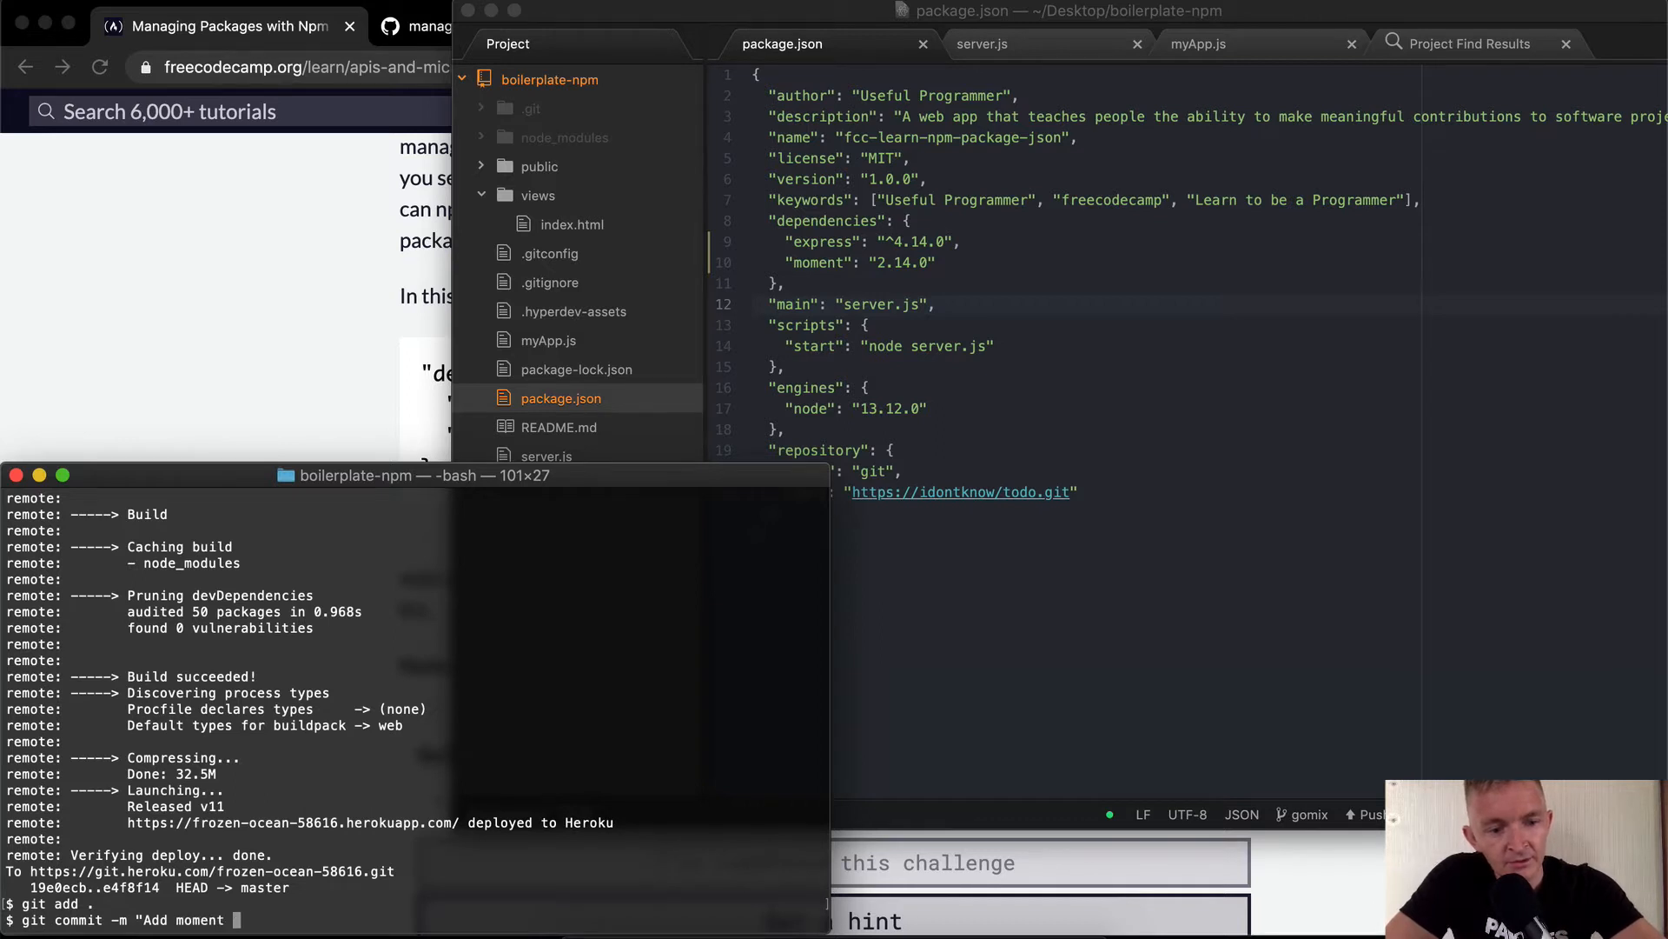
type("node module\"")
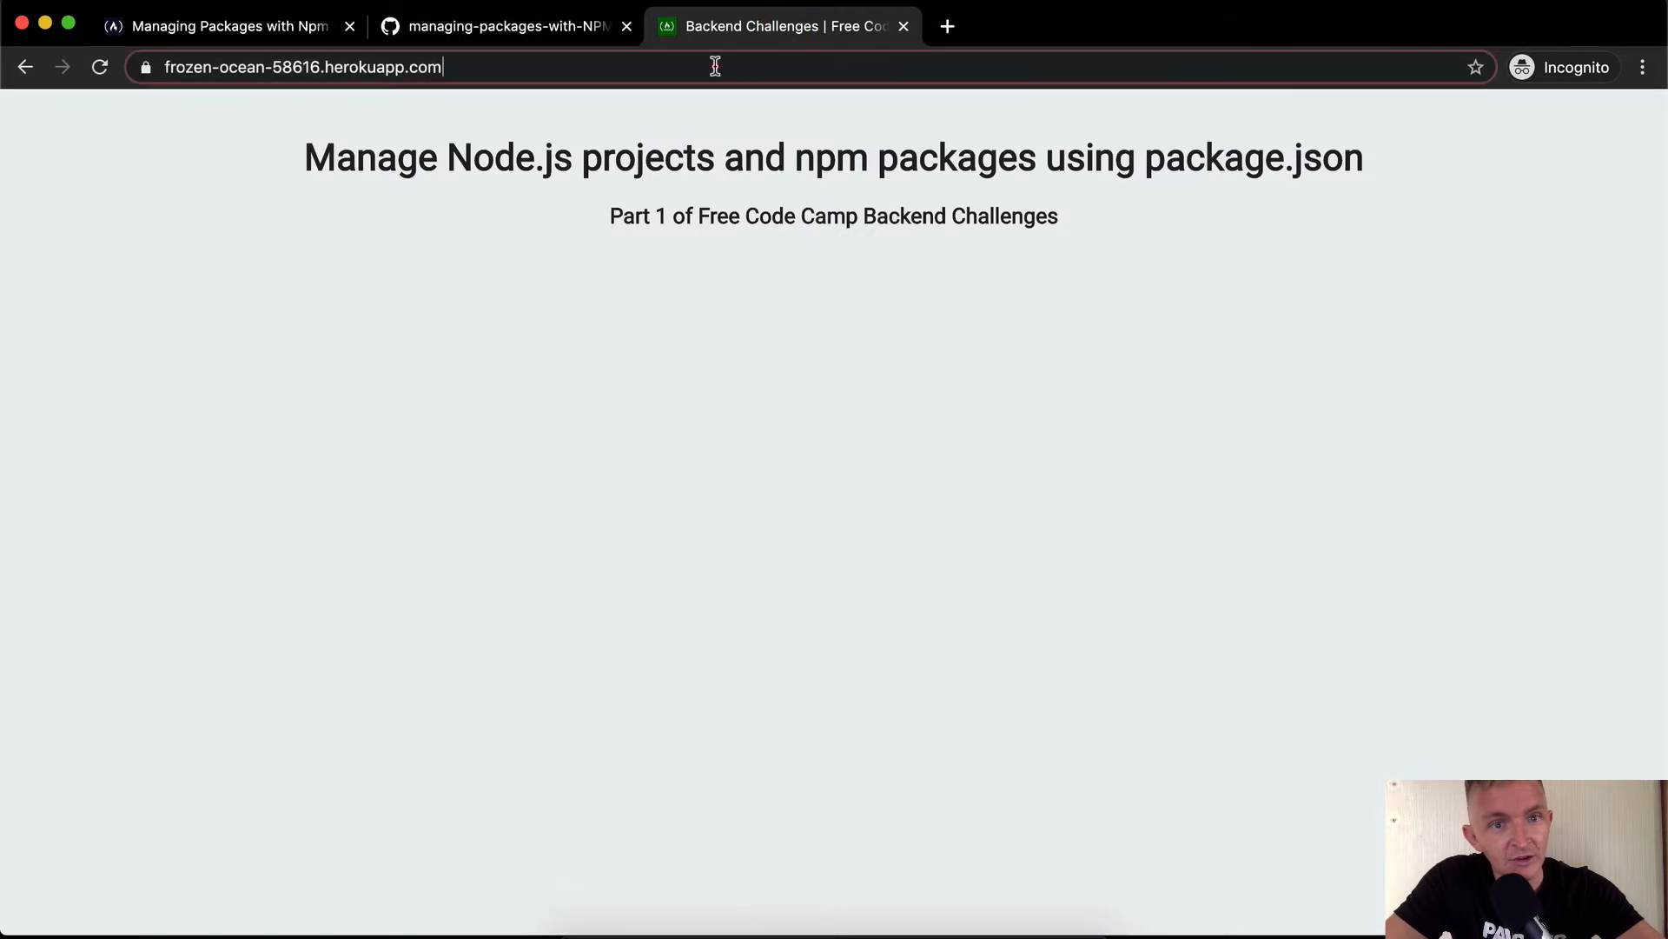
Submit the Heroku app URL as the solution and run the challenge tests, which fail the moment checks.
left_click(224, 26)
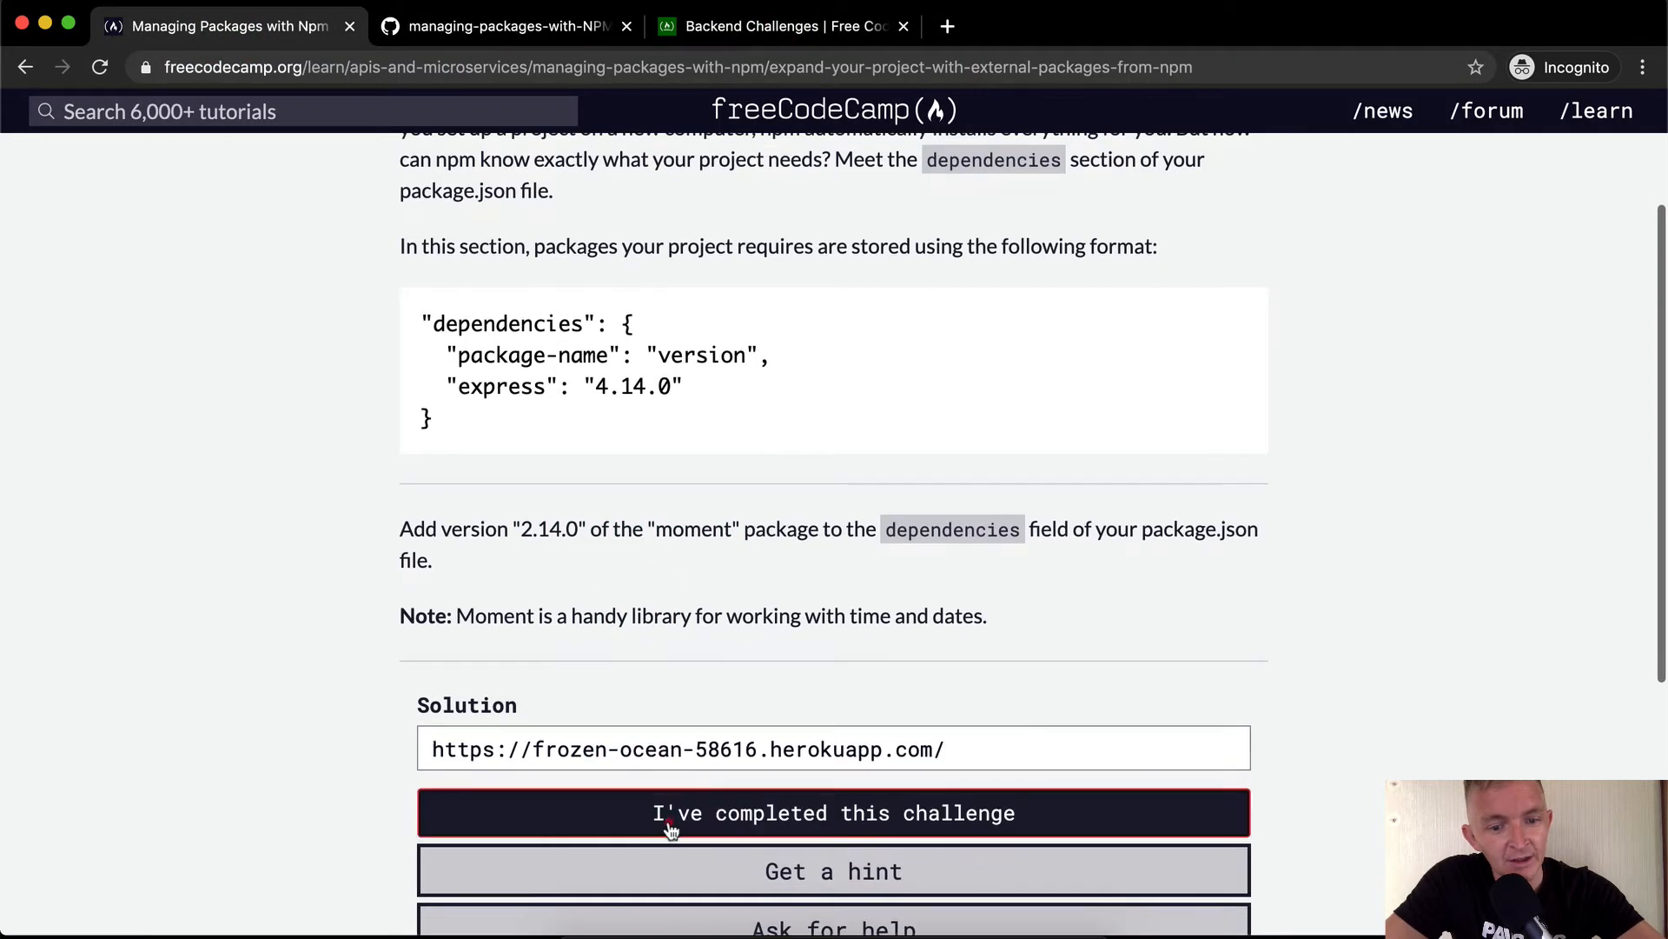
left_click(832, 811)
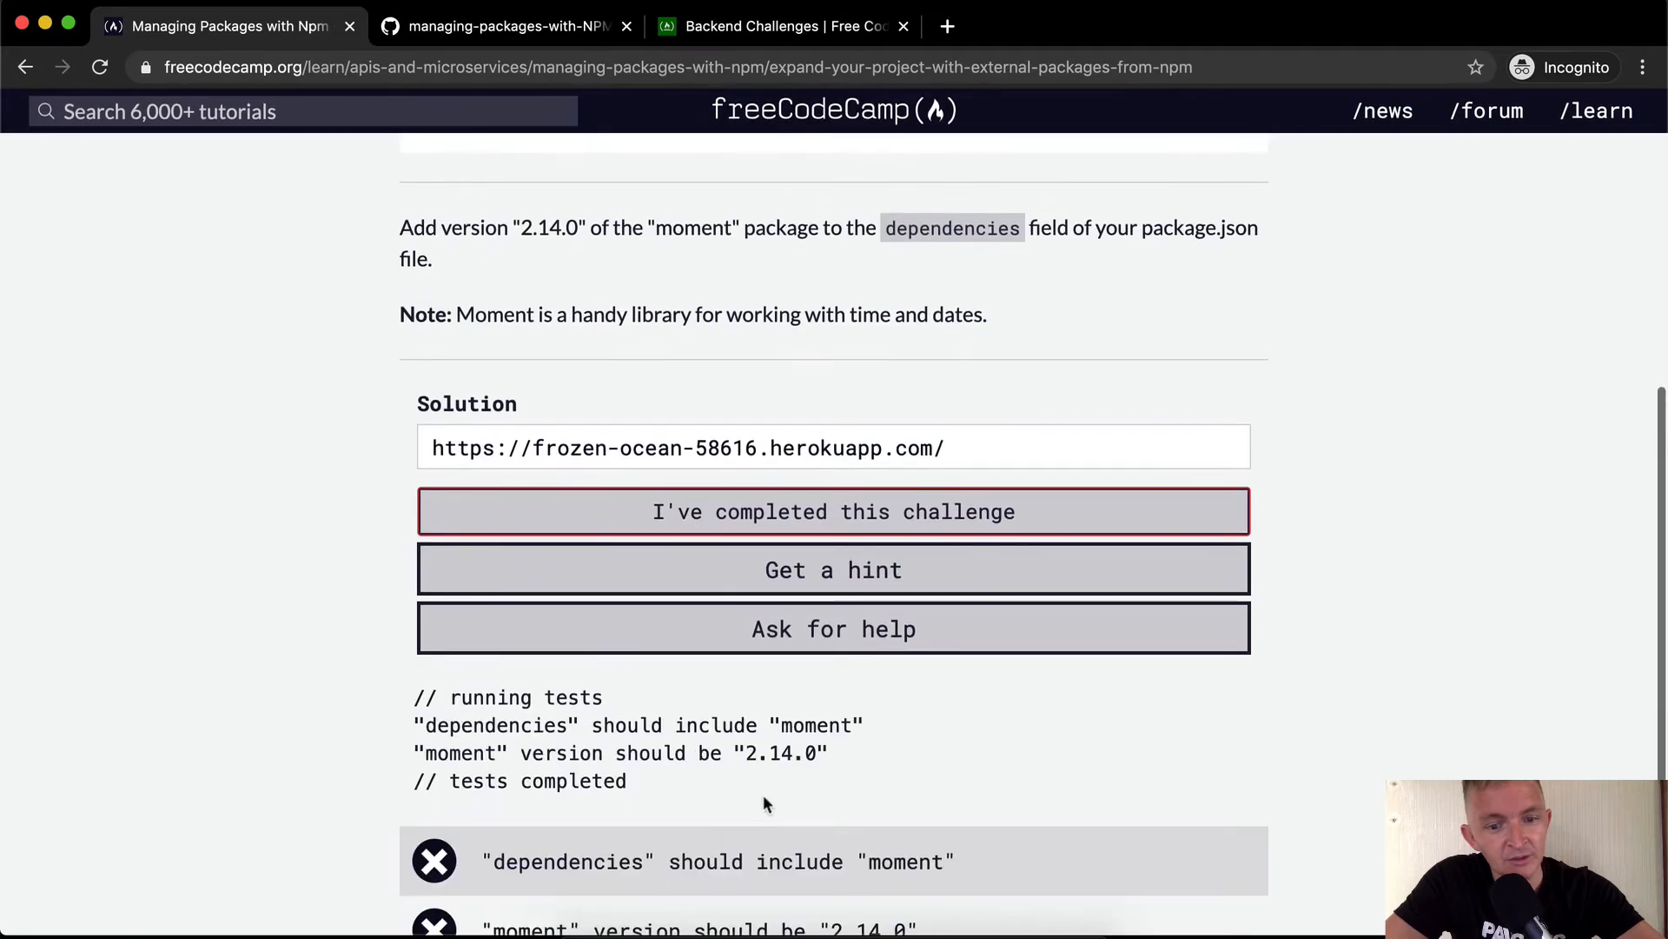
scroll("down", 3)
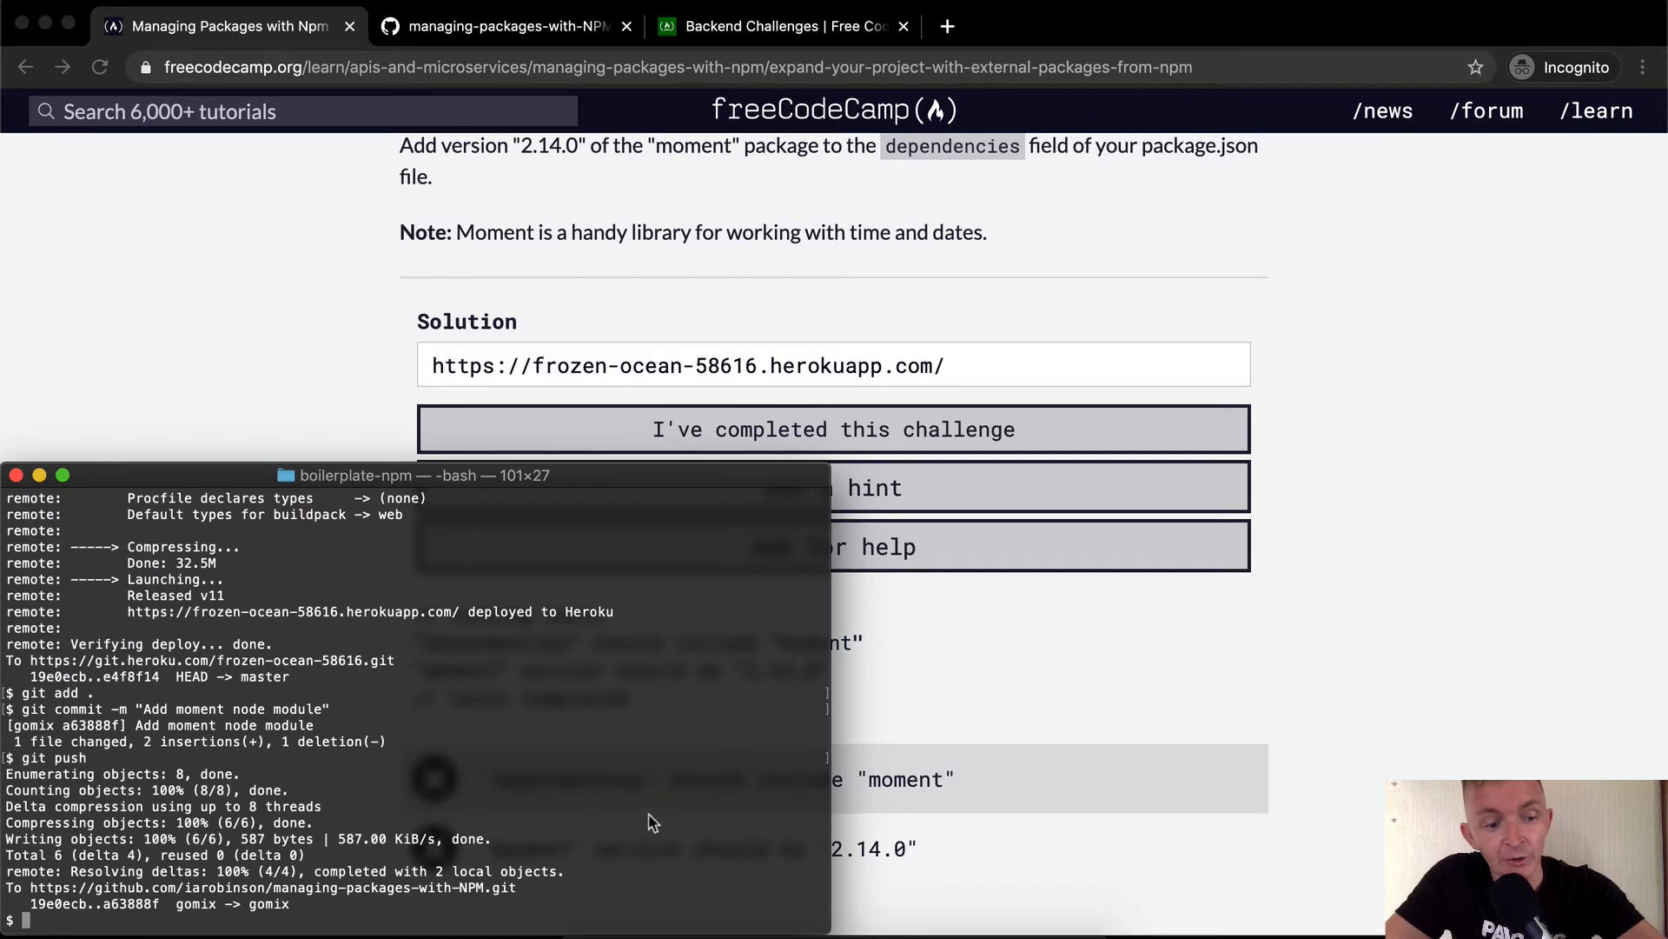
Deploy with git push heroku HEAD:master and check the build output, which reports failure.
type("git push h")
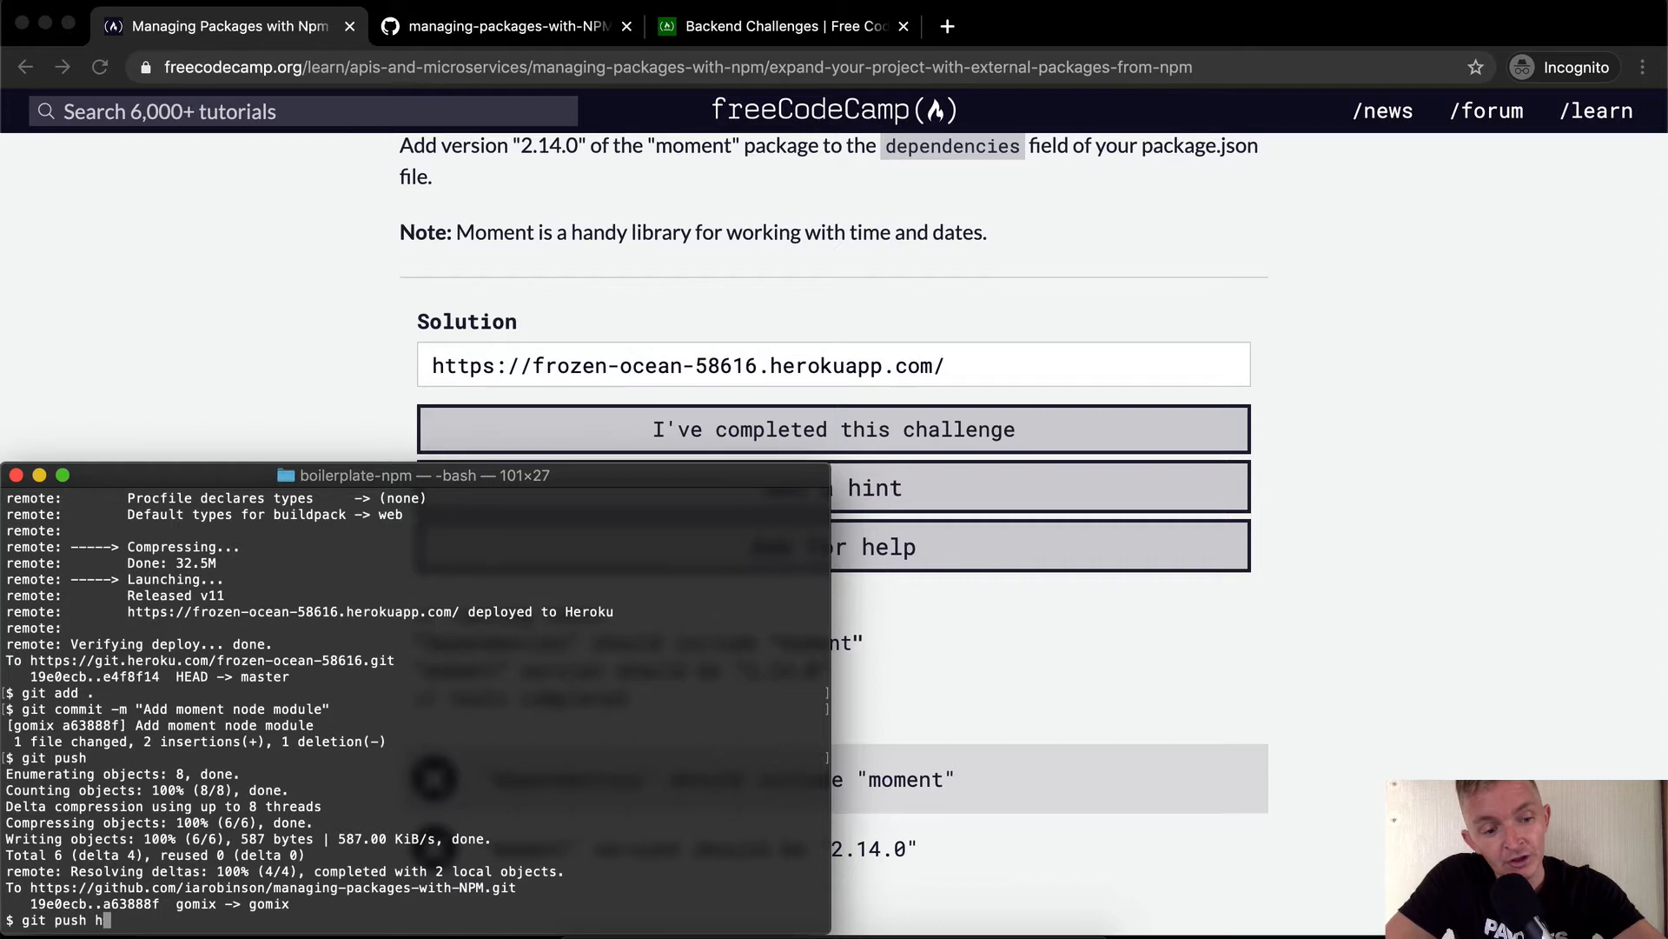
type("eroku")
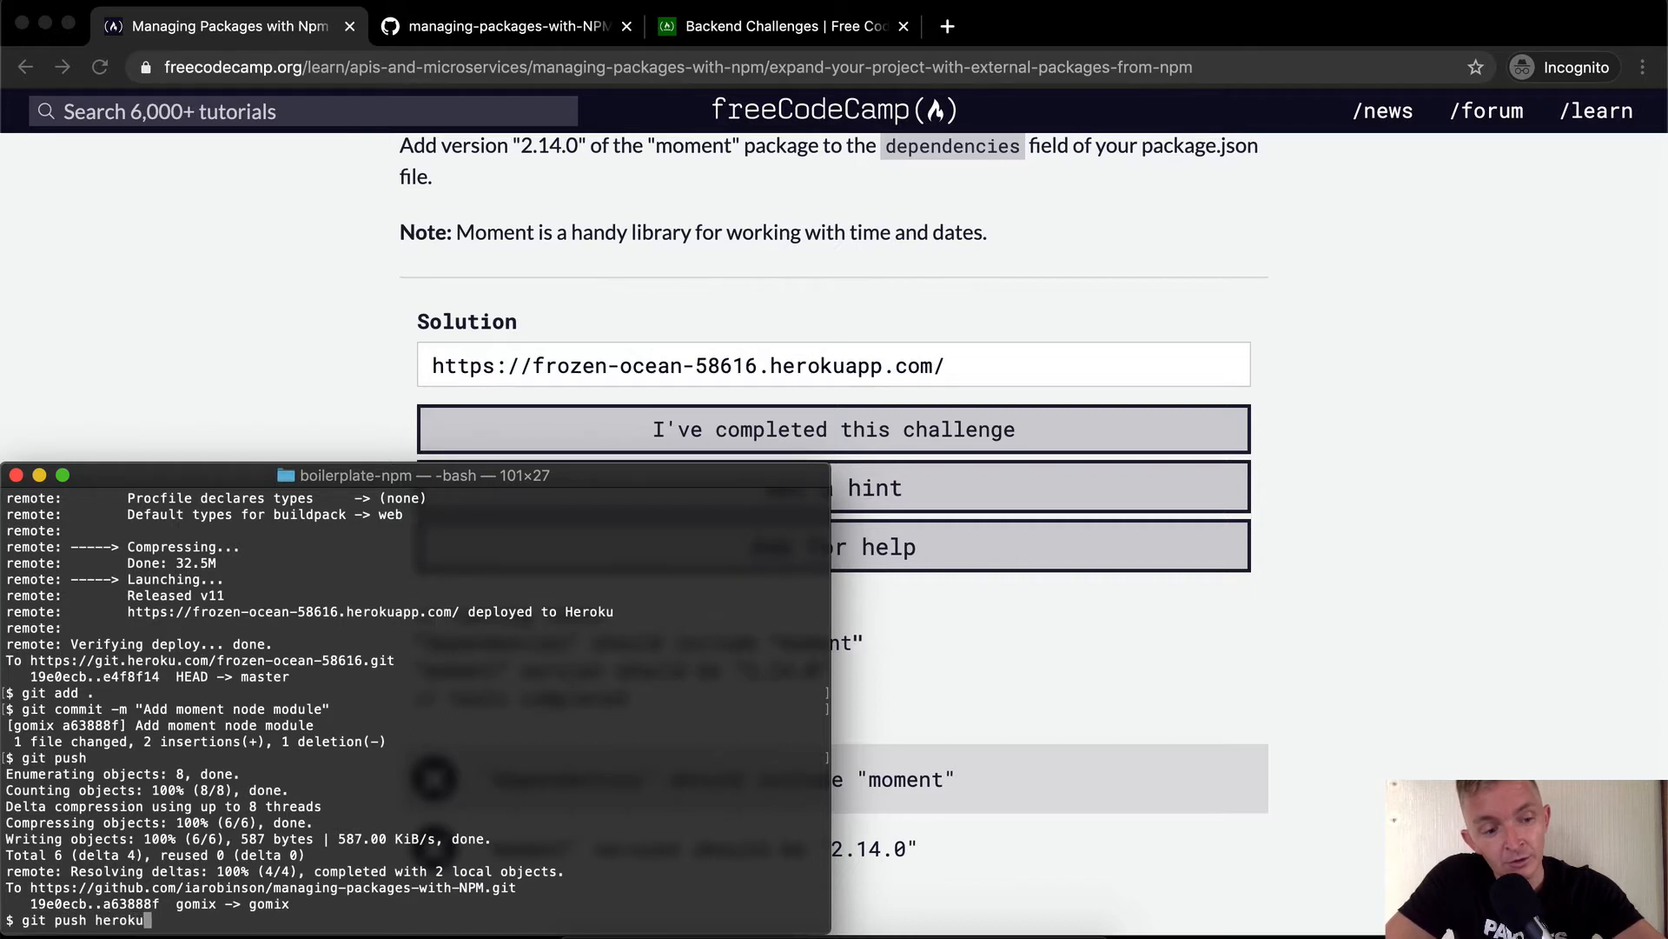
type("HEAD:mase")
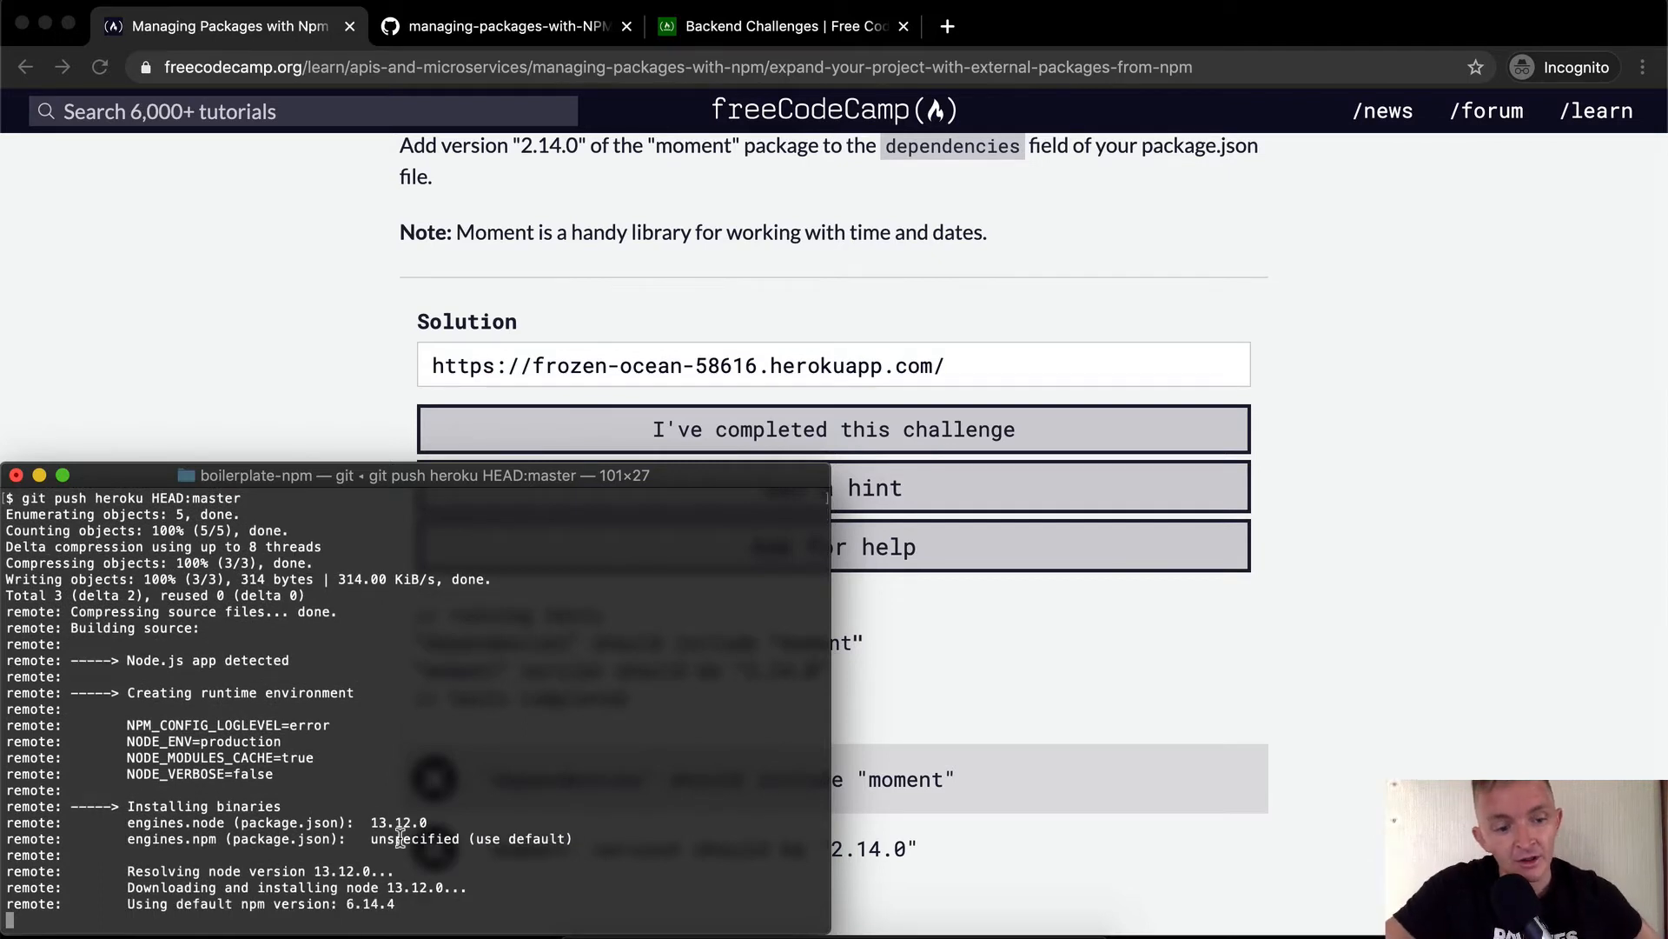
left_click(833, 430)
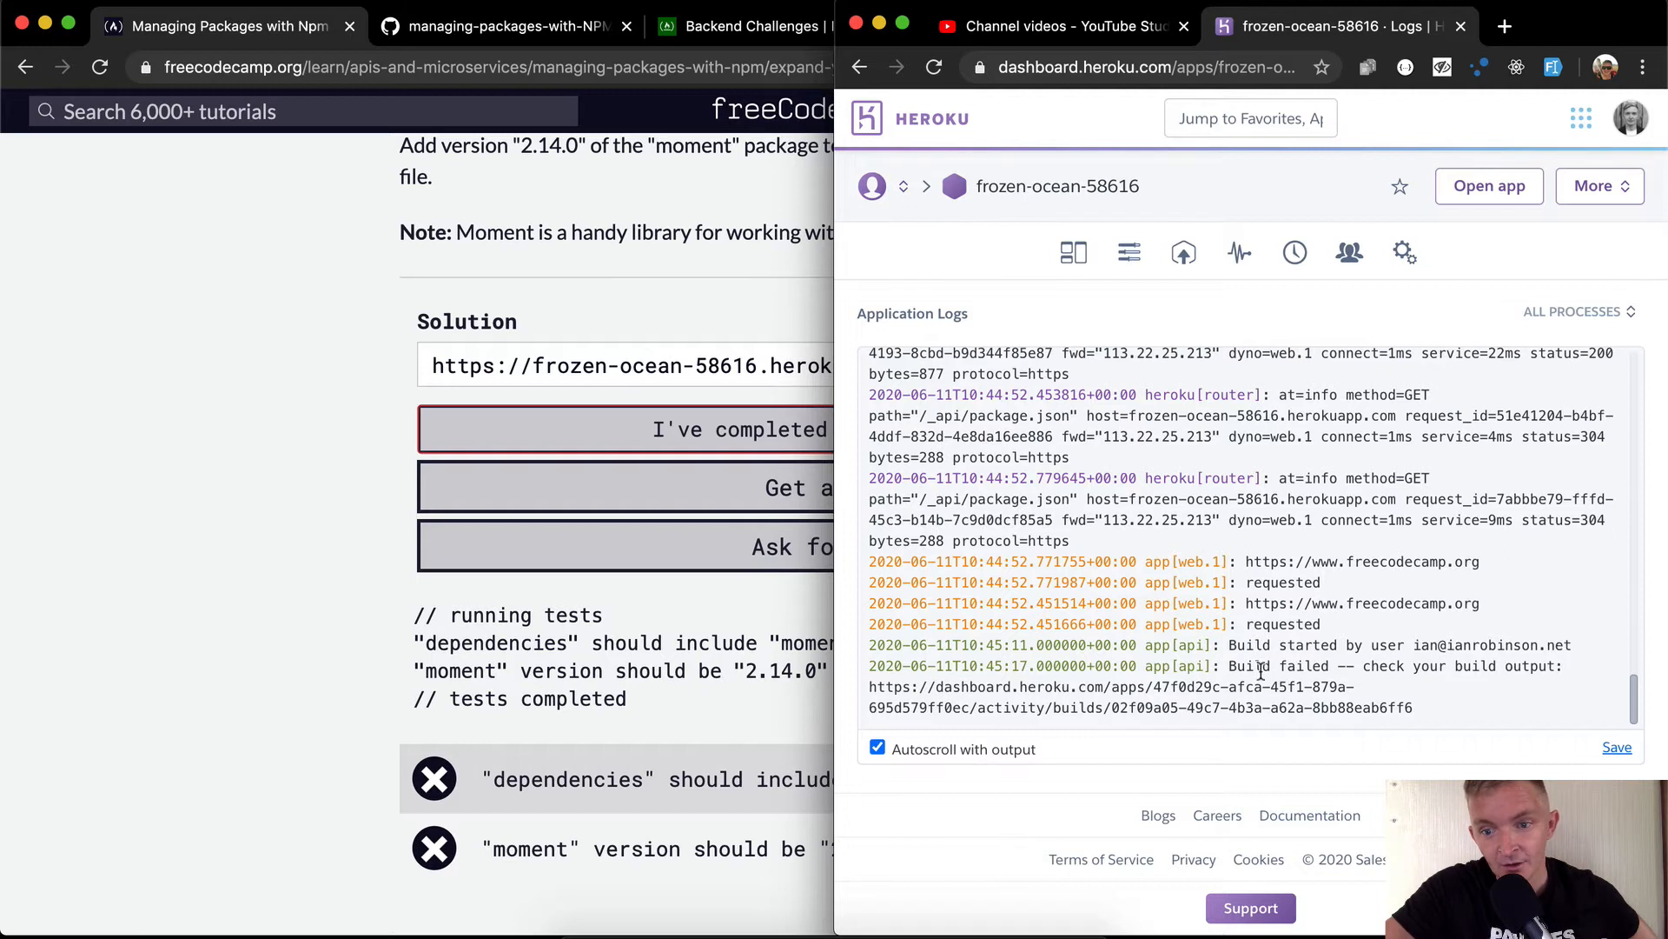
mouse_move(1426, 689)
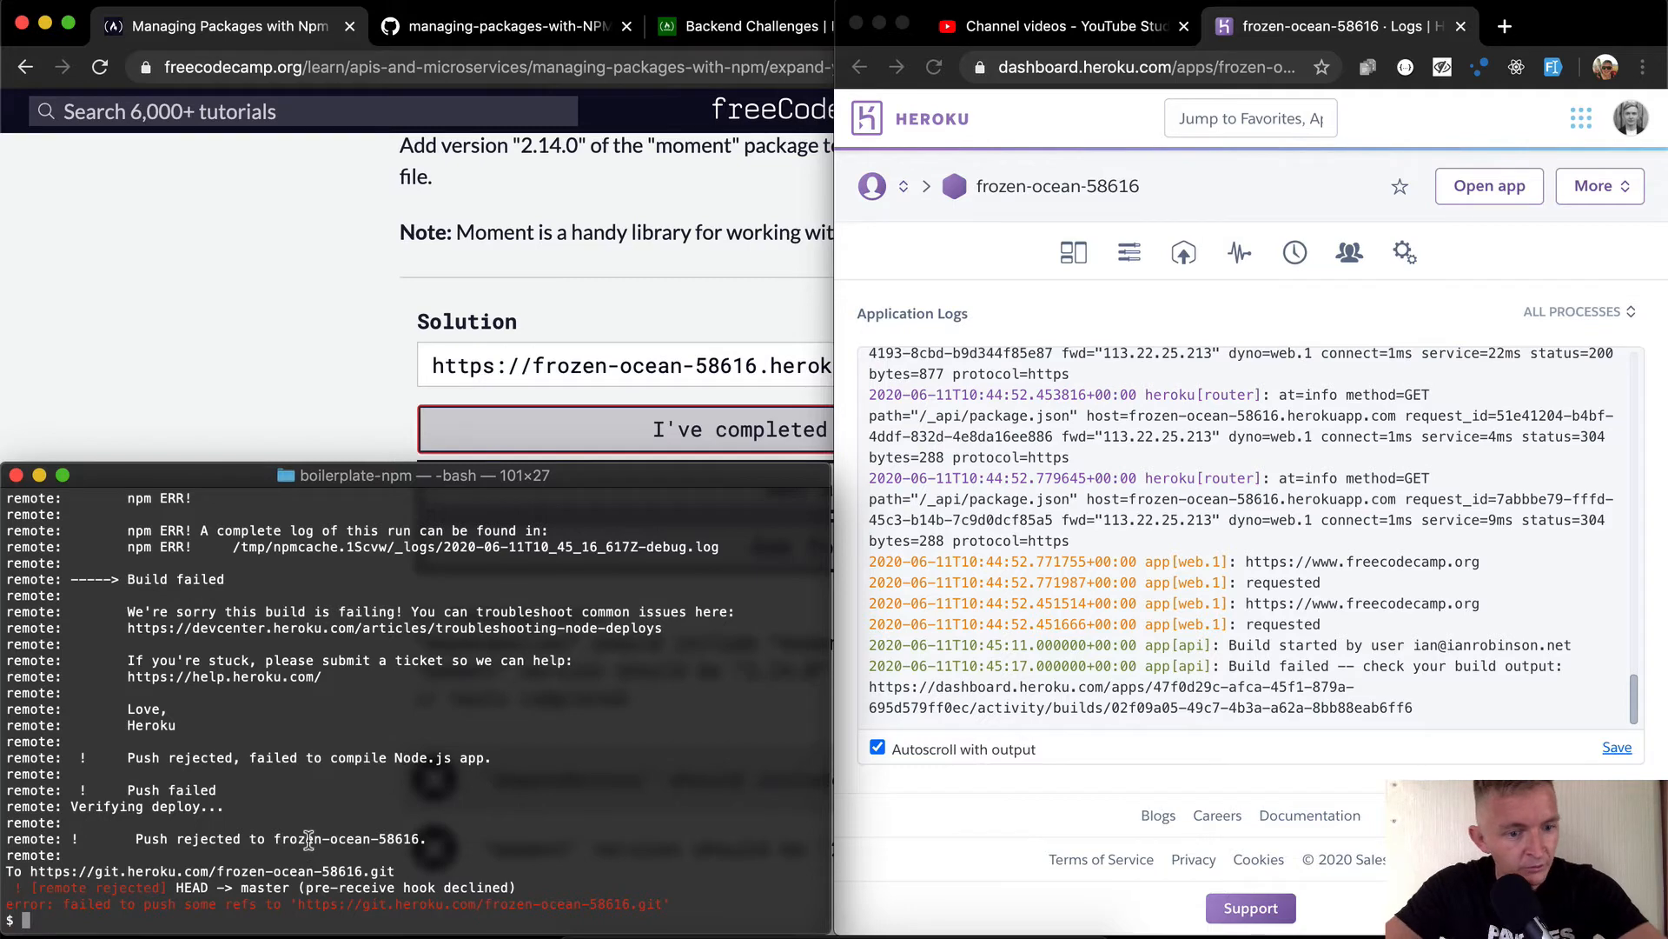
mouse_move(431, 762)
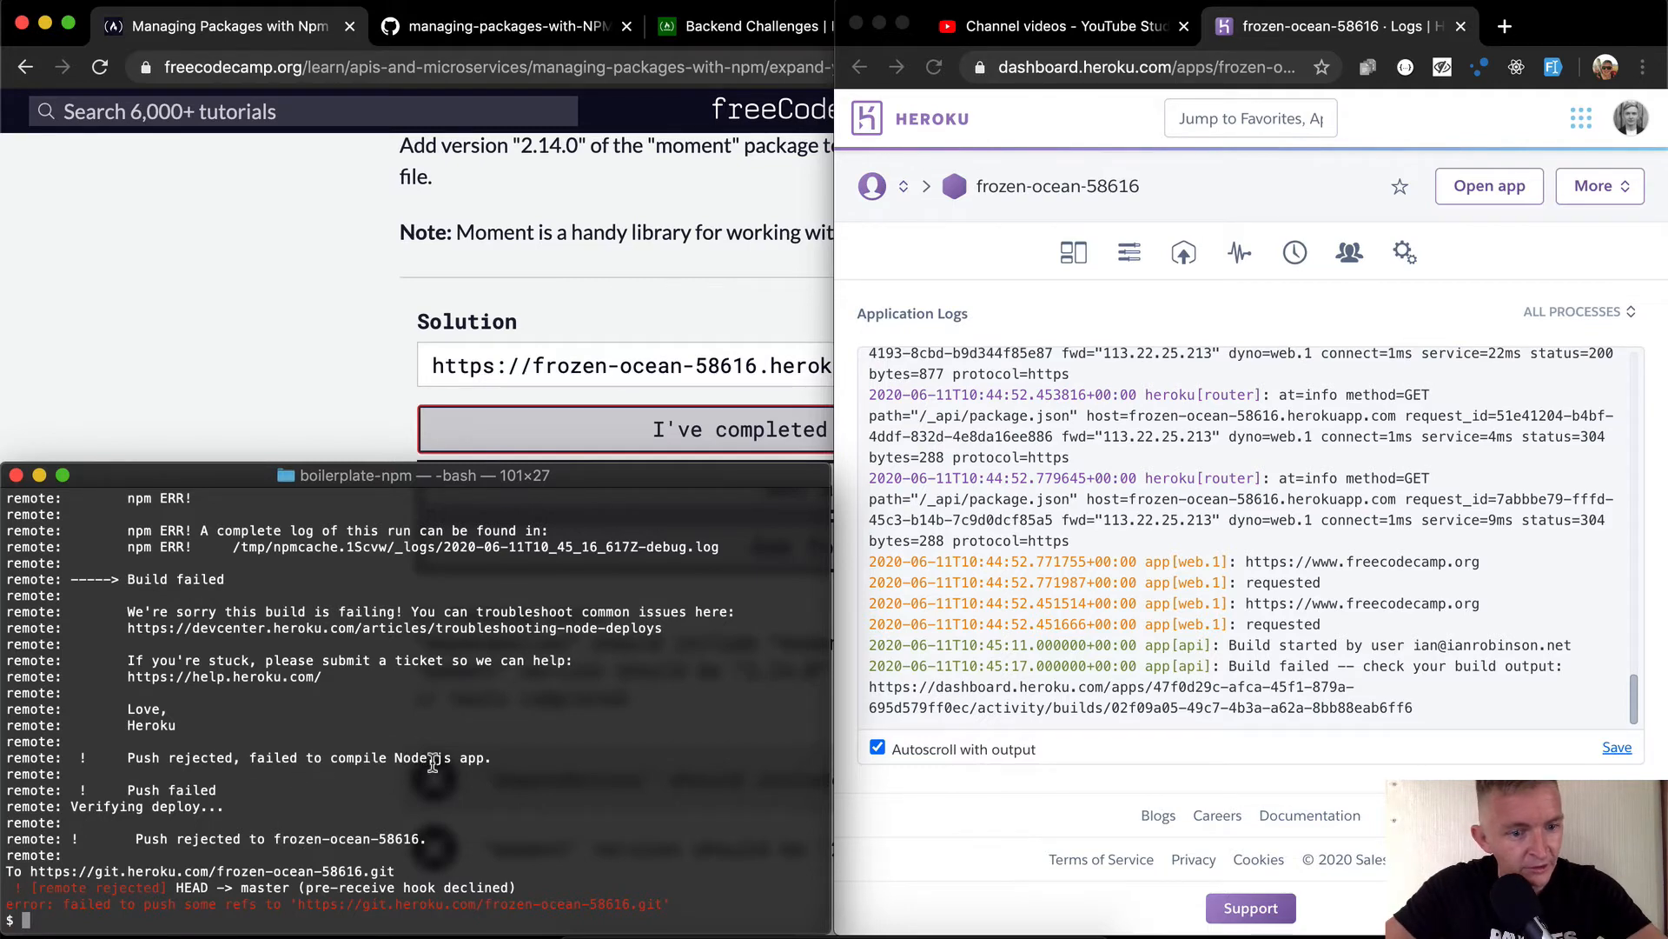
mouse_move(300, 691)
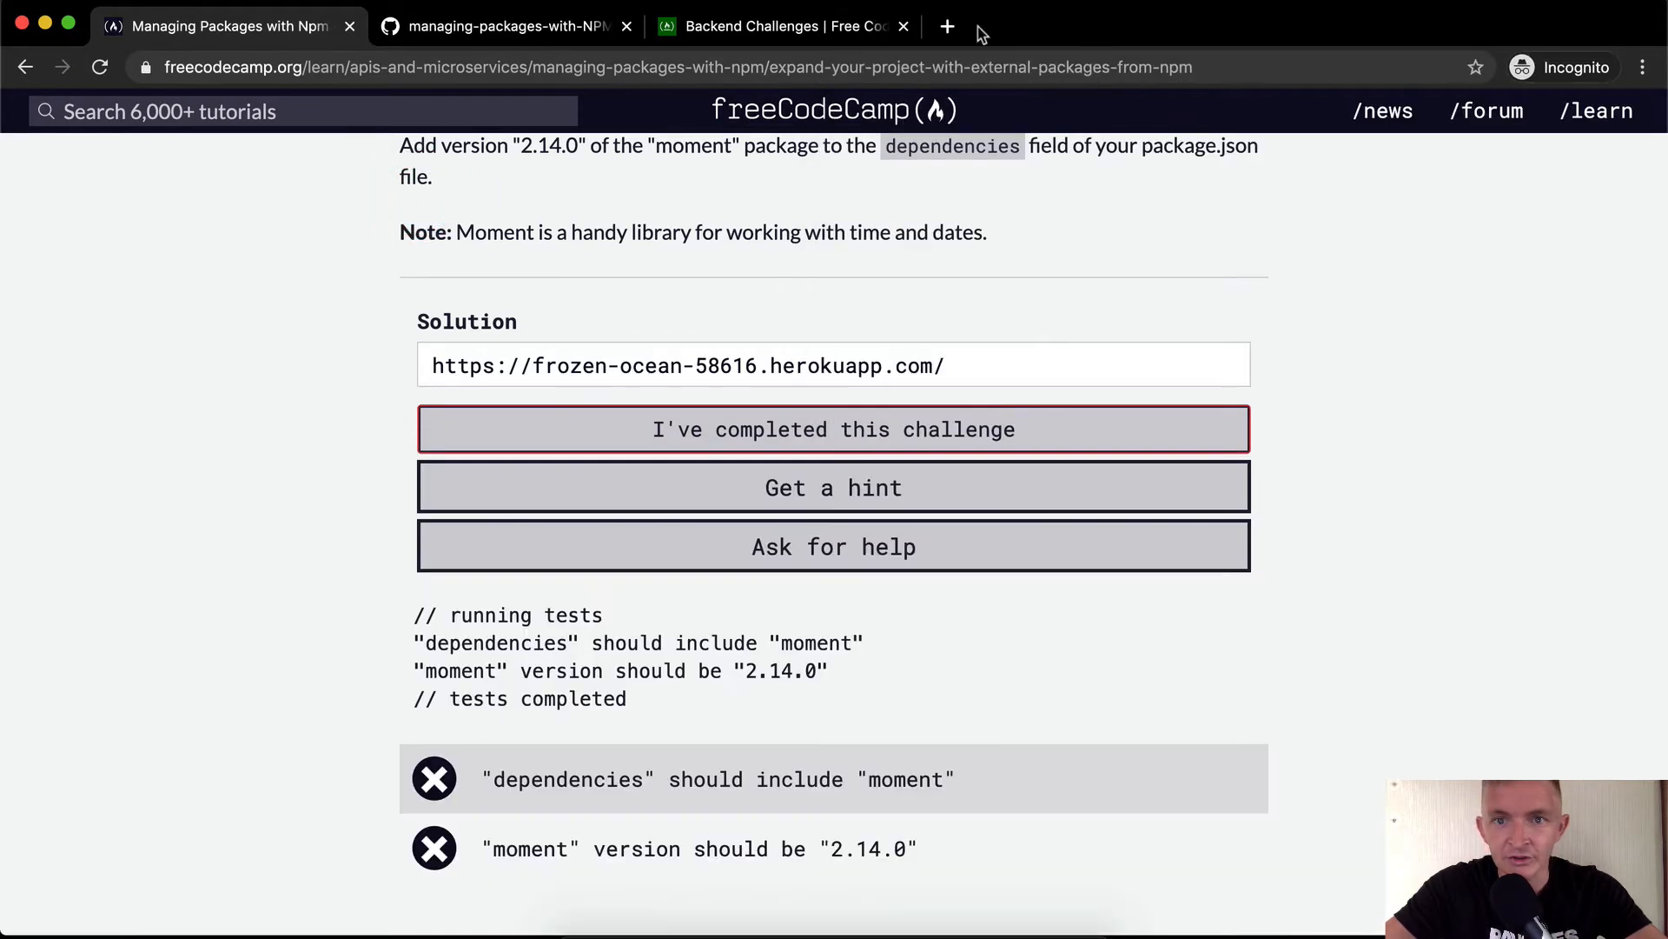
Search Google for 'moment npm module' and open the moment package page on npm.
type("moment npm mod")
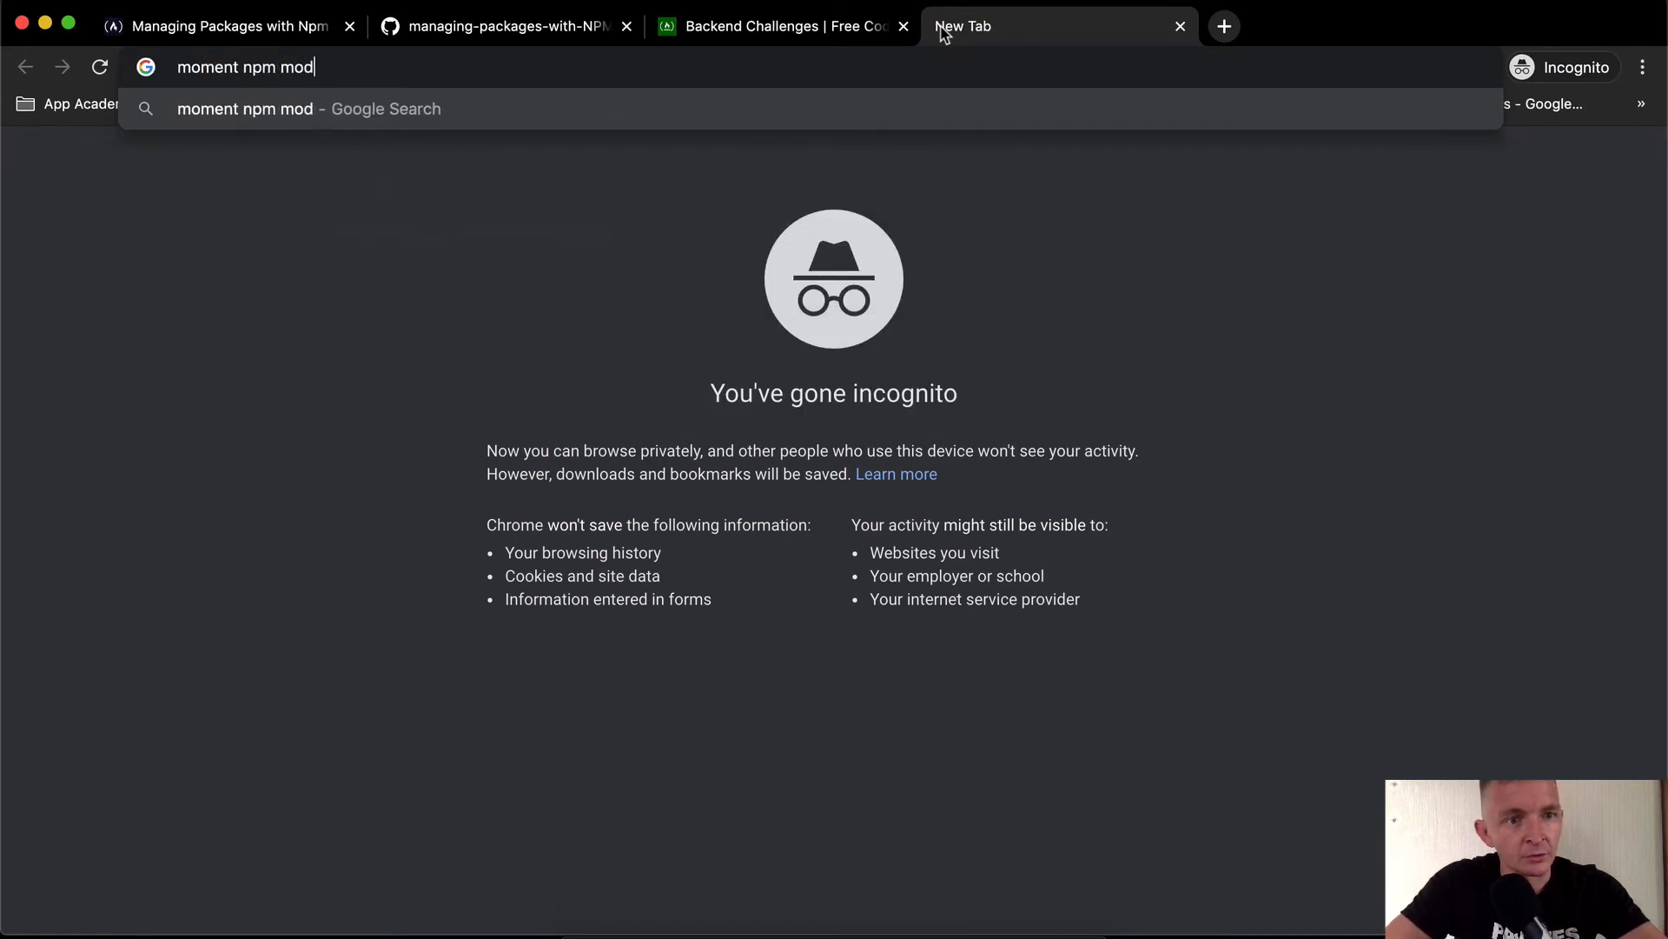
key("Enter")
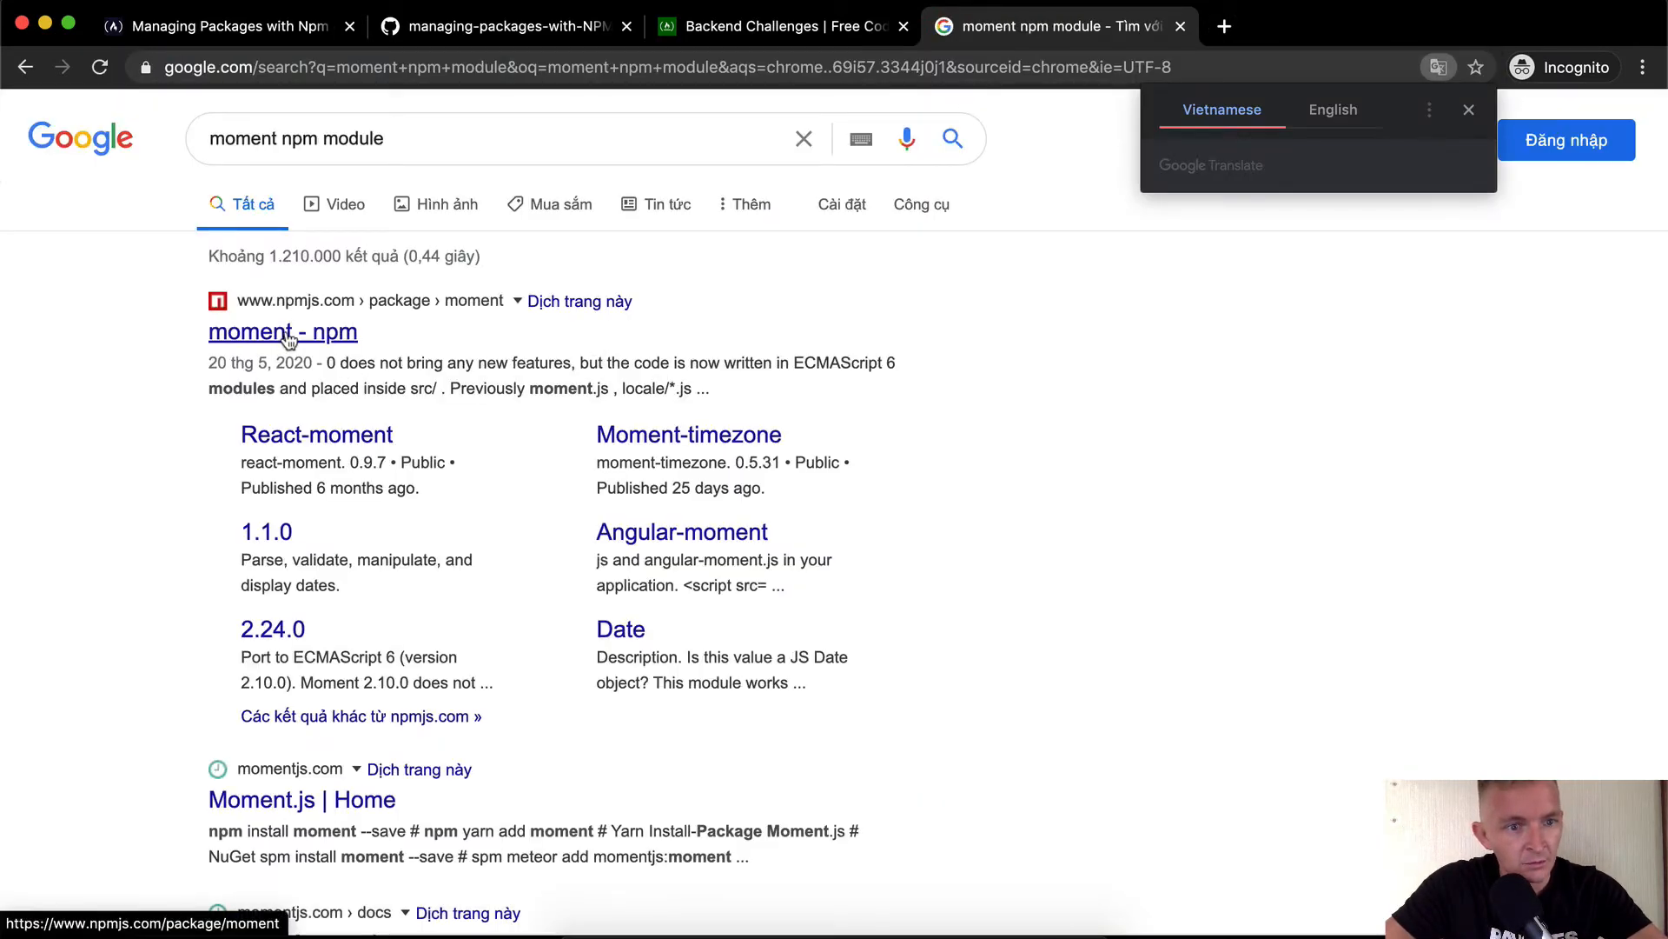
left_click(282, 330)
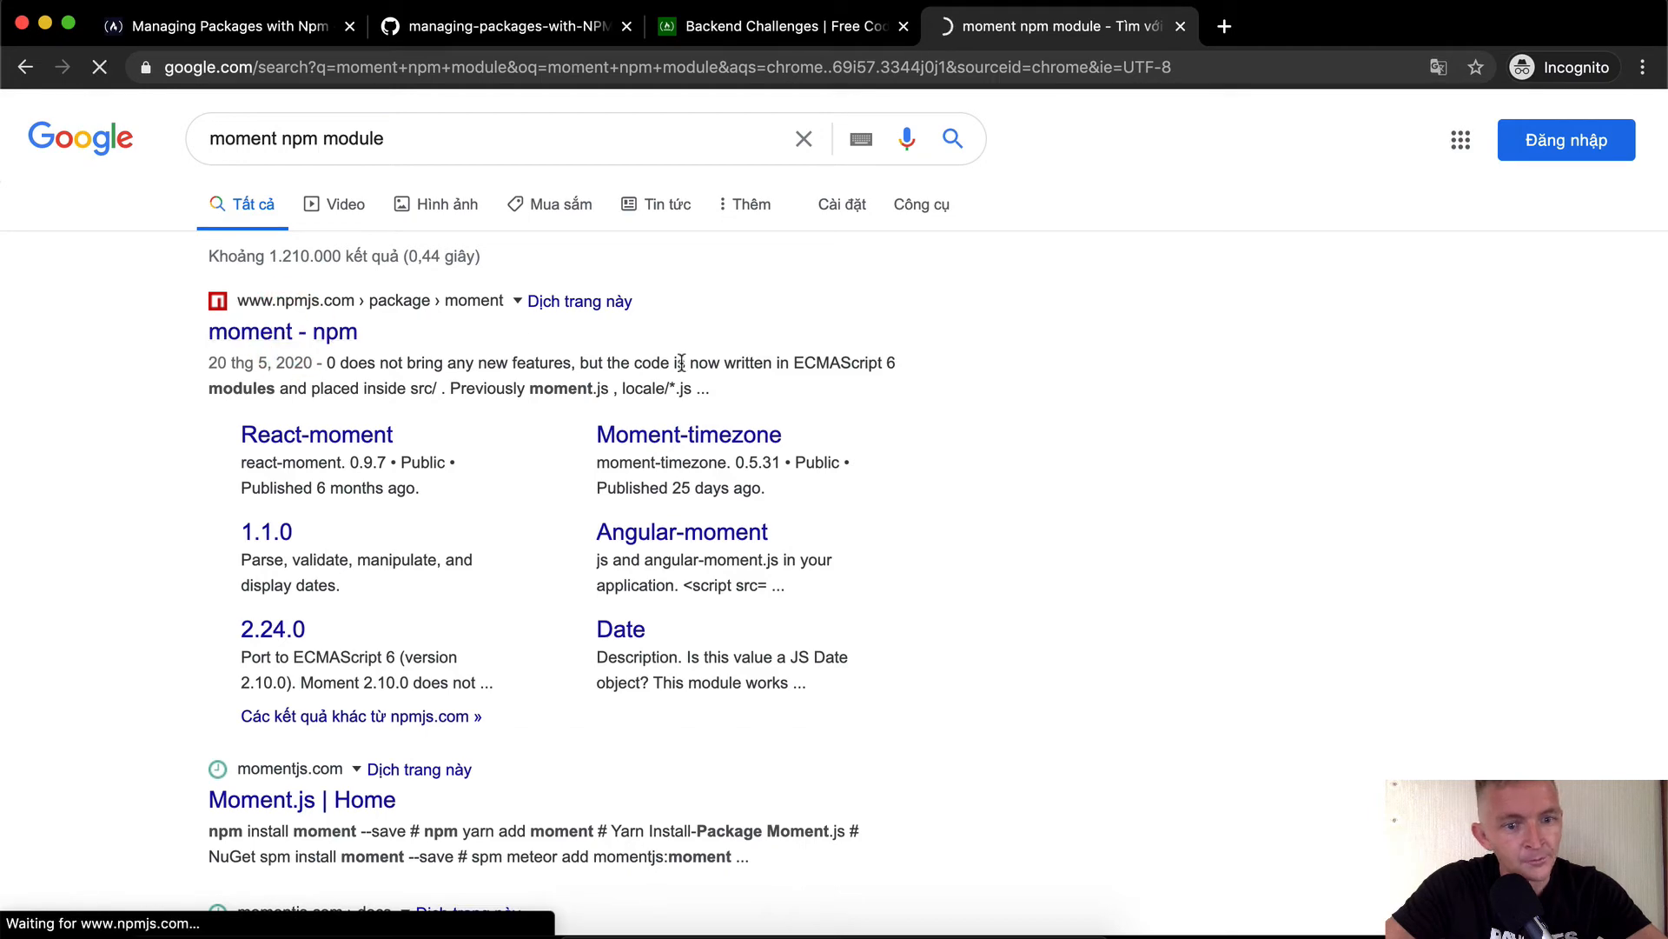
left_click(282, 330)
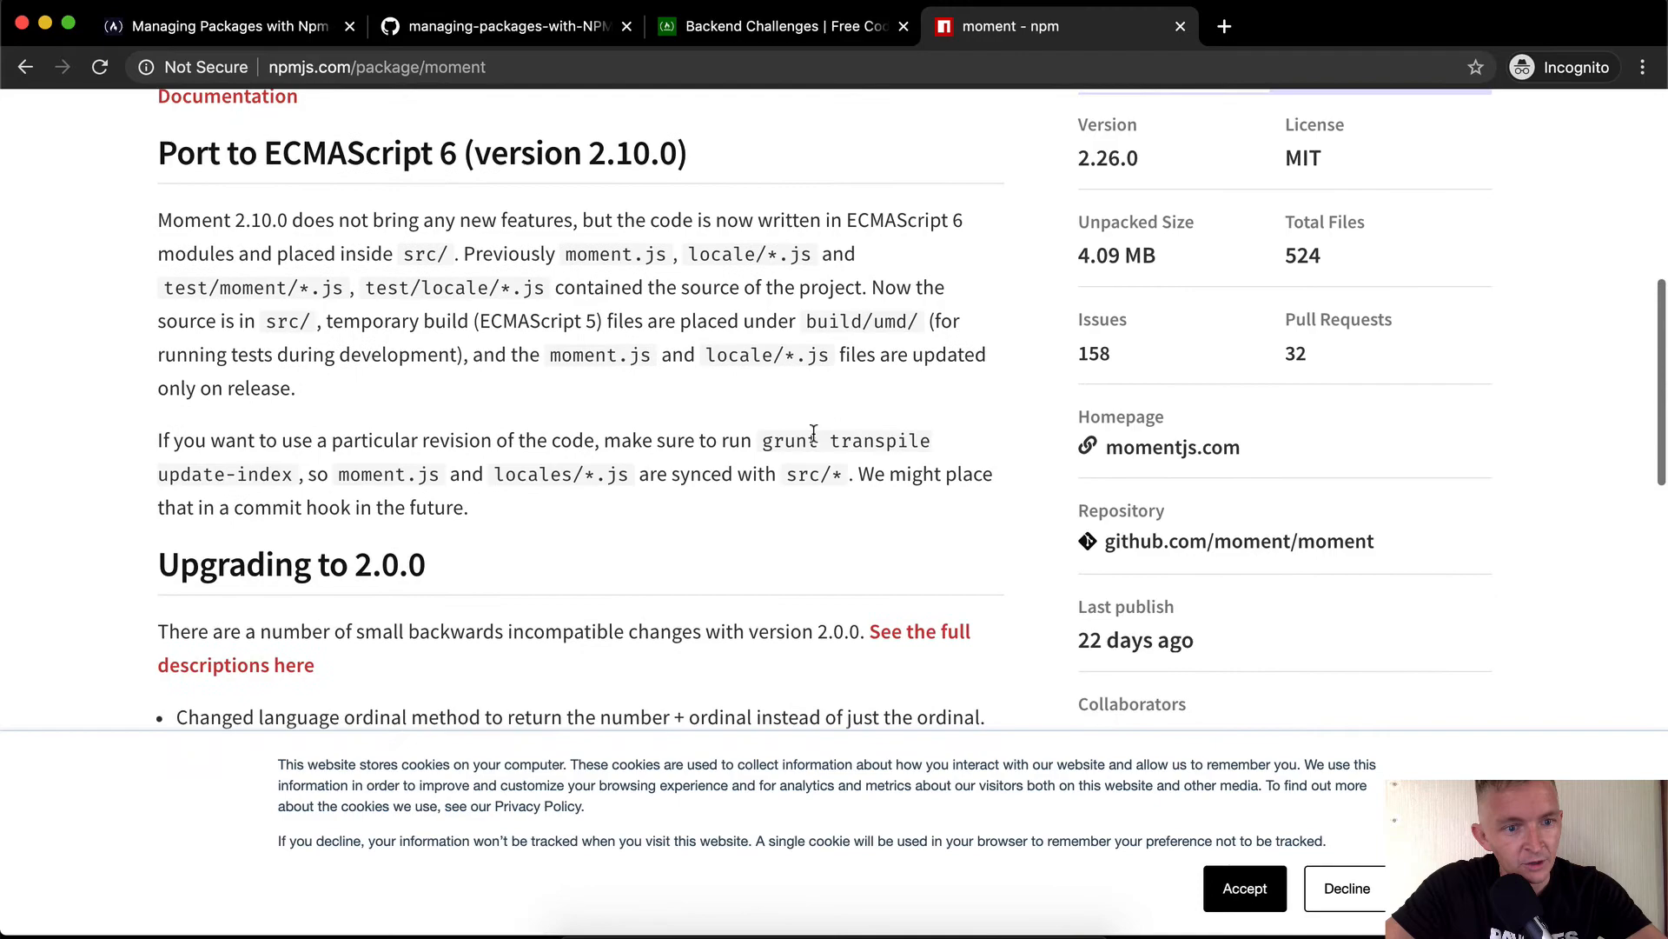
scroll("down", 3)
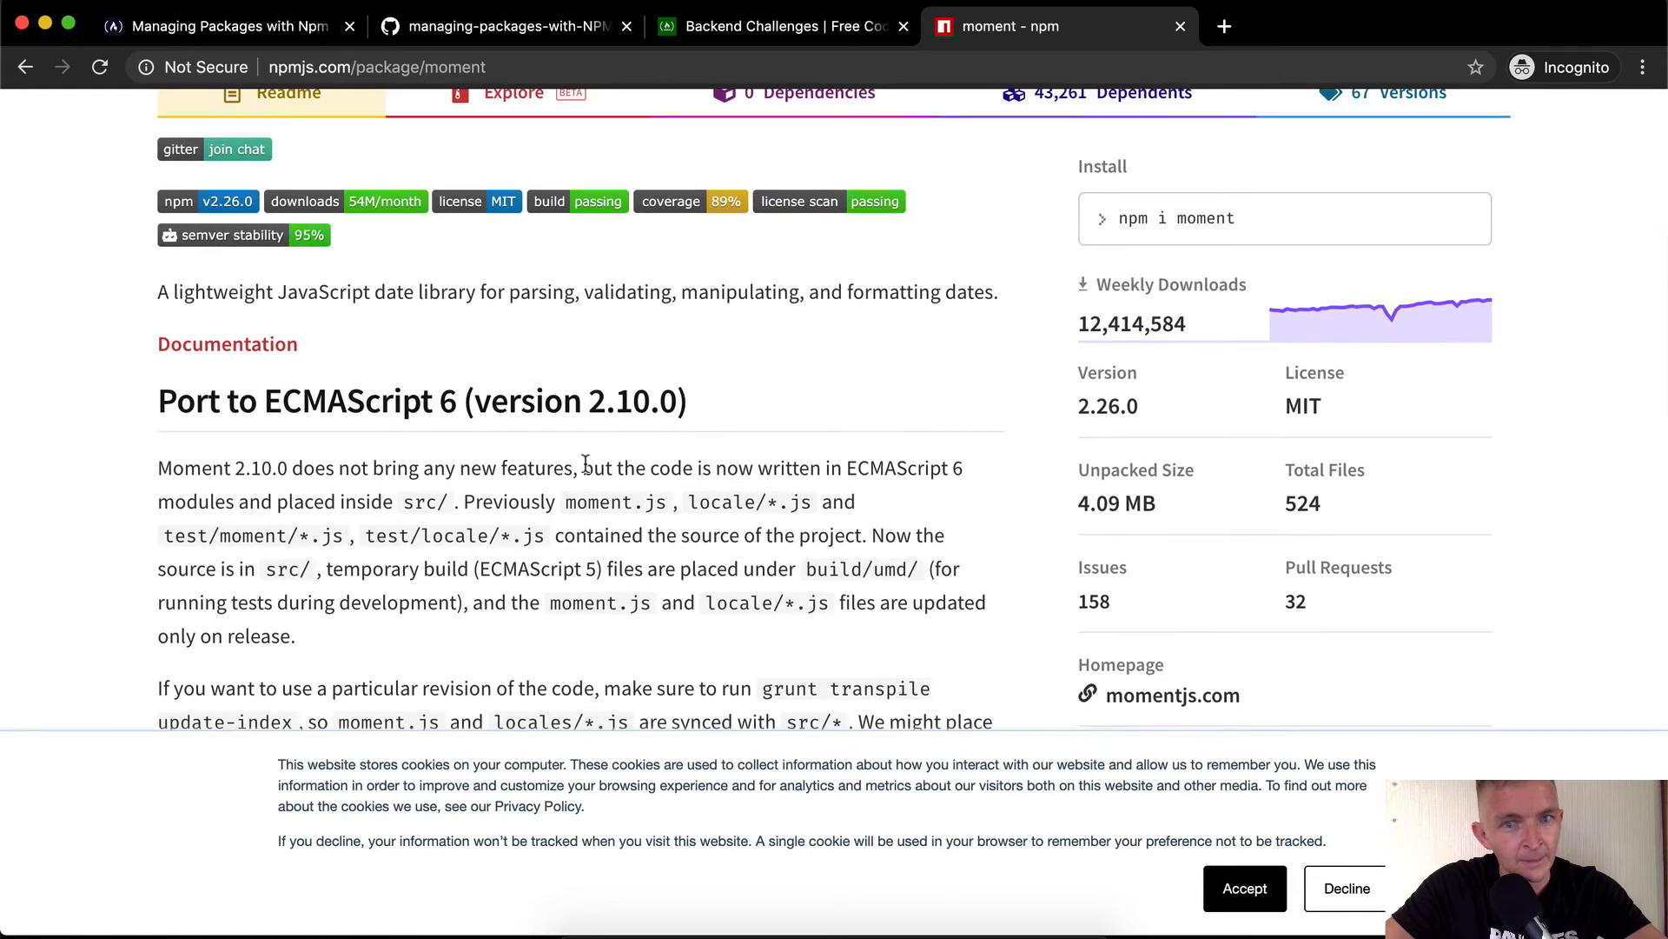
scroll("up", 3)
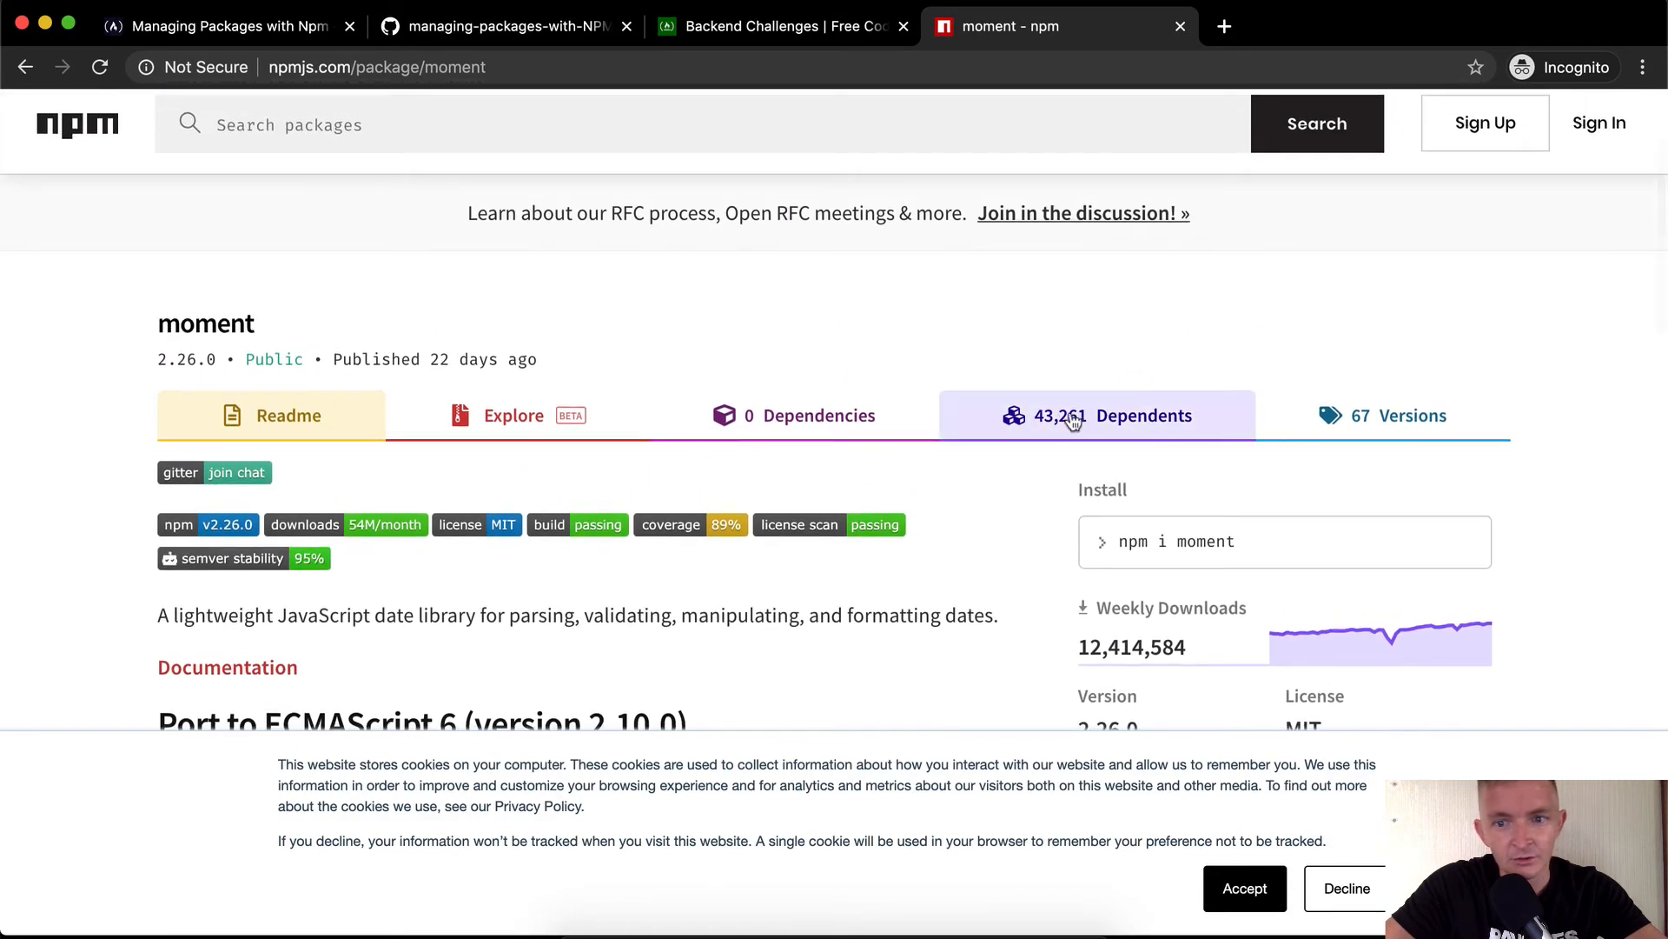
View moment's version history, check the 2.14.0 release page, and return to the versions list.
left_click(1409, 416)
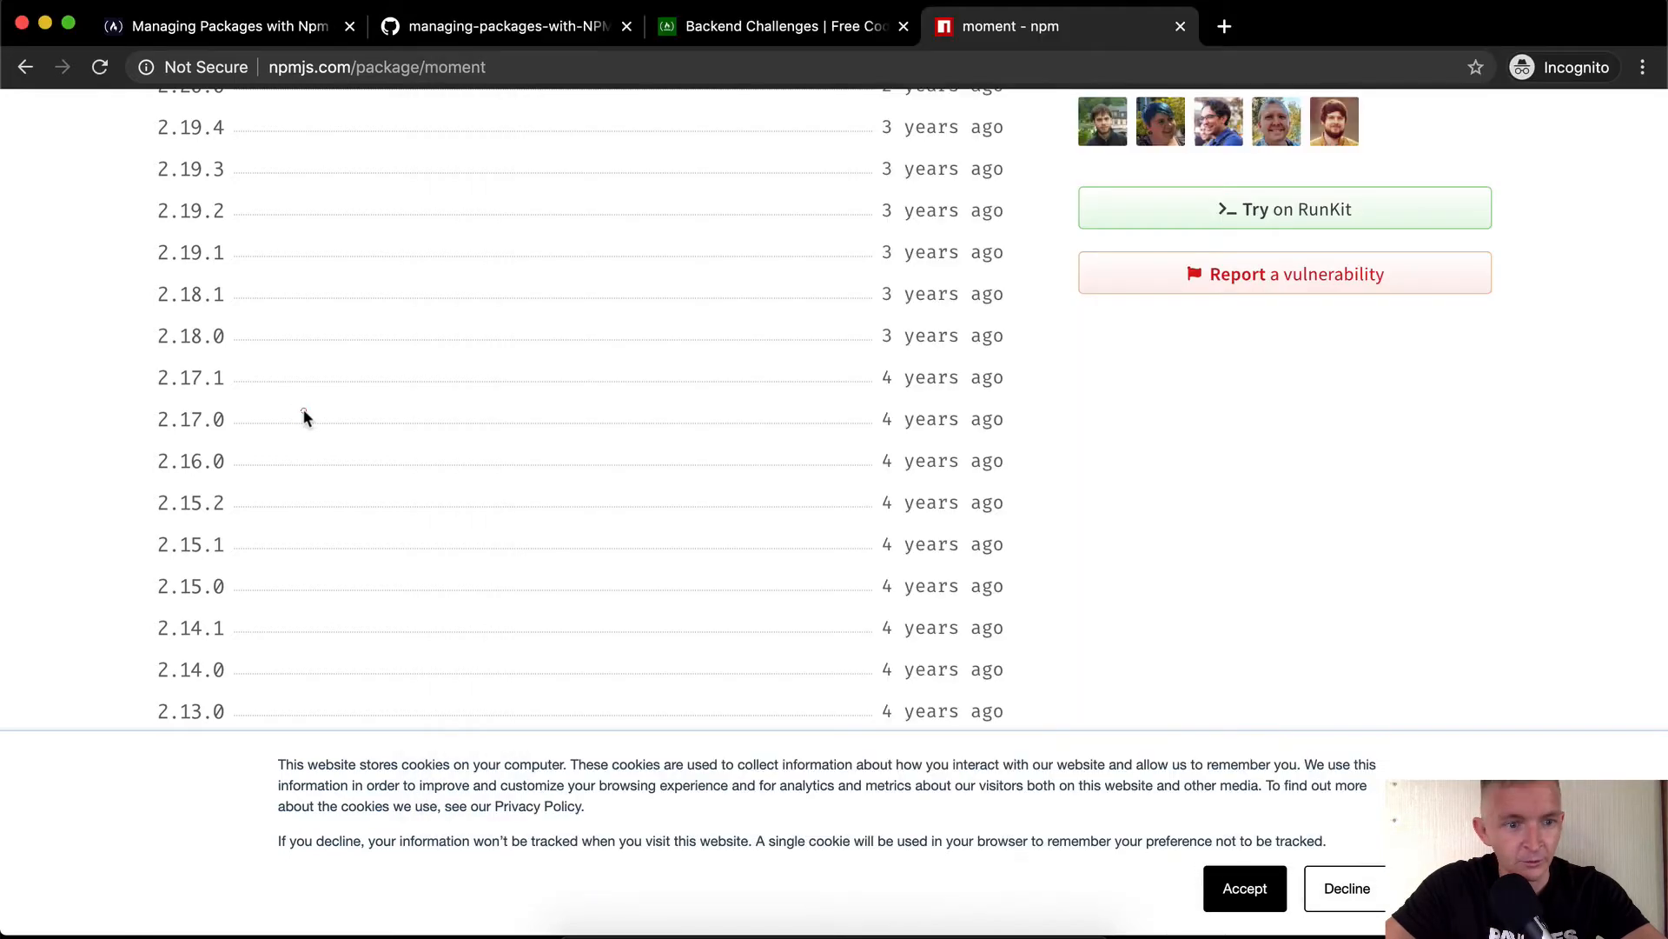
scroll("down", 3)
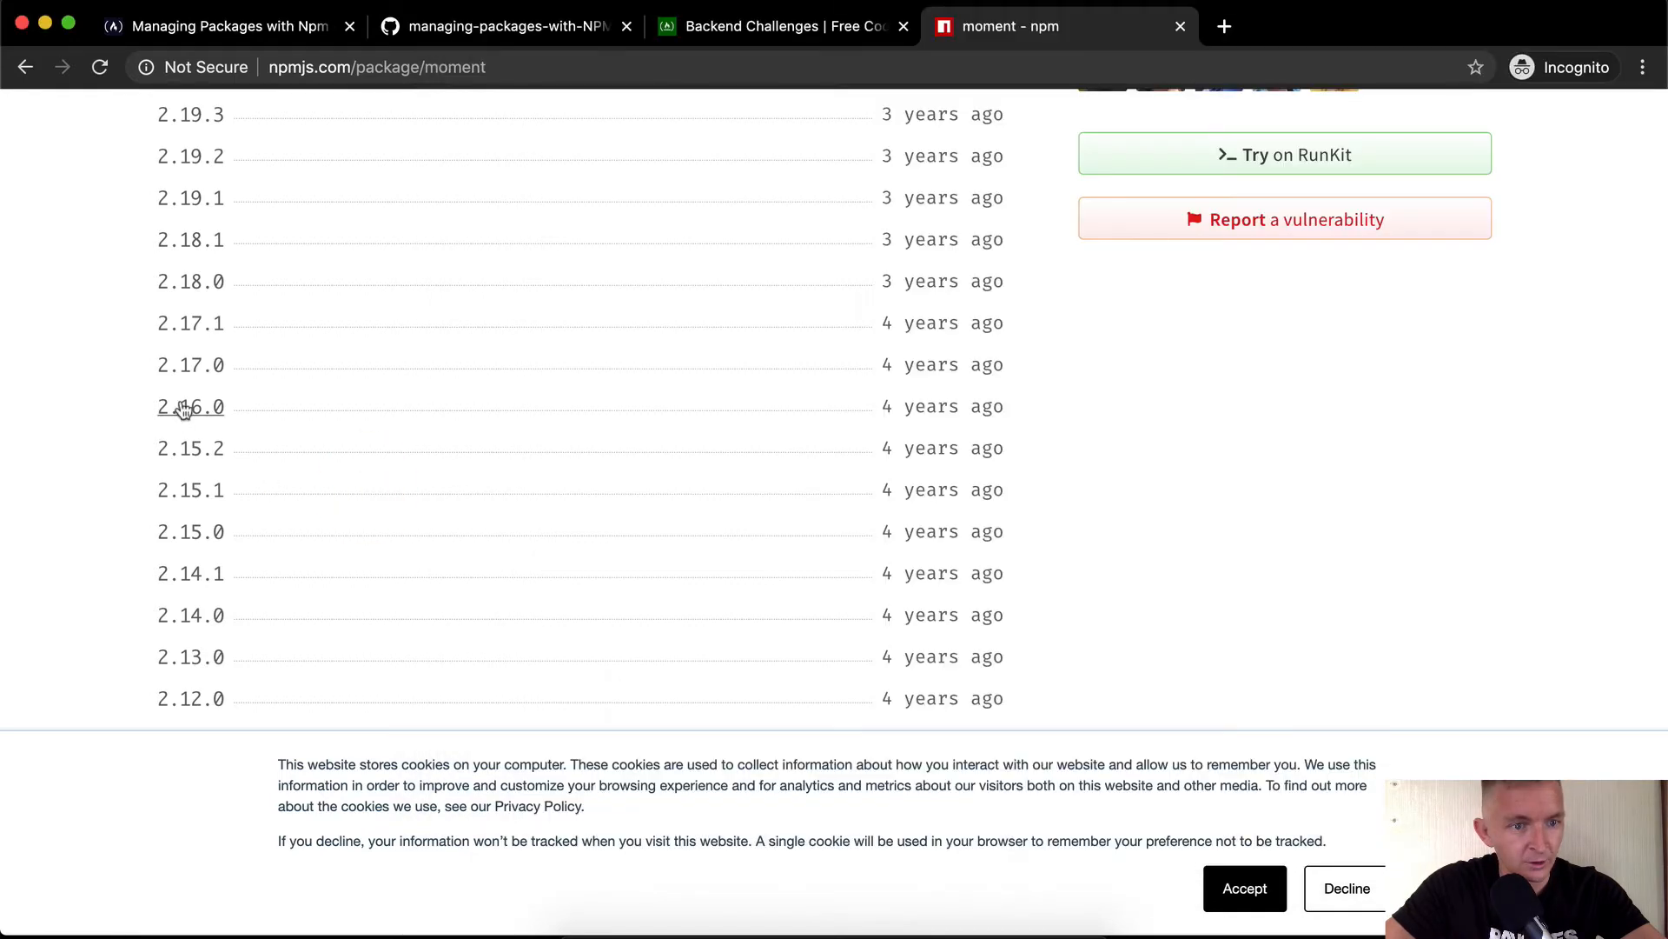
scroll("down", 3)
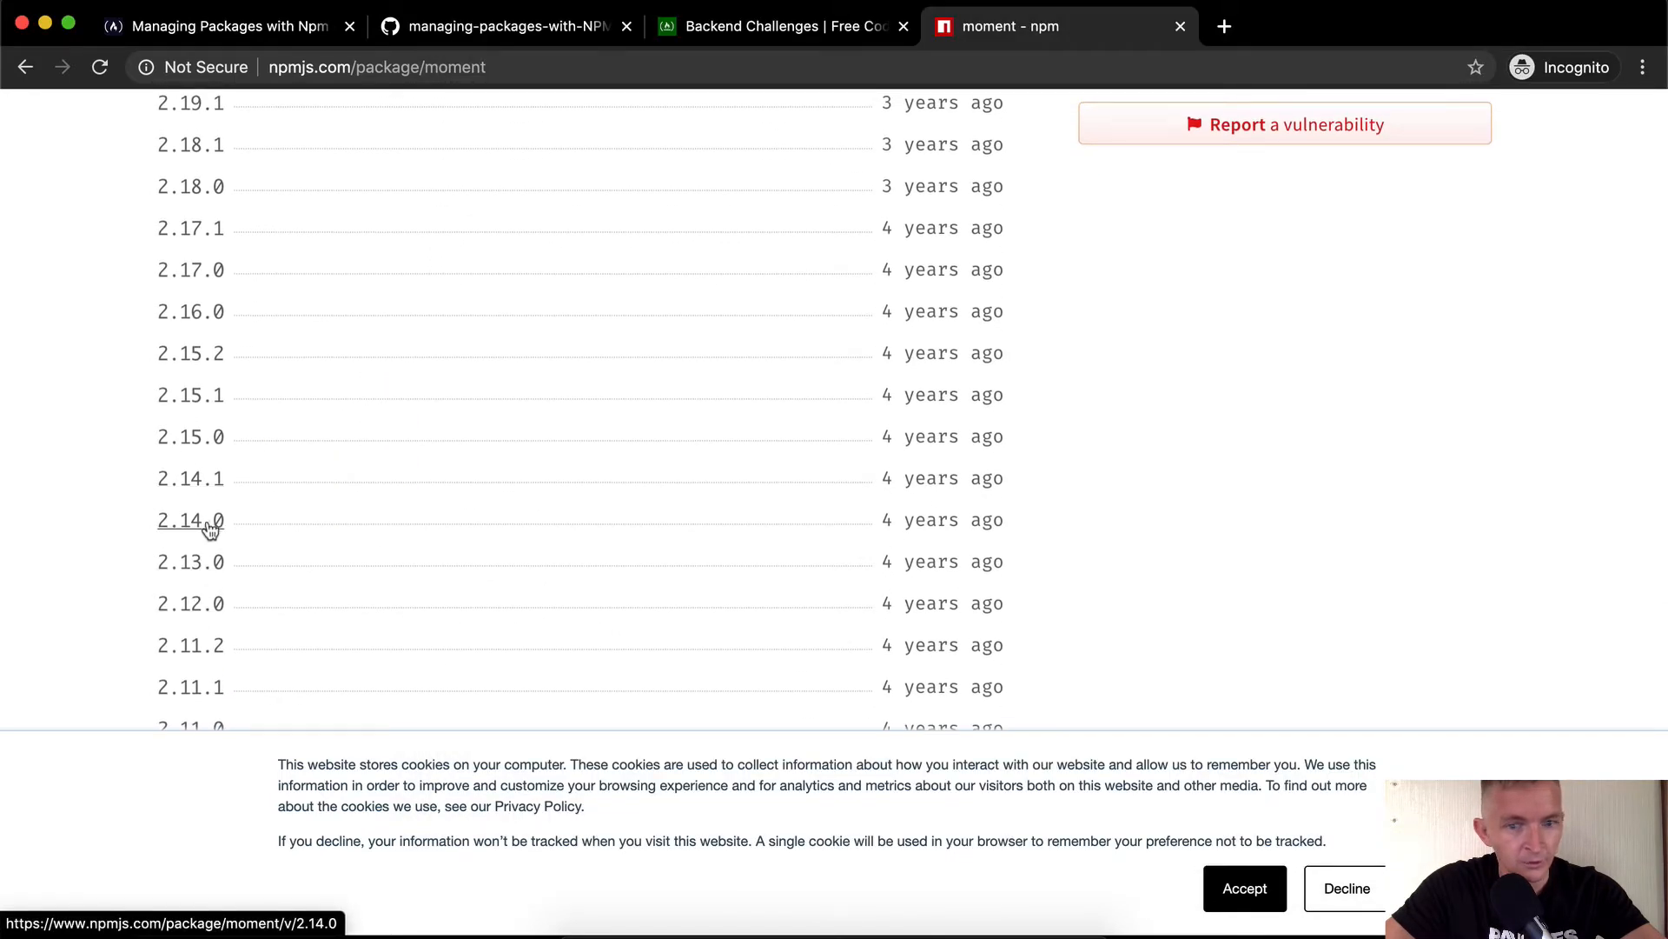
left_click(191, 519)
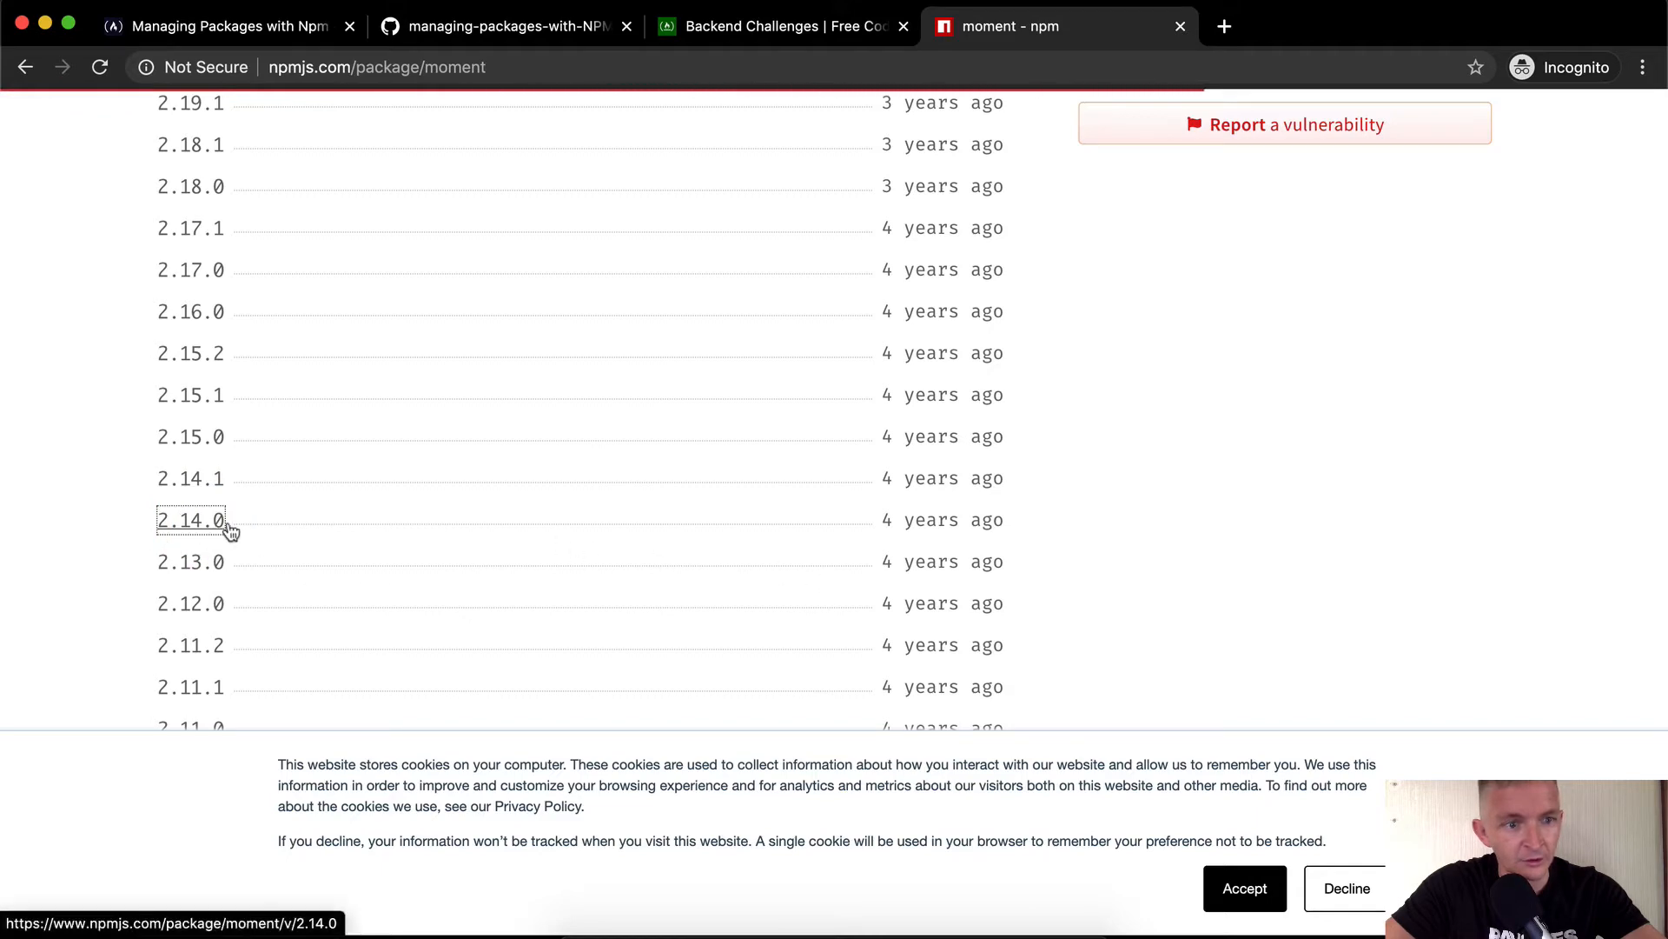
left_click(189, 519)
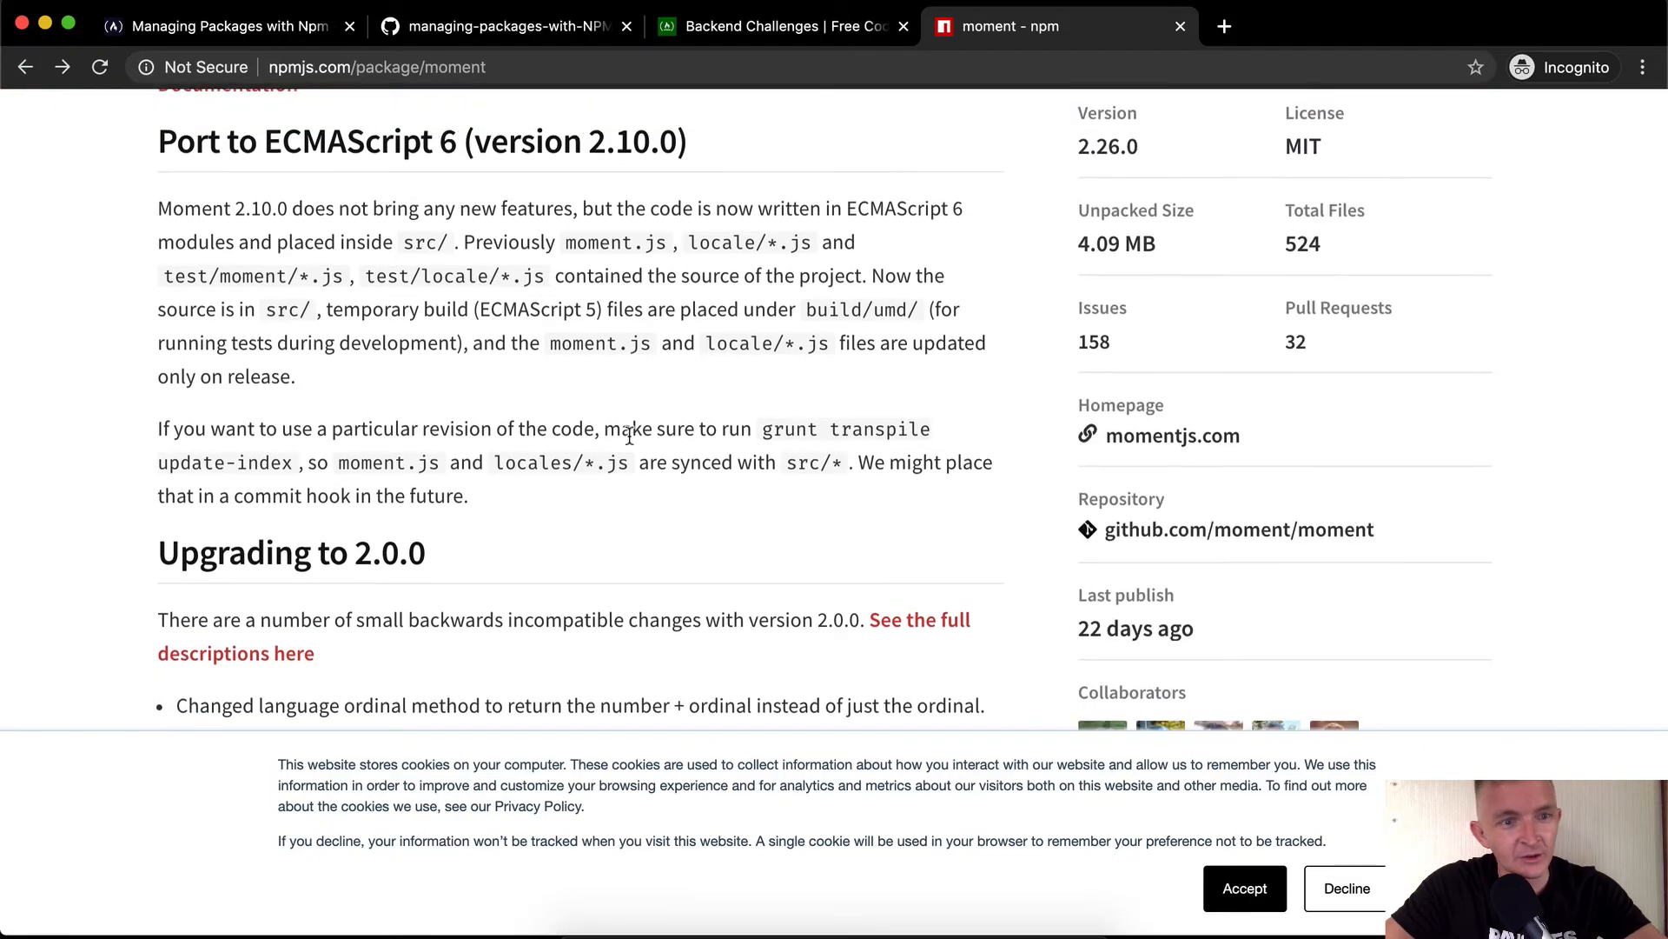
scroll("down", 3)
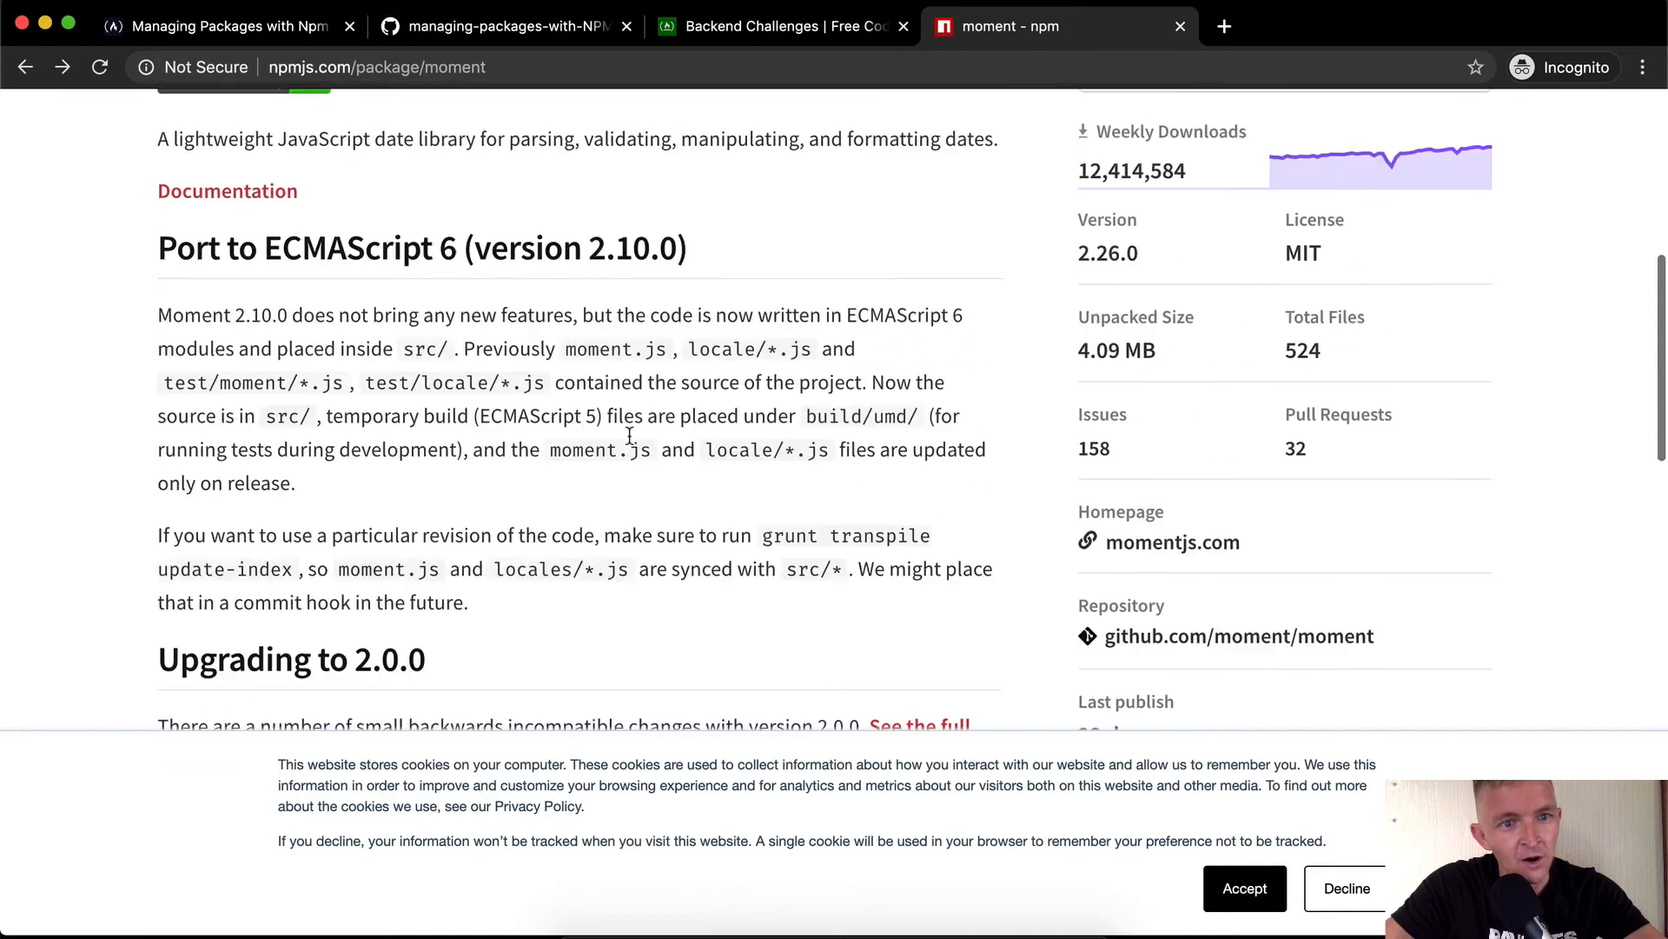
left_click(1384, 120)
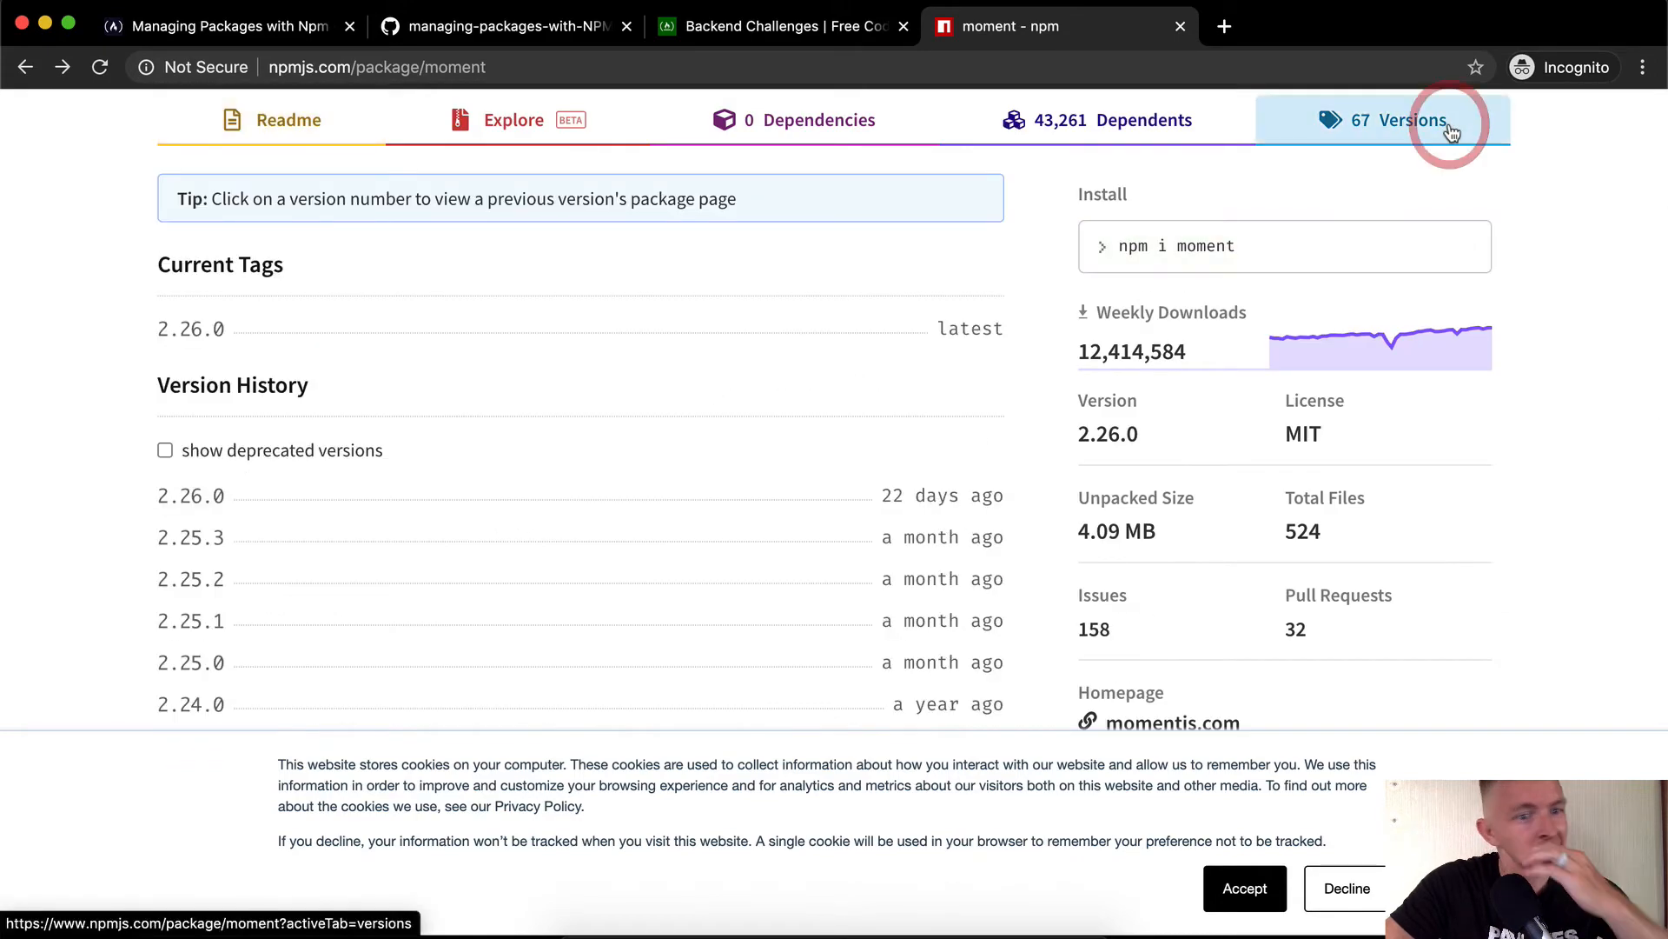
mouse_move(146, 334)
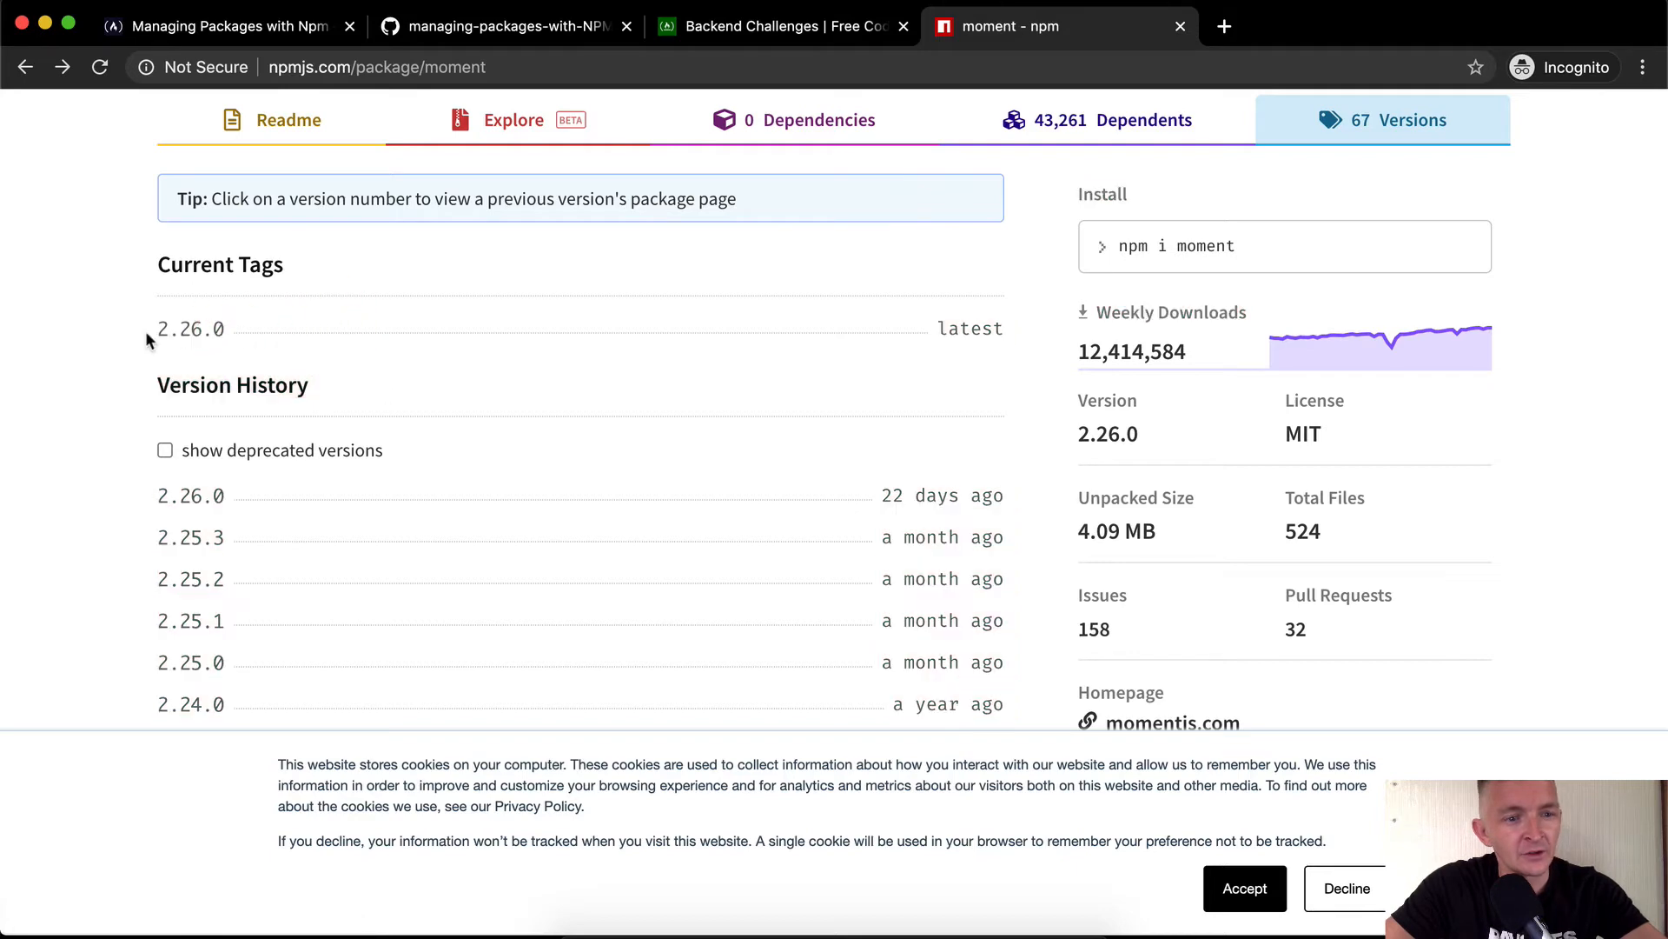
mouse_move(189, 328)
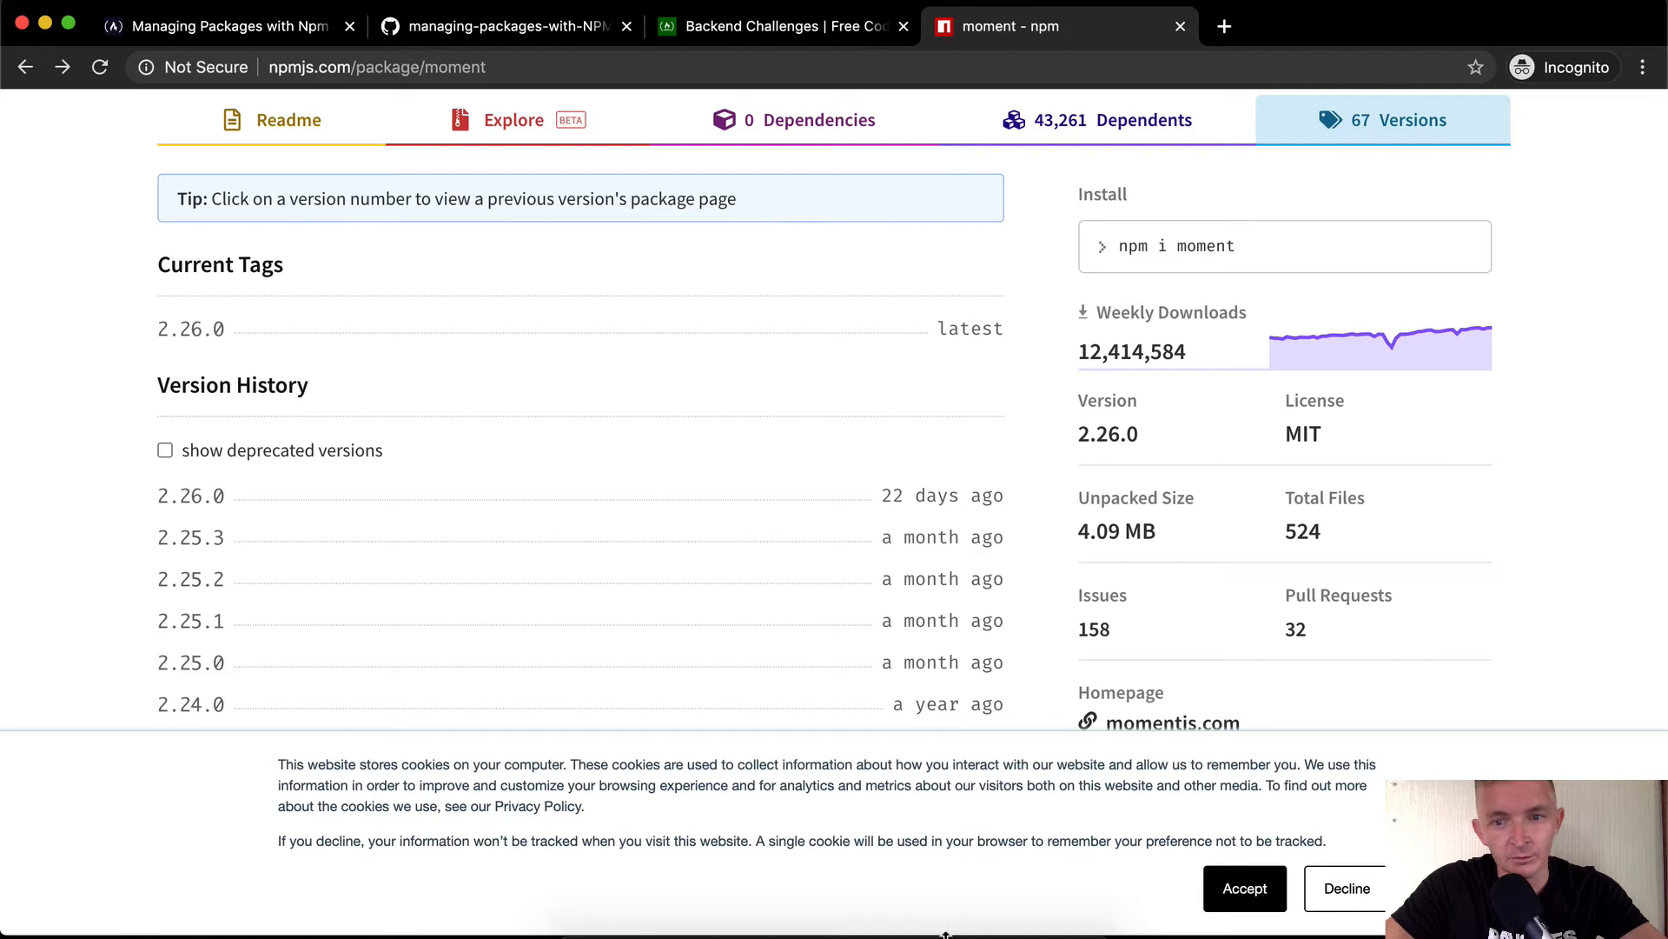
mouse_move(822, 546)
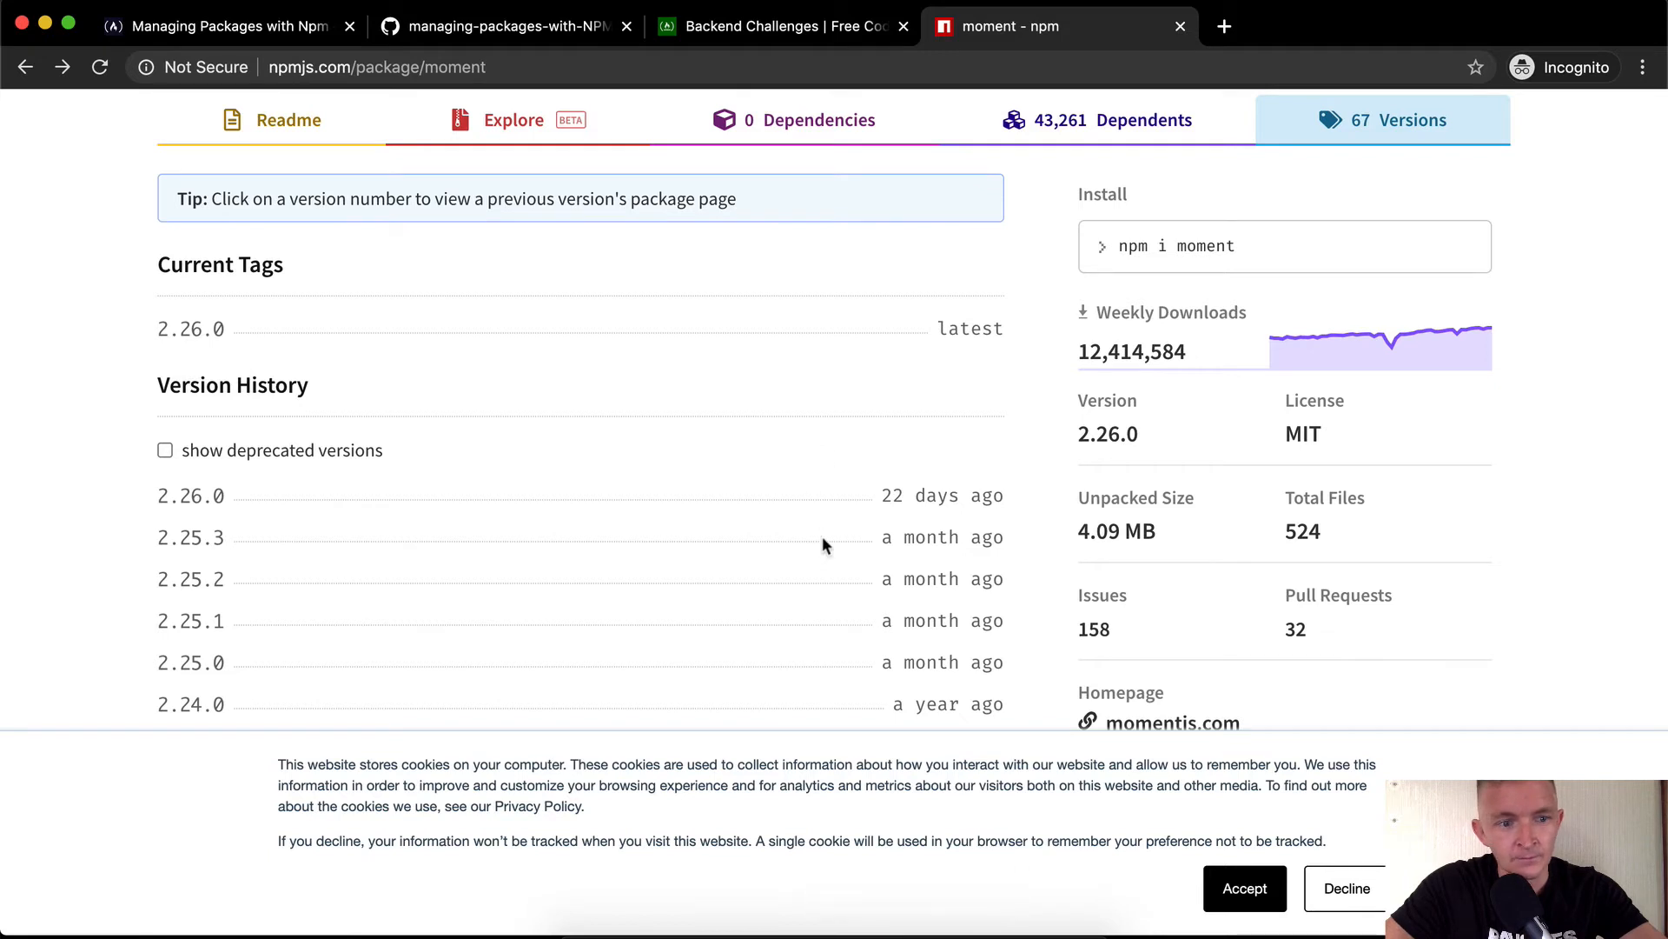
Commit as "Add moment node module with 2.26.0" and push to Heroku with HEAD:master.
left_click(850, 902)
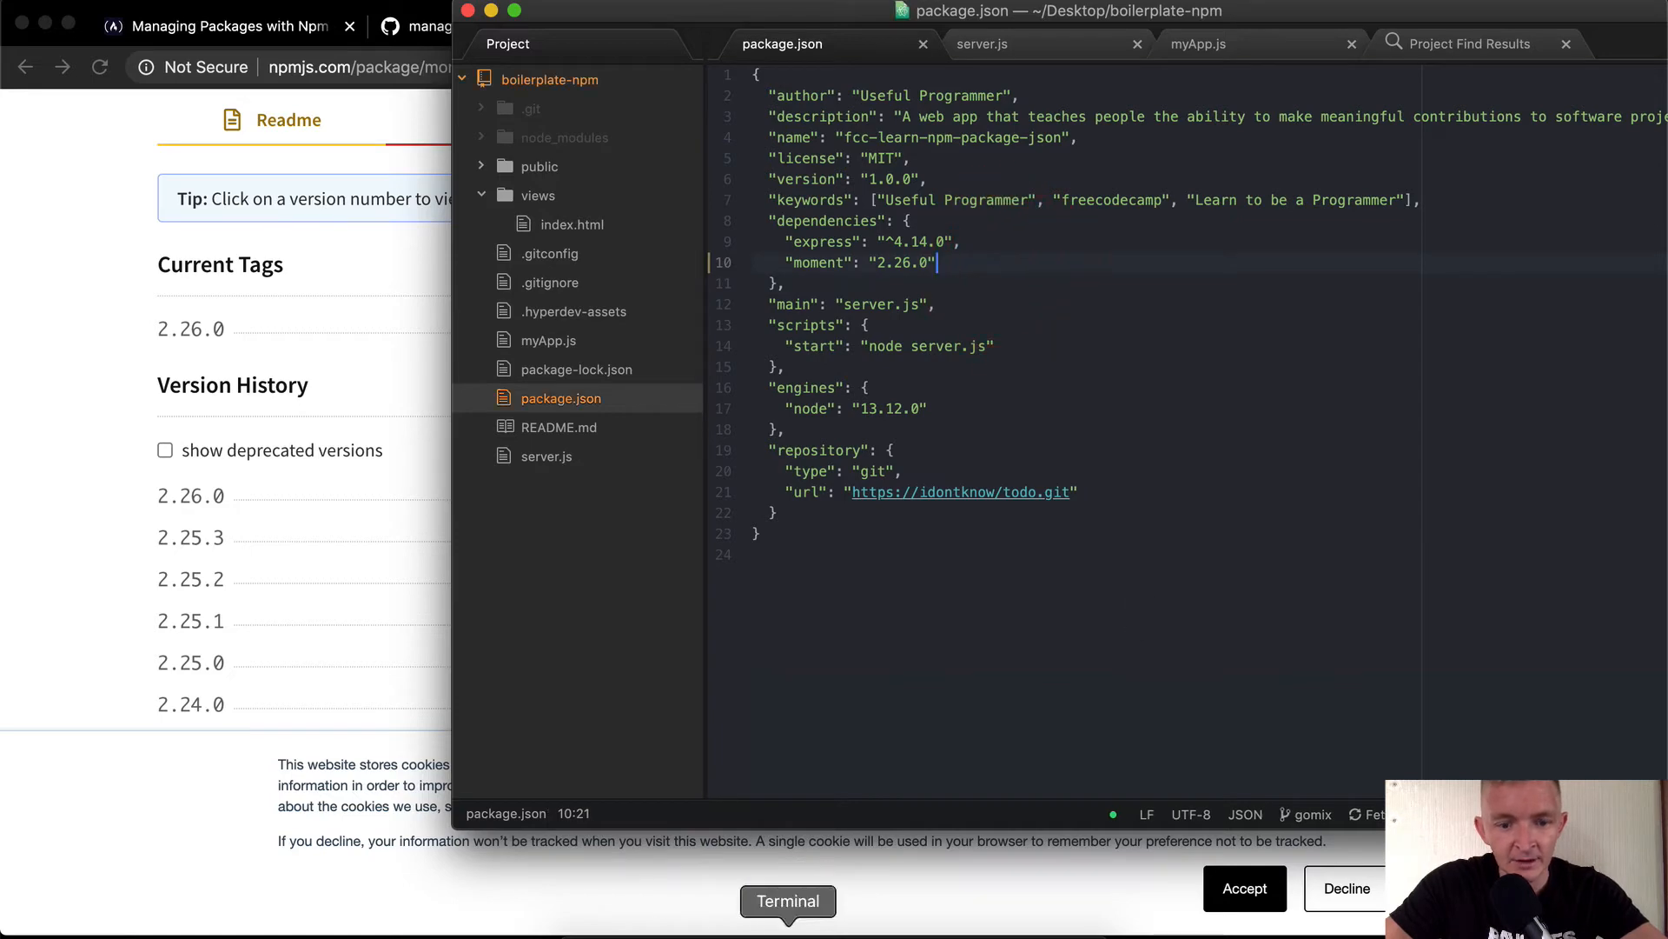
left_click(790, 902)
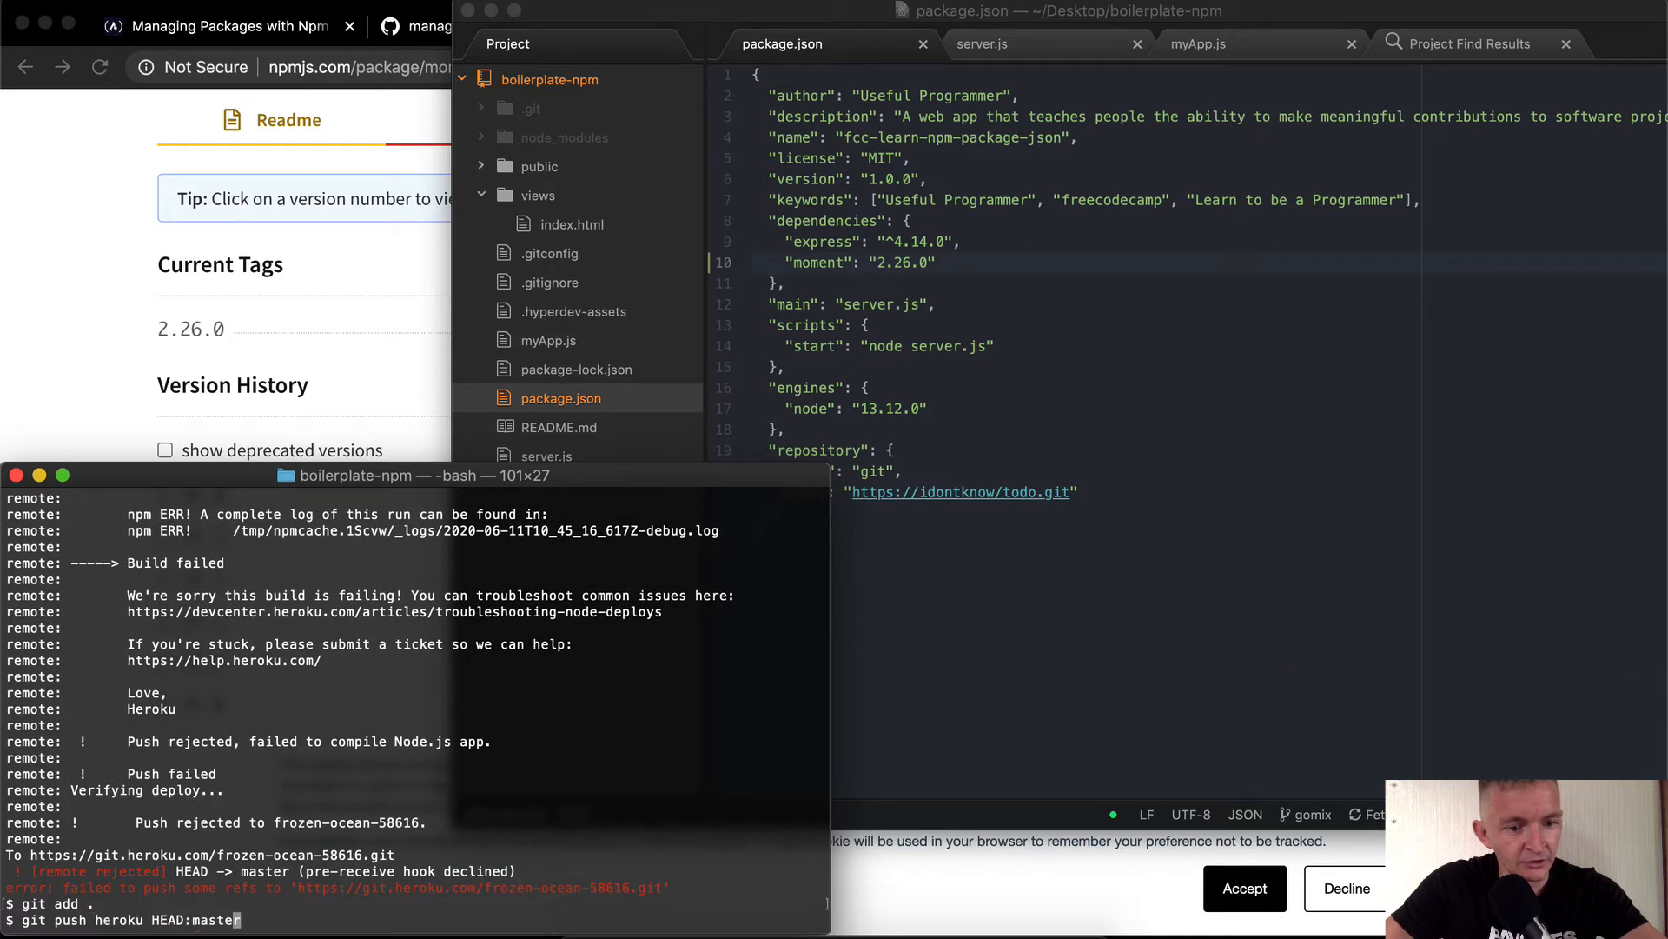
type("git commit -m \"Add moment node module\"")
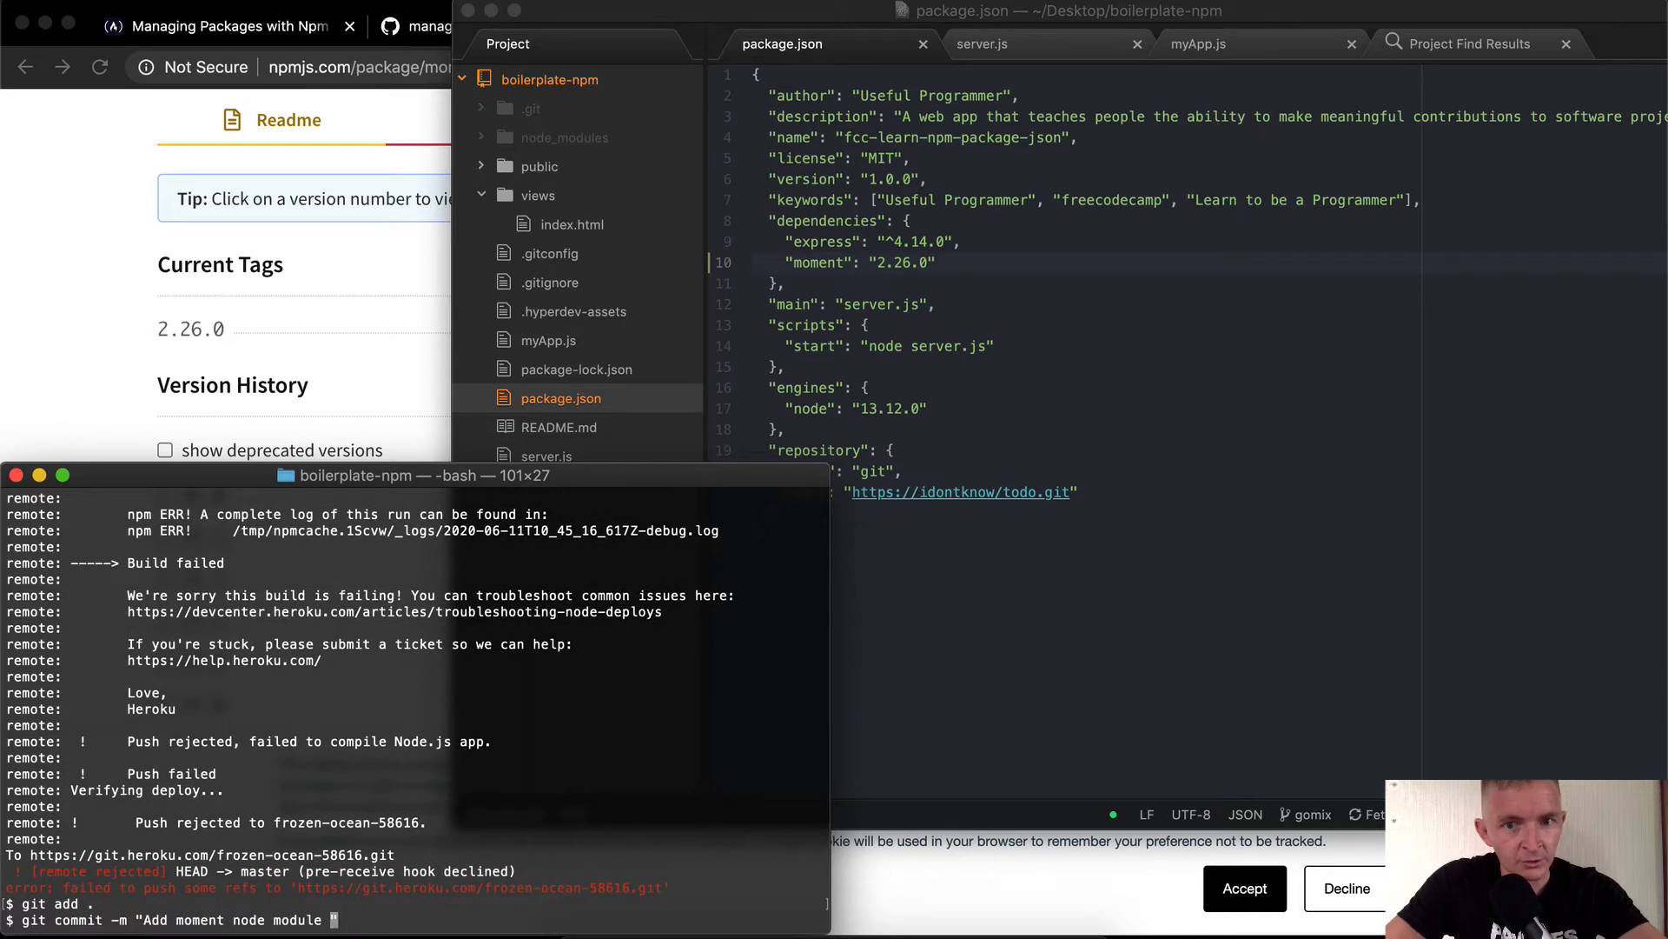
type("with 2.26.0")
type("git pus")
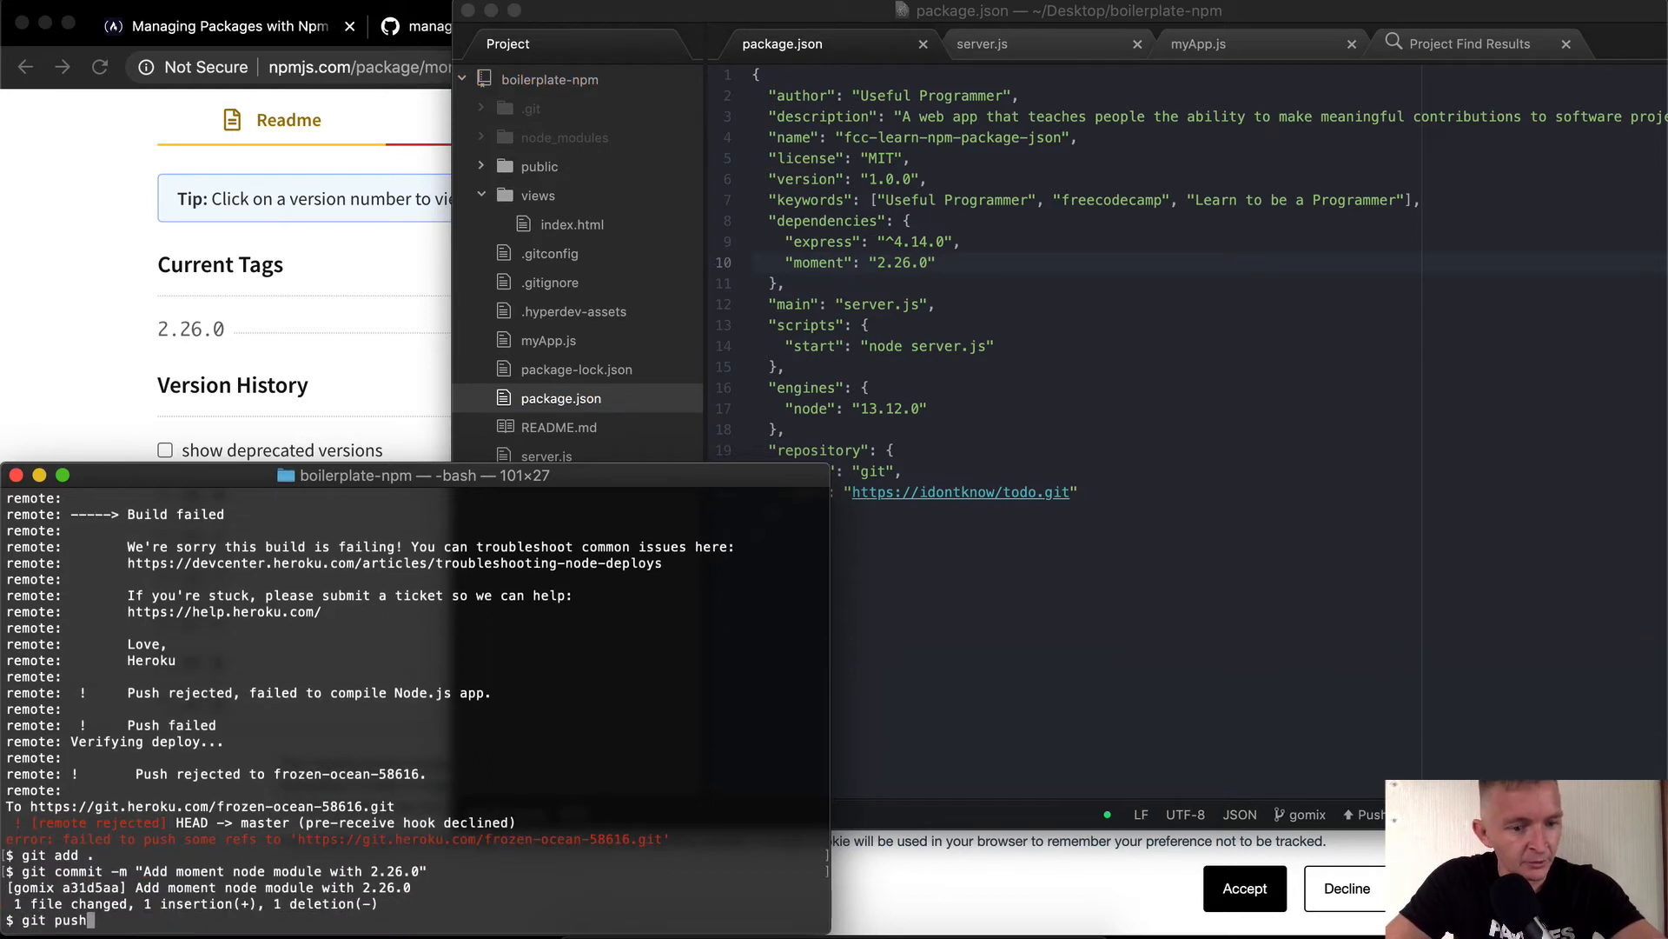
type("heroku MAS")
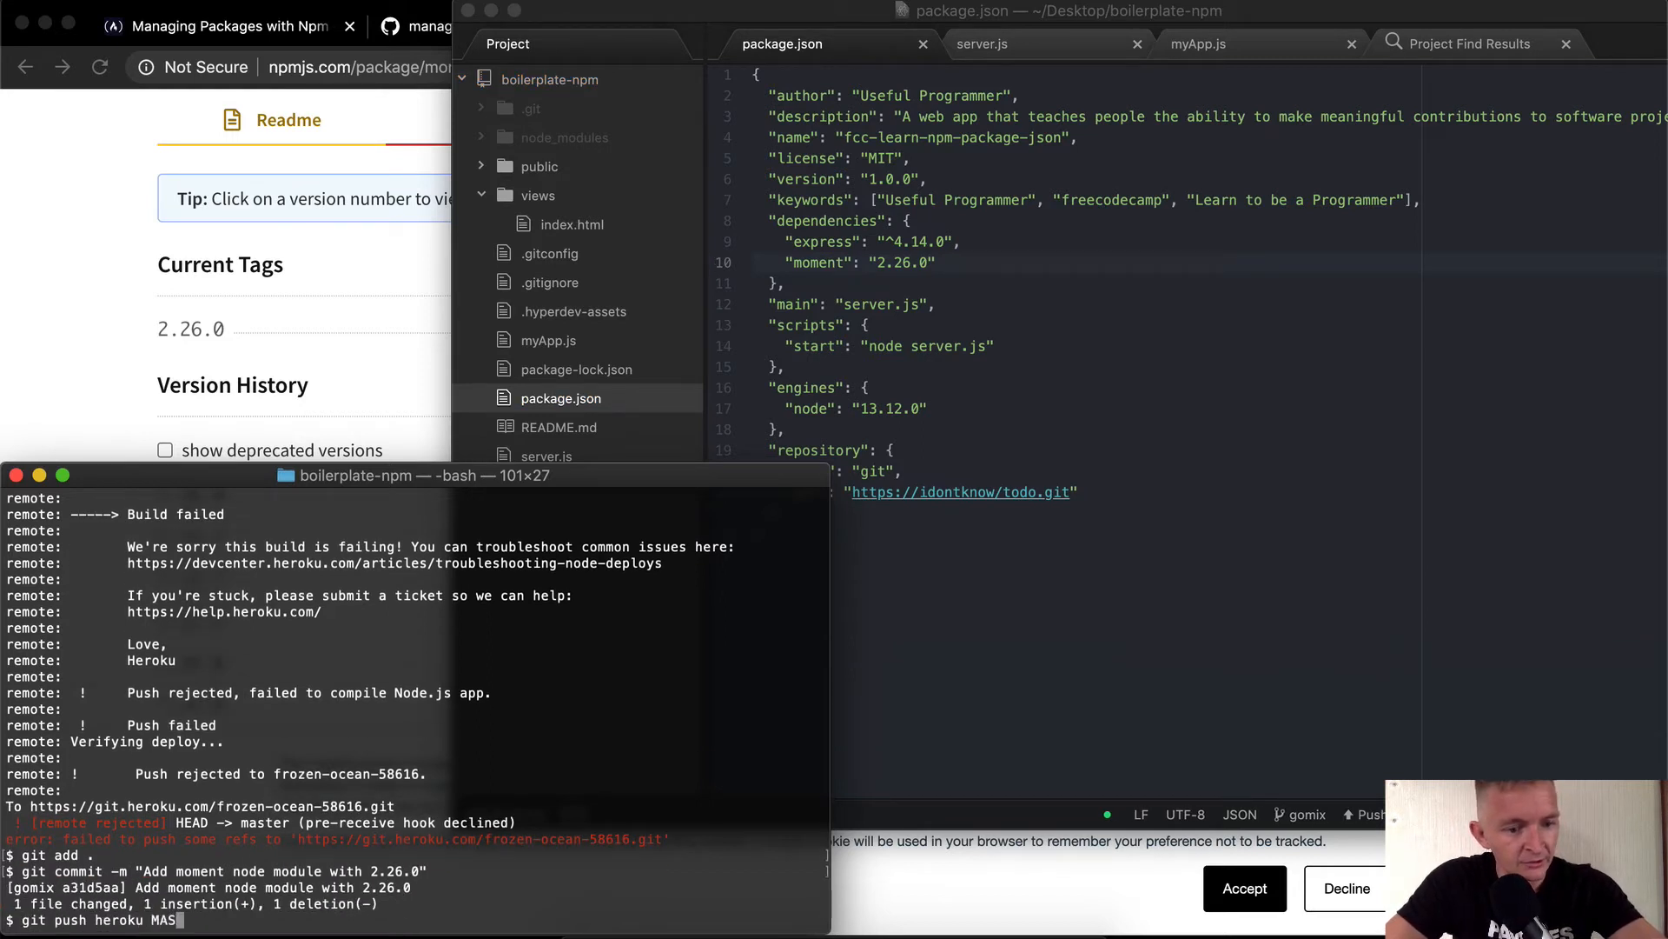
type("head")
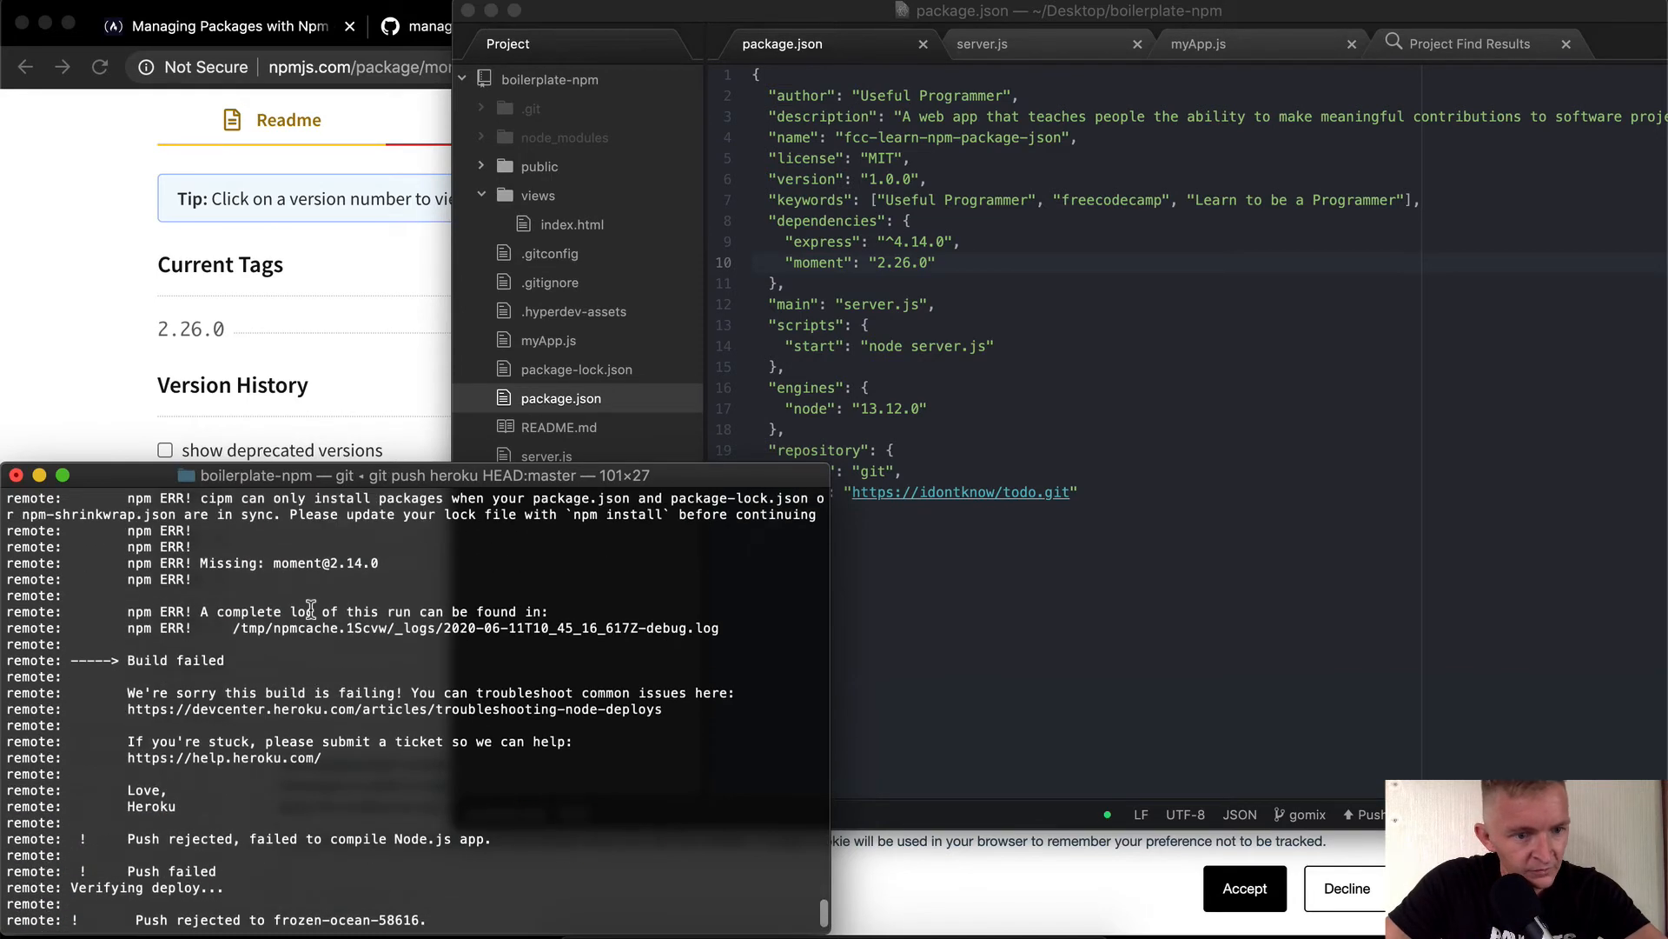
mouse_move(614, 690)
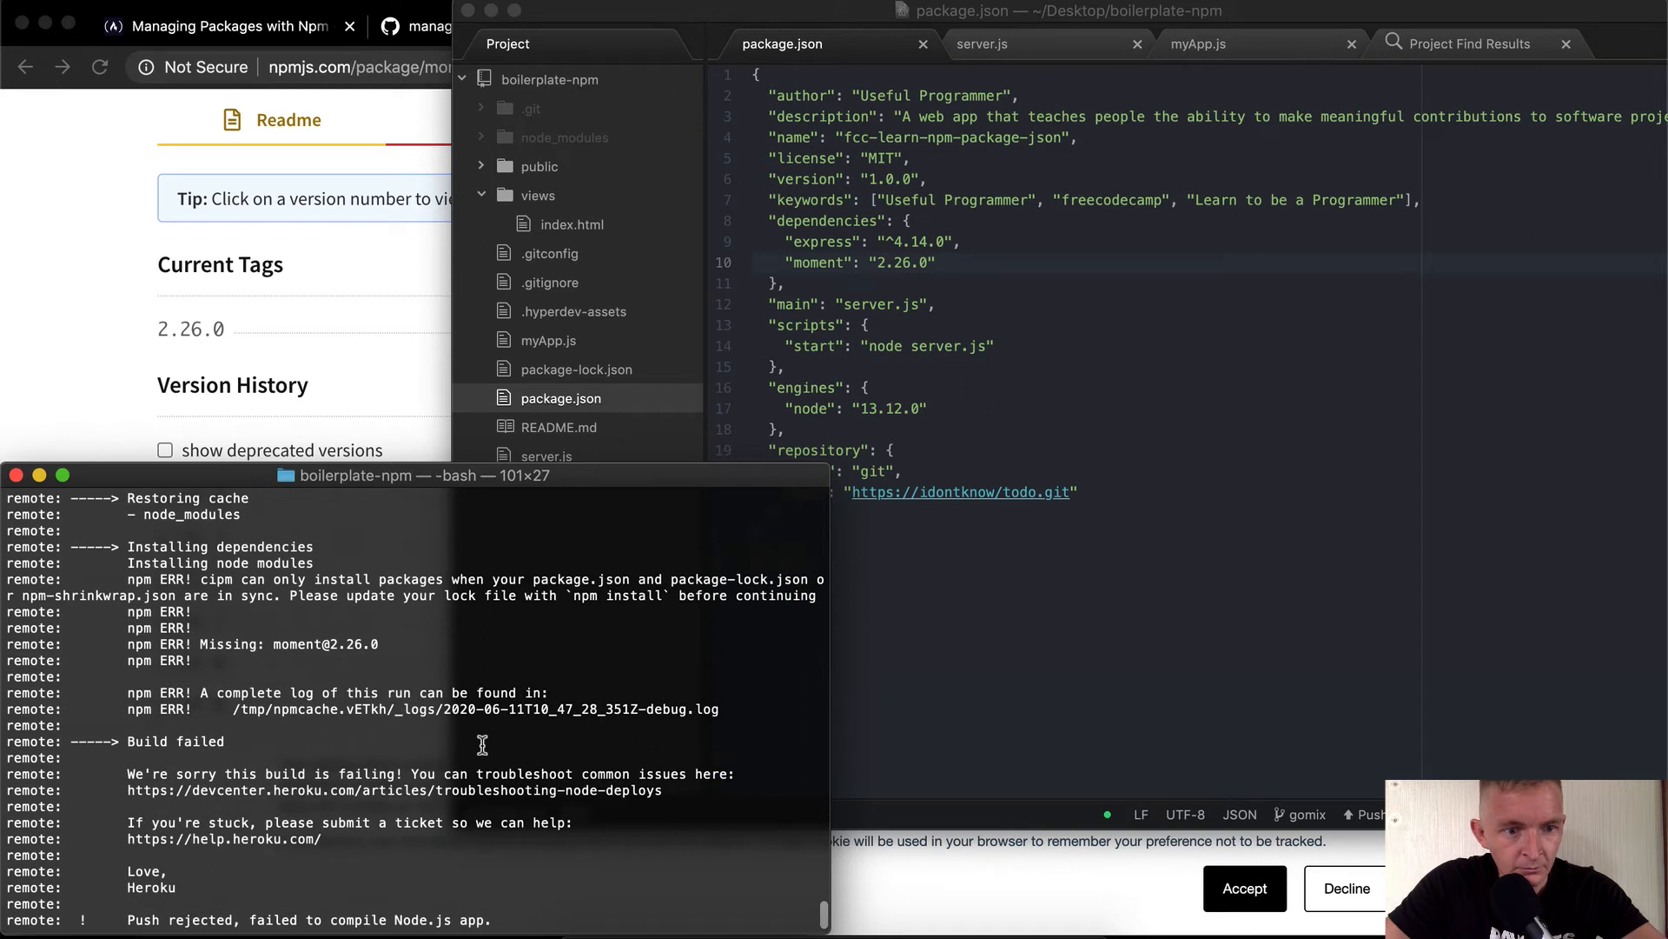
mouse_move(581, 590)
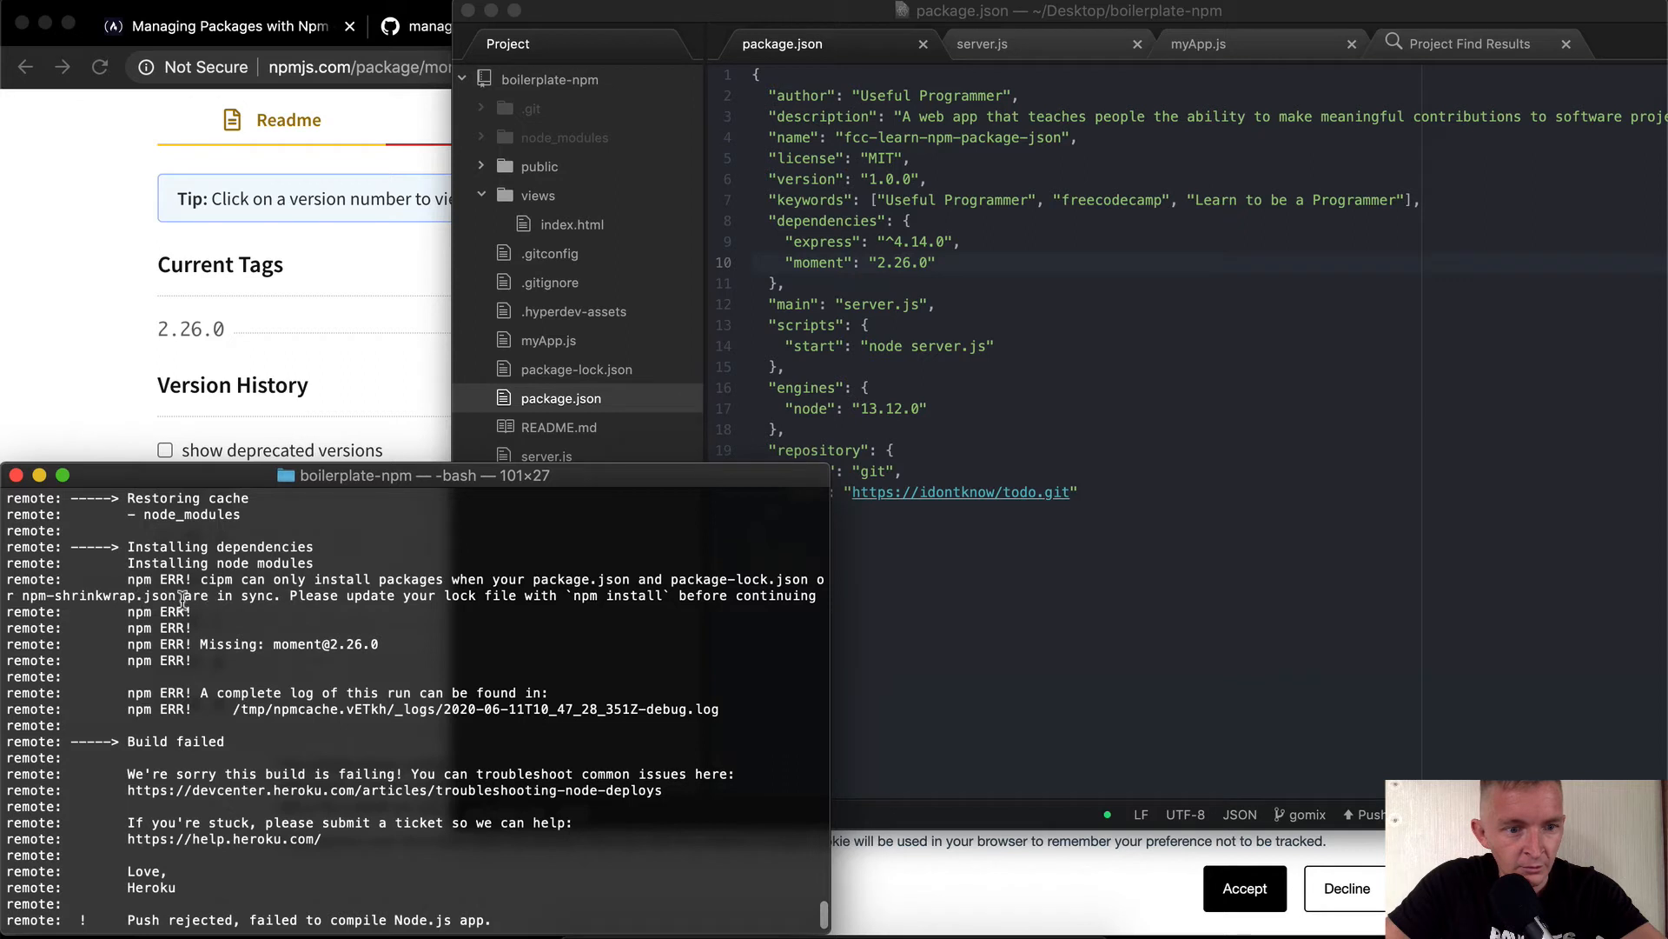
mouse_move(431, 594)
type("npm install")
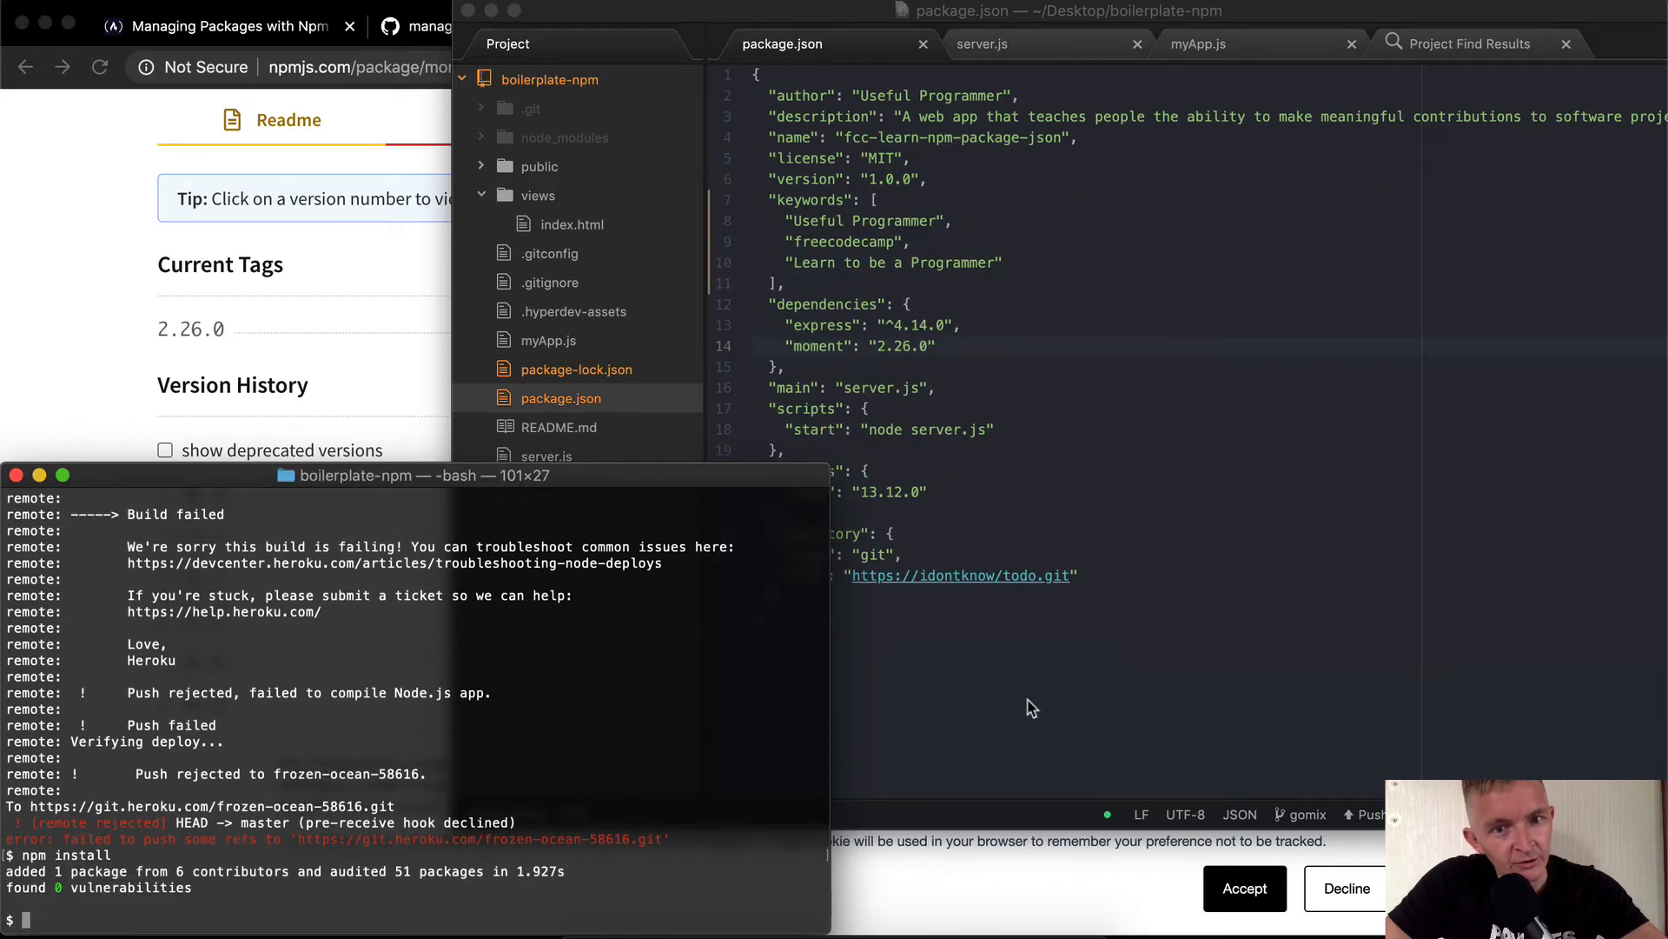
Inspect the regenerated package-lock.json, stage both package files and commit as "After running NPM install".
left_click(577, 369)
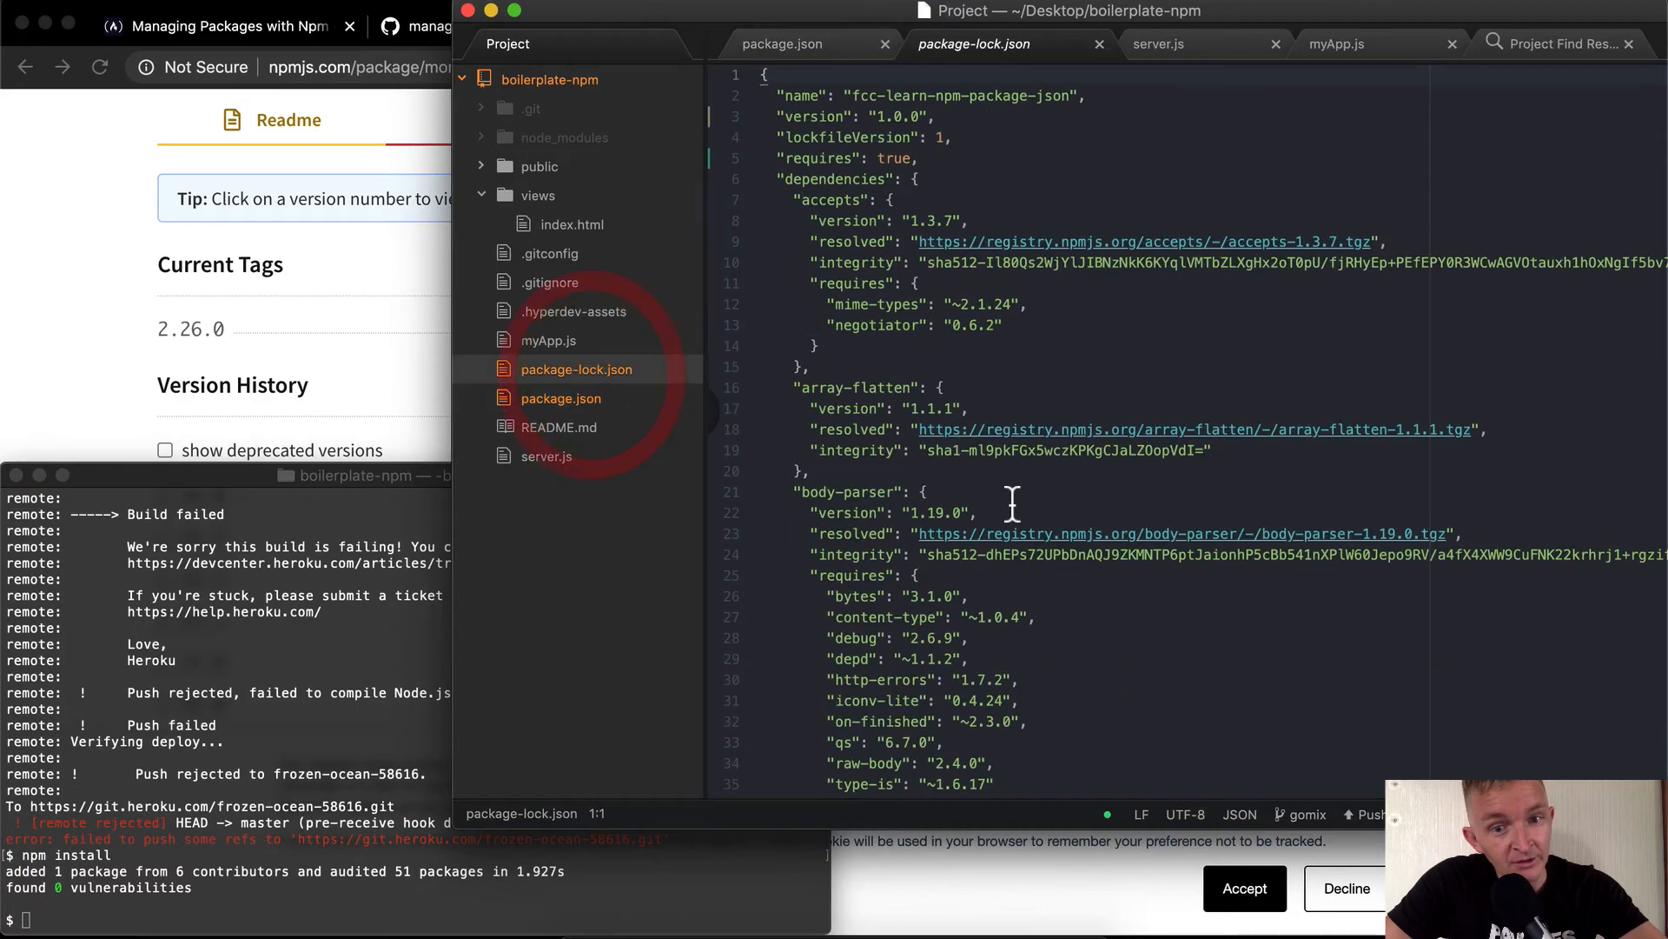
scroll("down", 3)
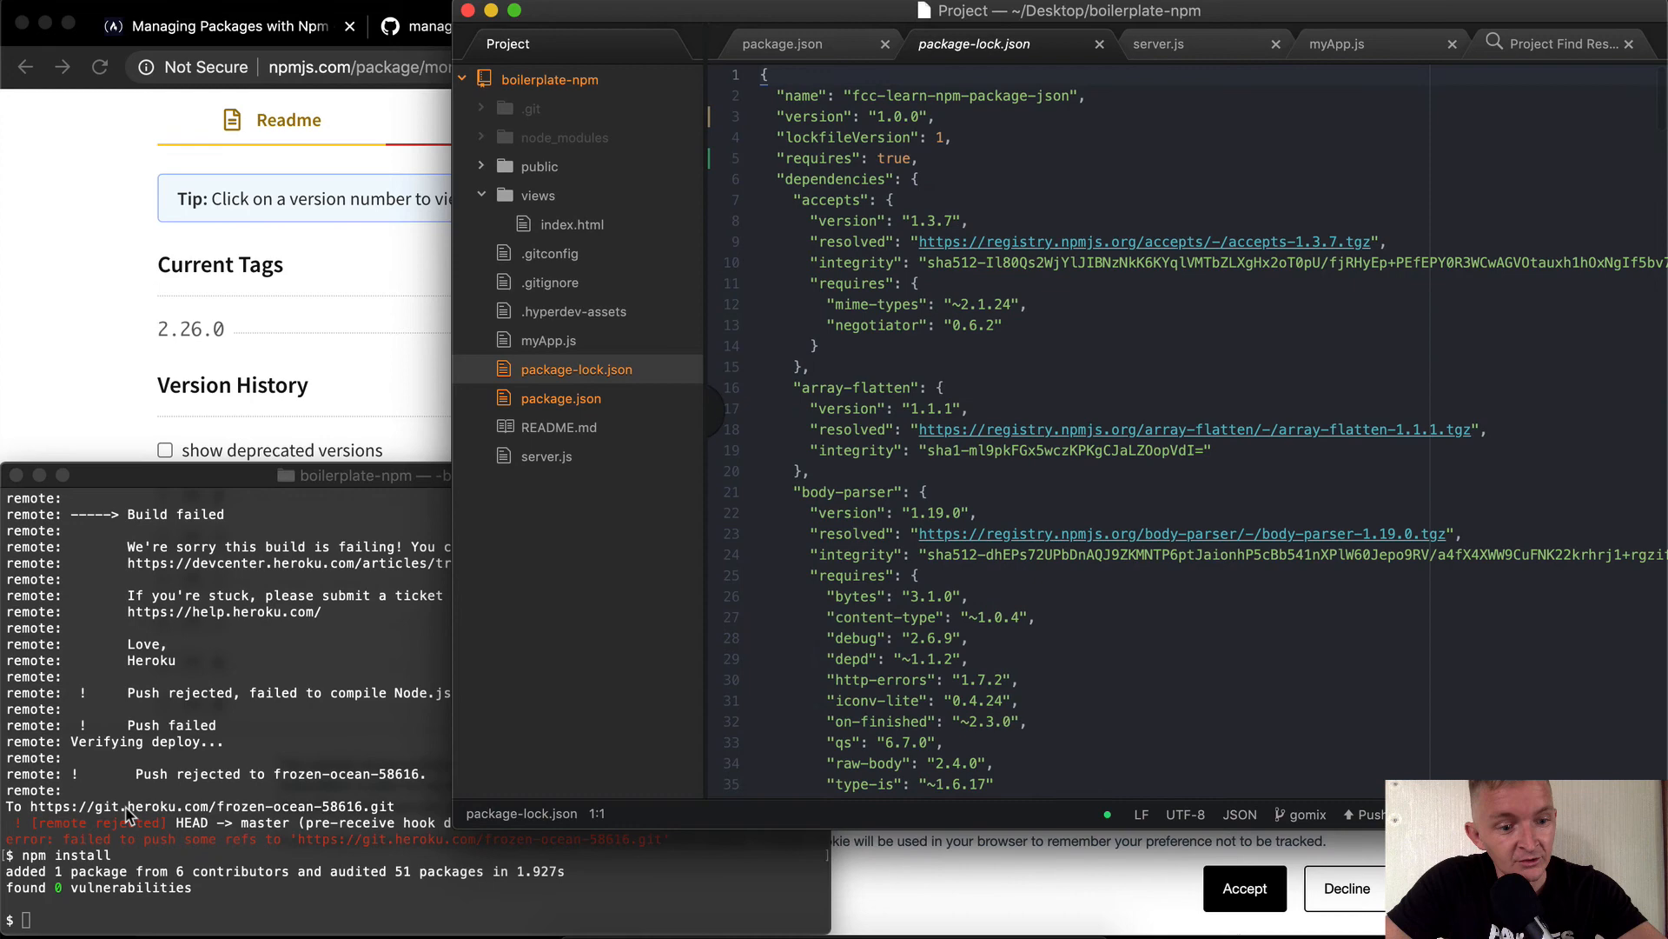
type("git status")
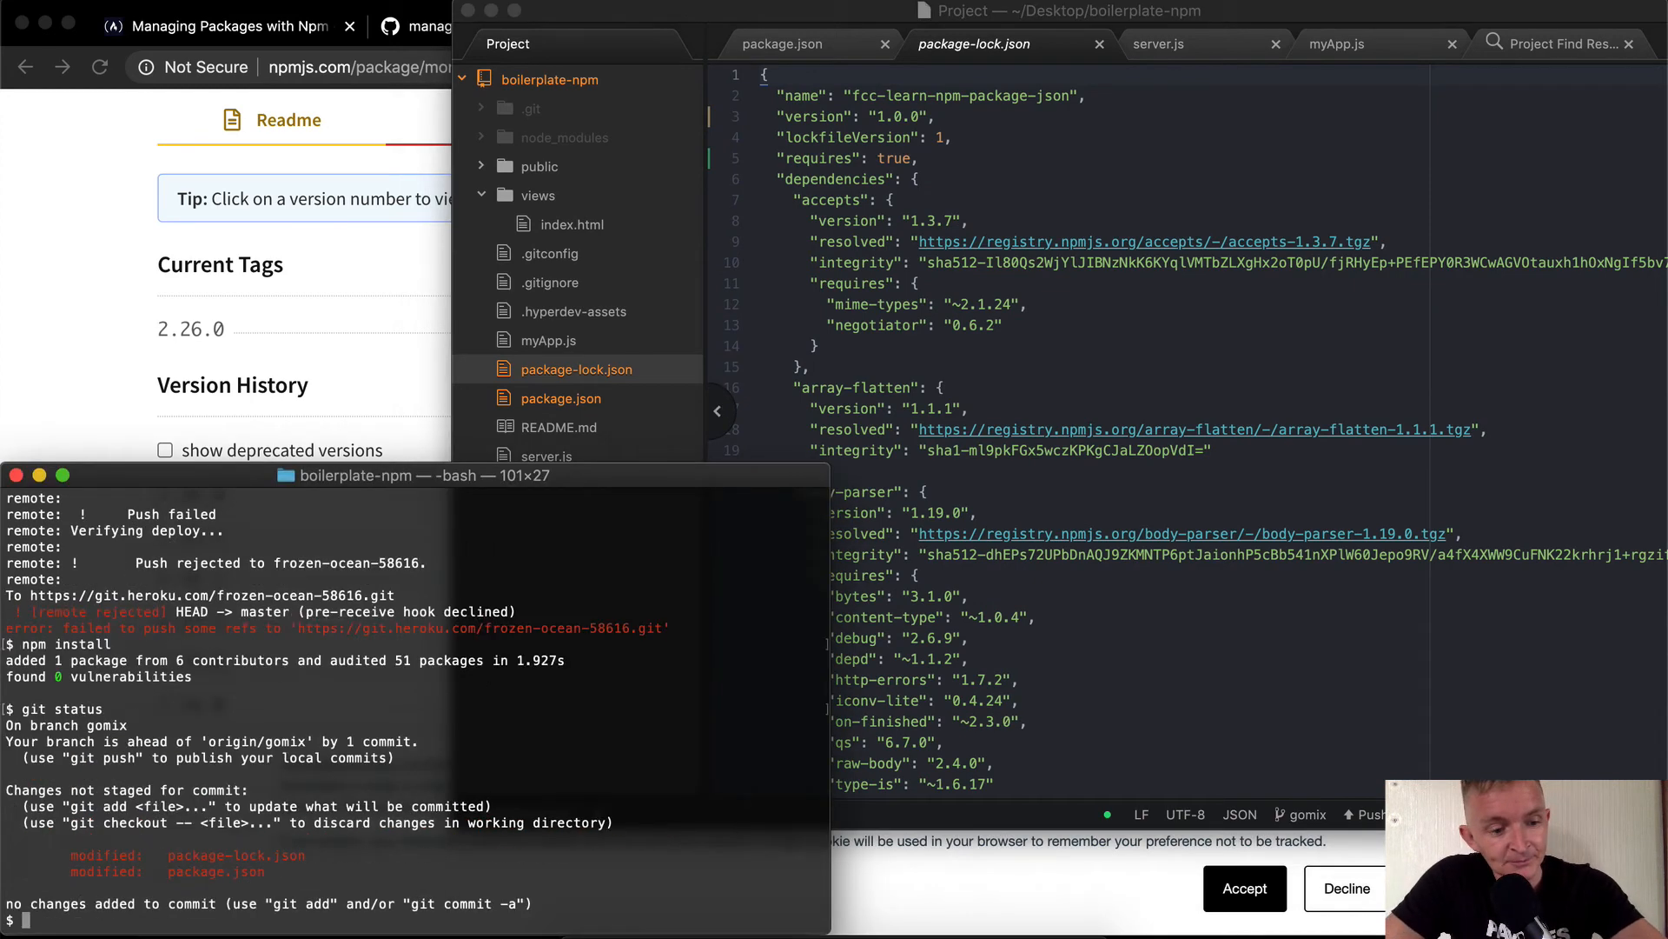
triple_click(212, 871)
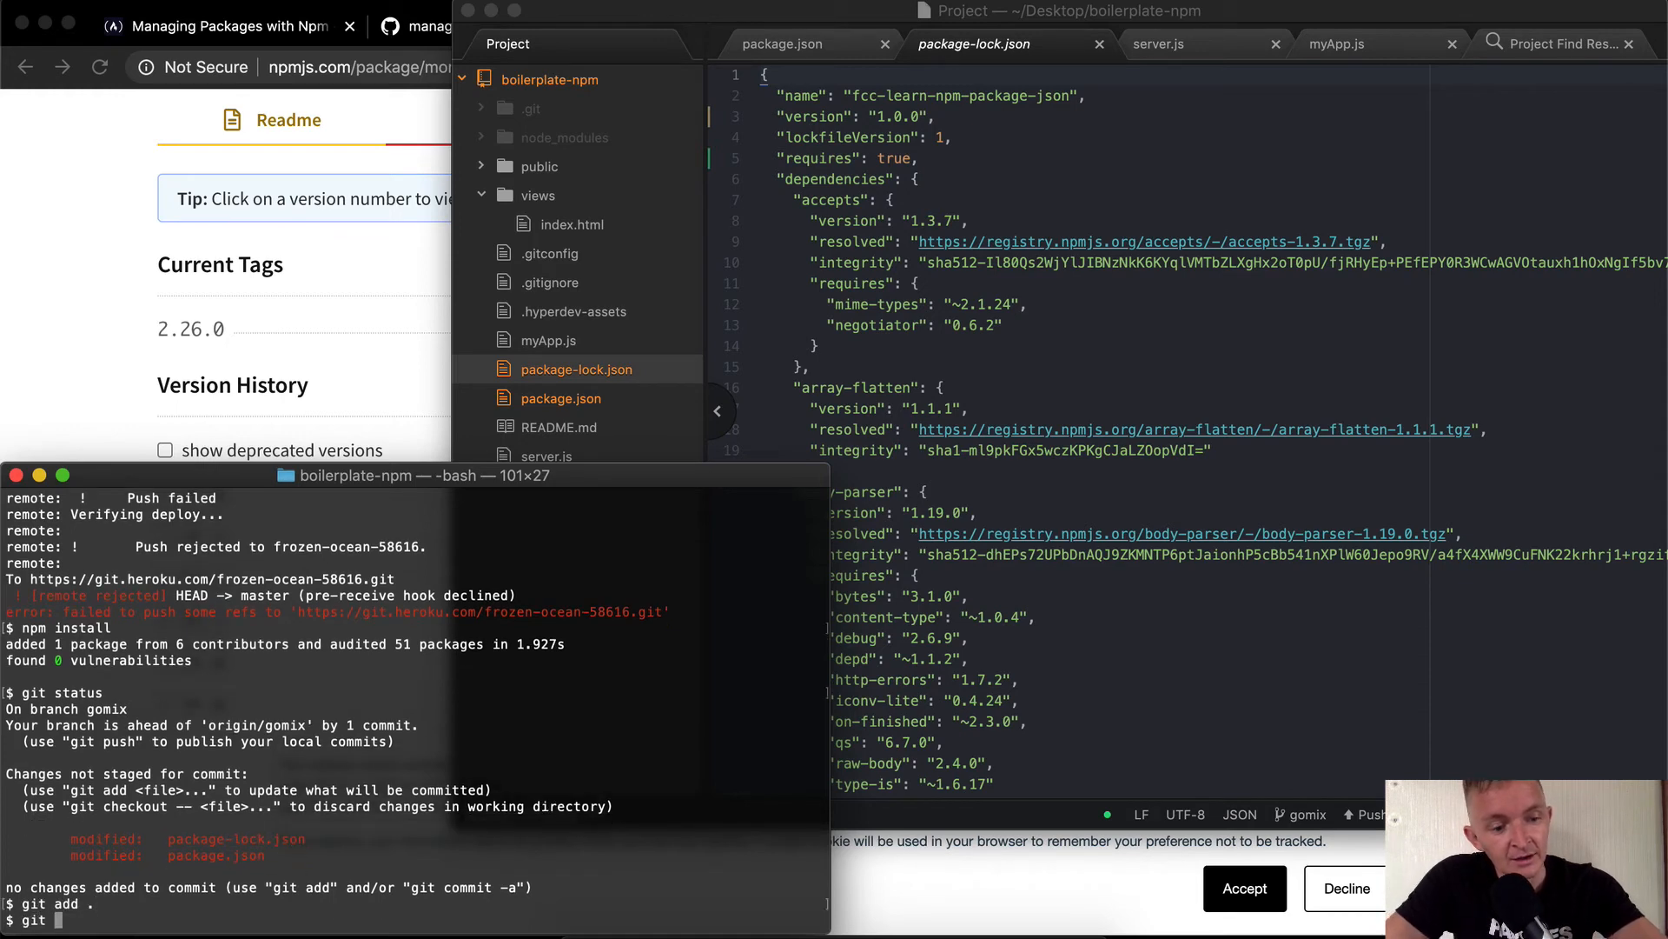
type("git commit -m \"")
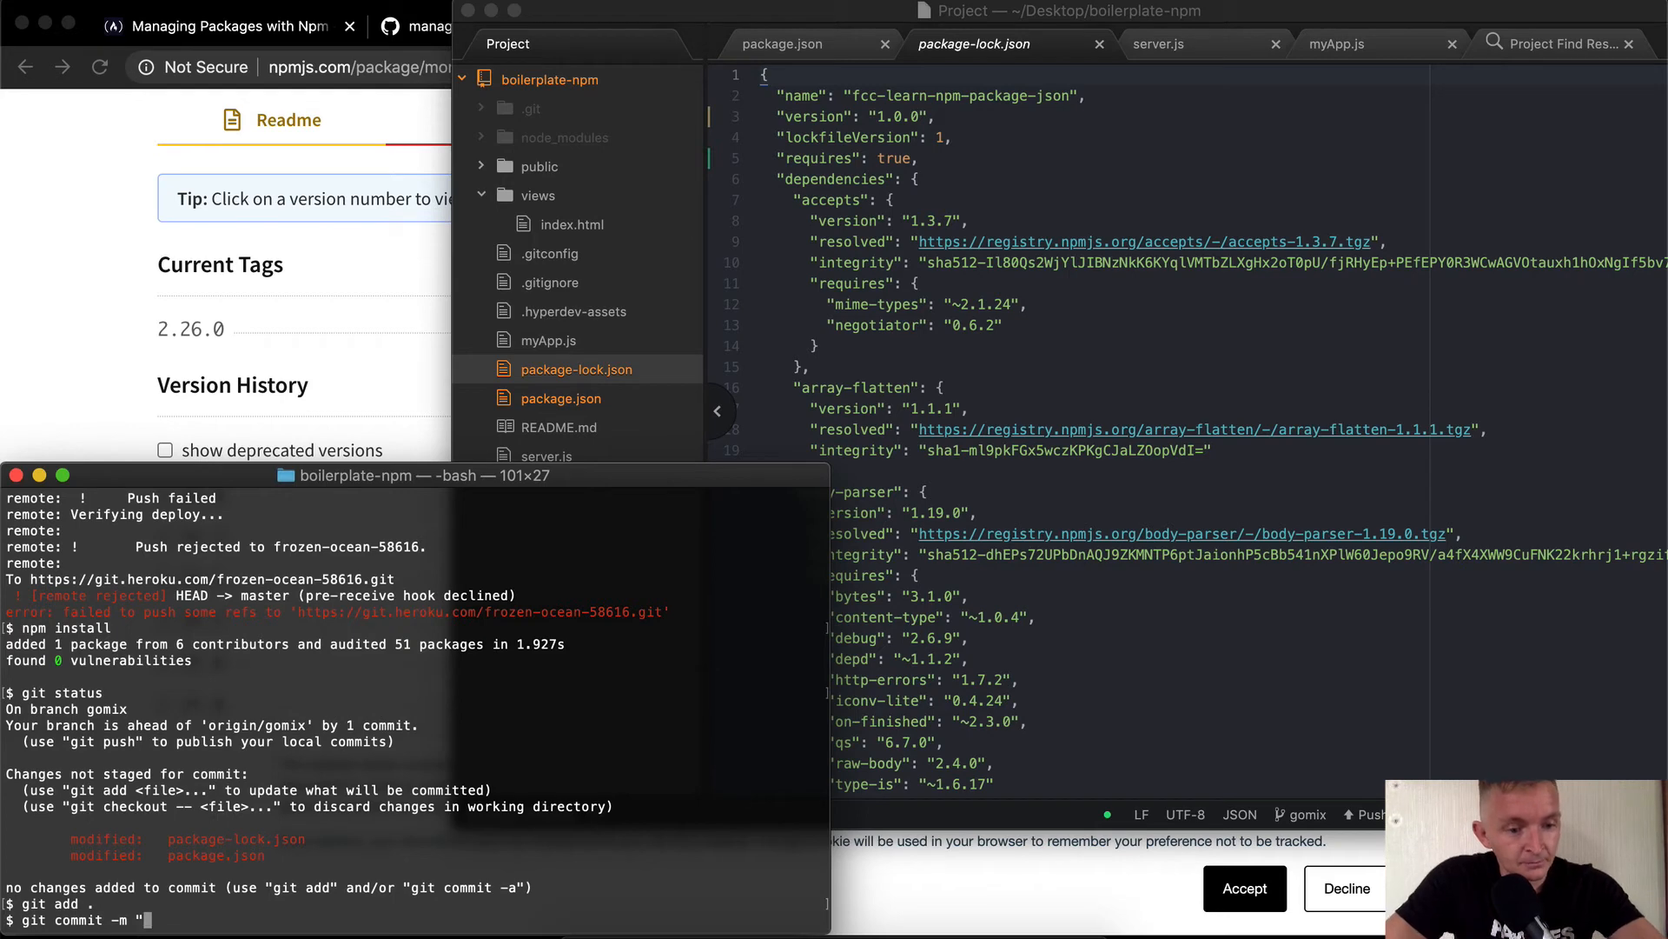
type("After runn")
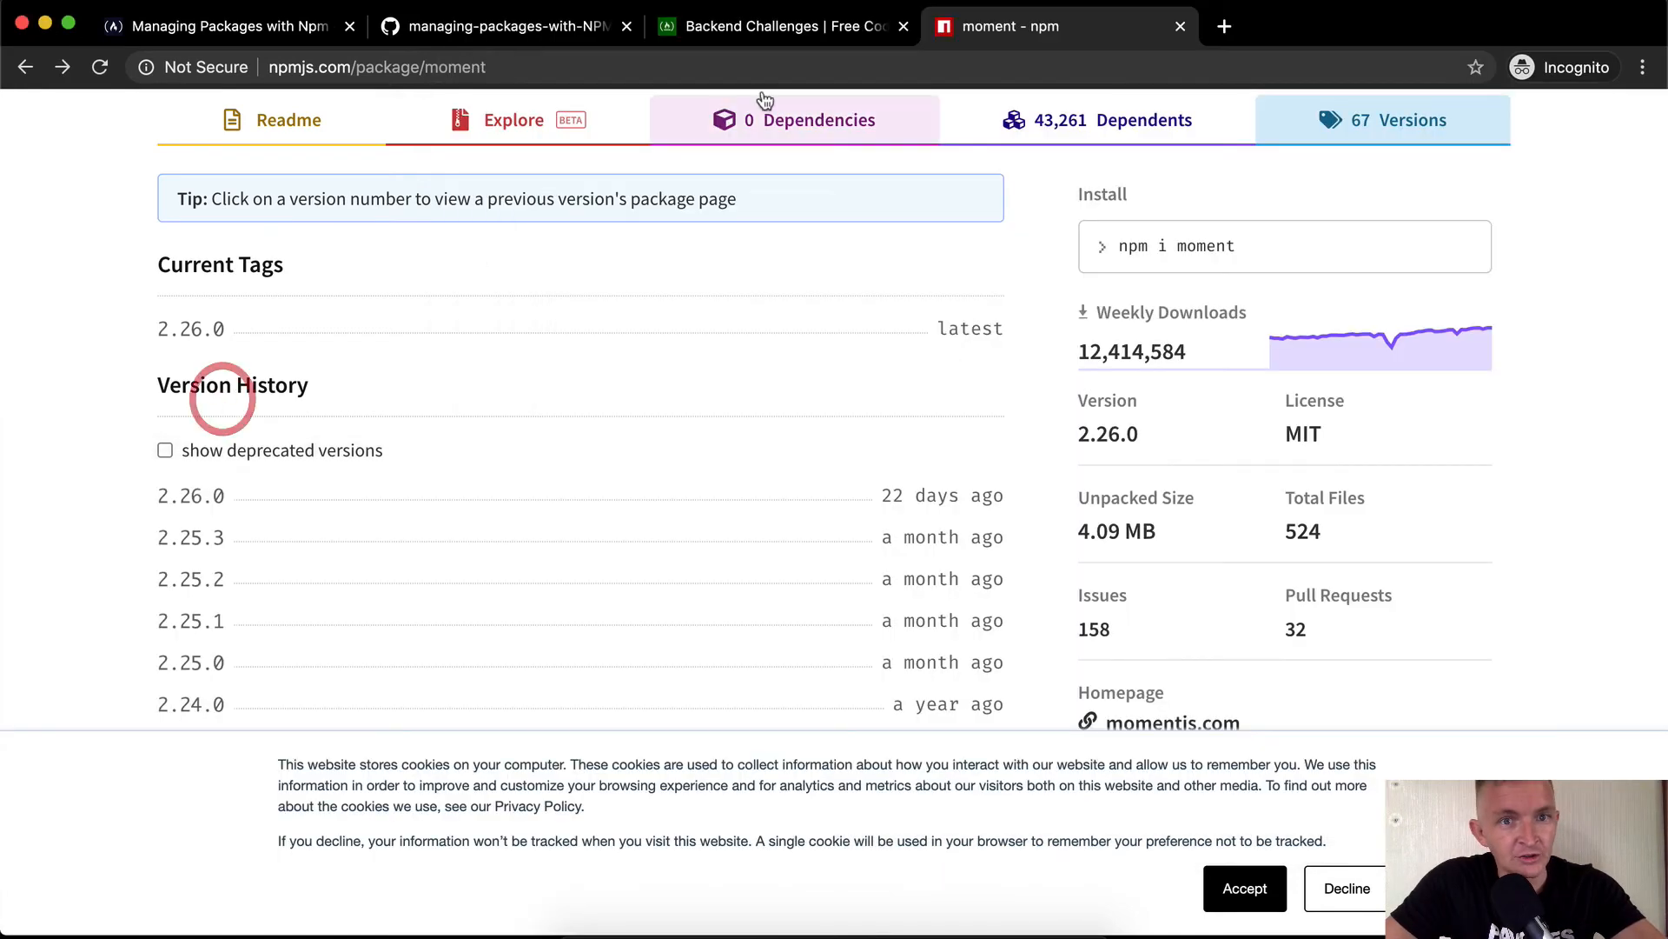
Review the pushed package.json on GitHub listing moment 2.26.0.
left_click(501, 26)
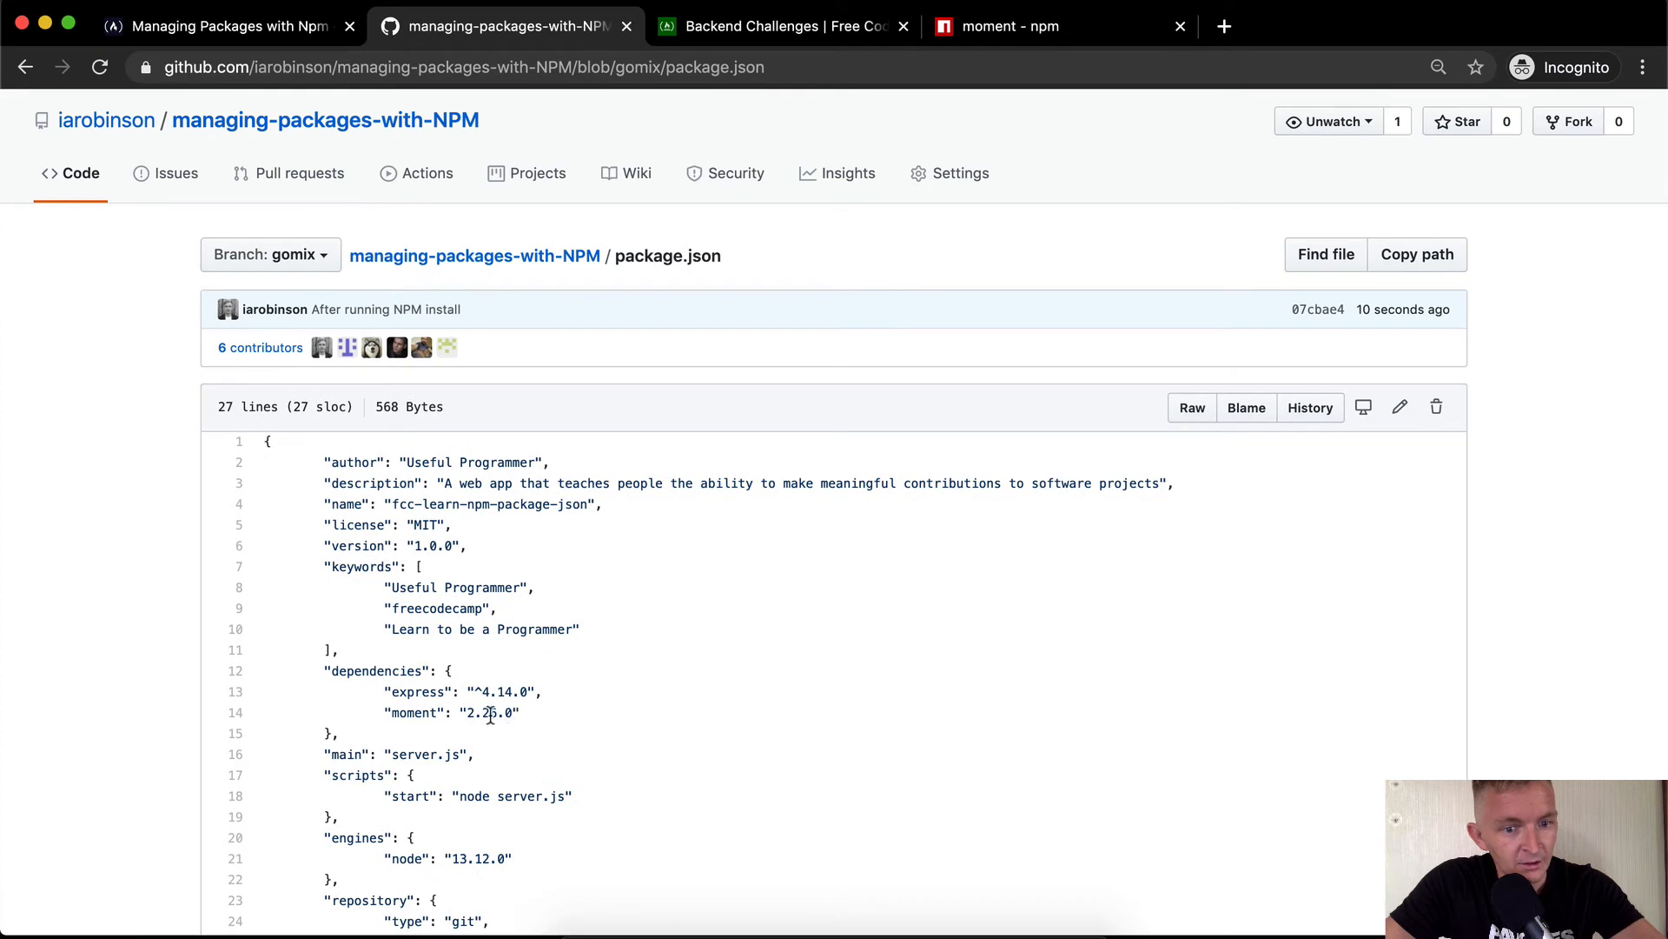
scroll("down", 3)
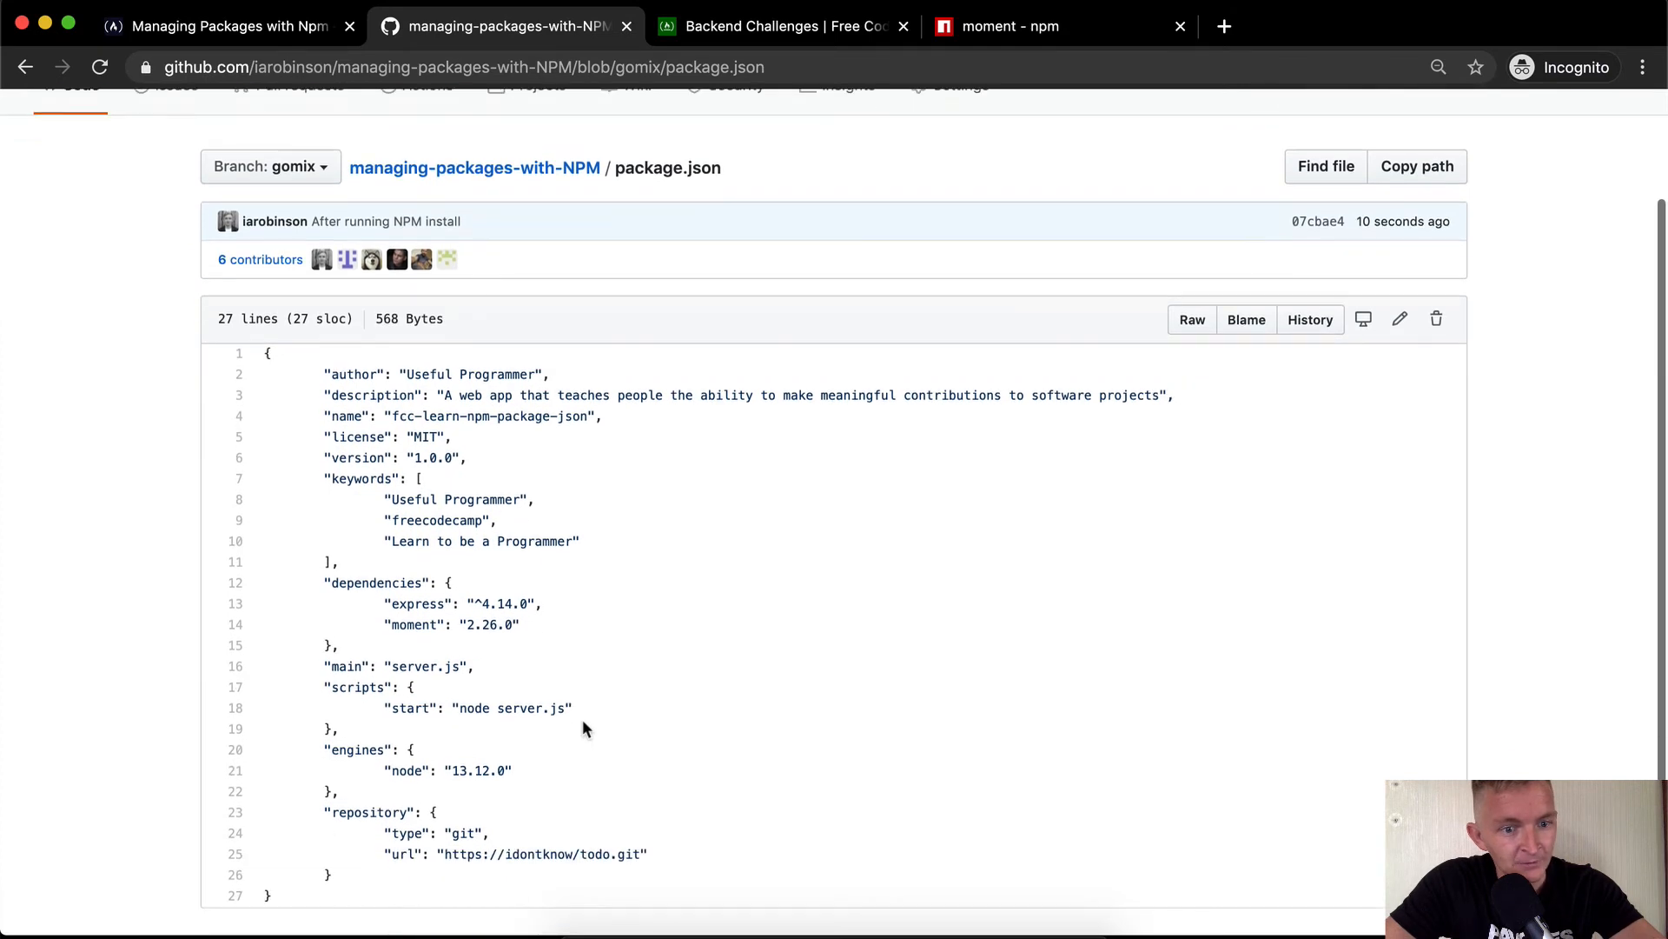
scroll("down", 3)
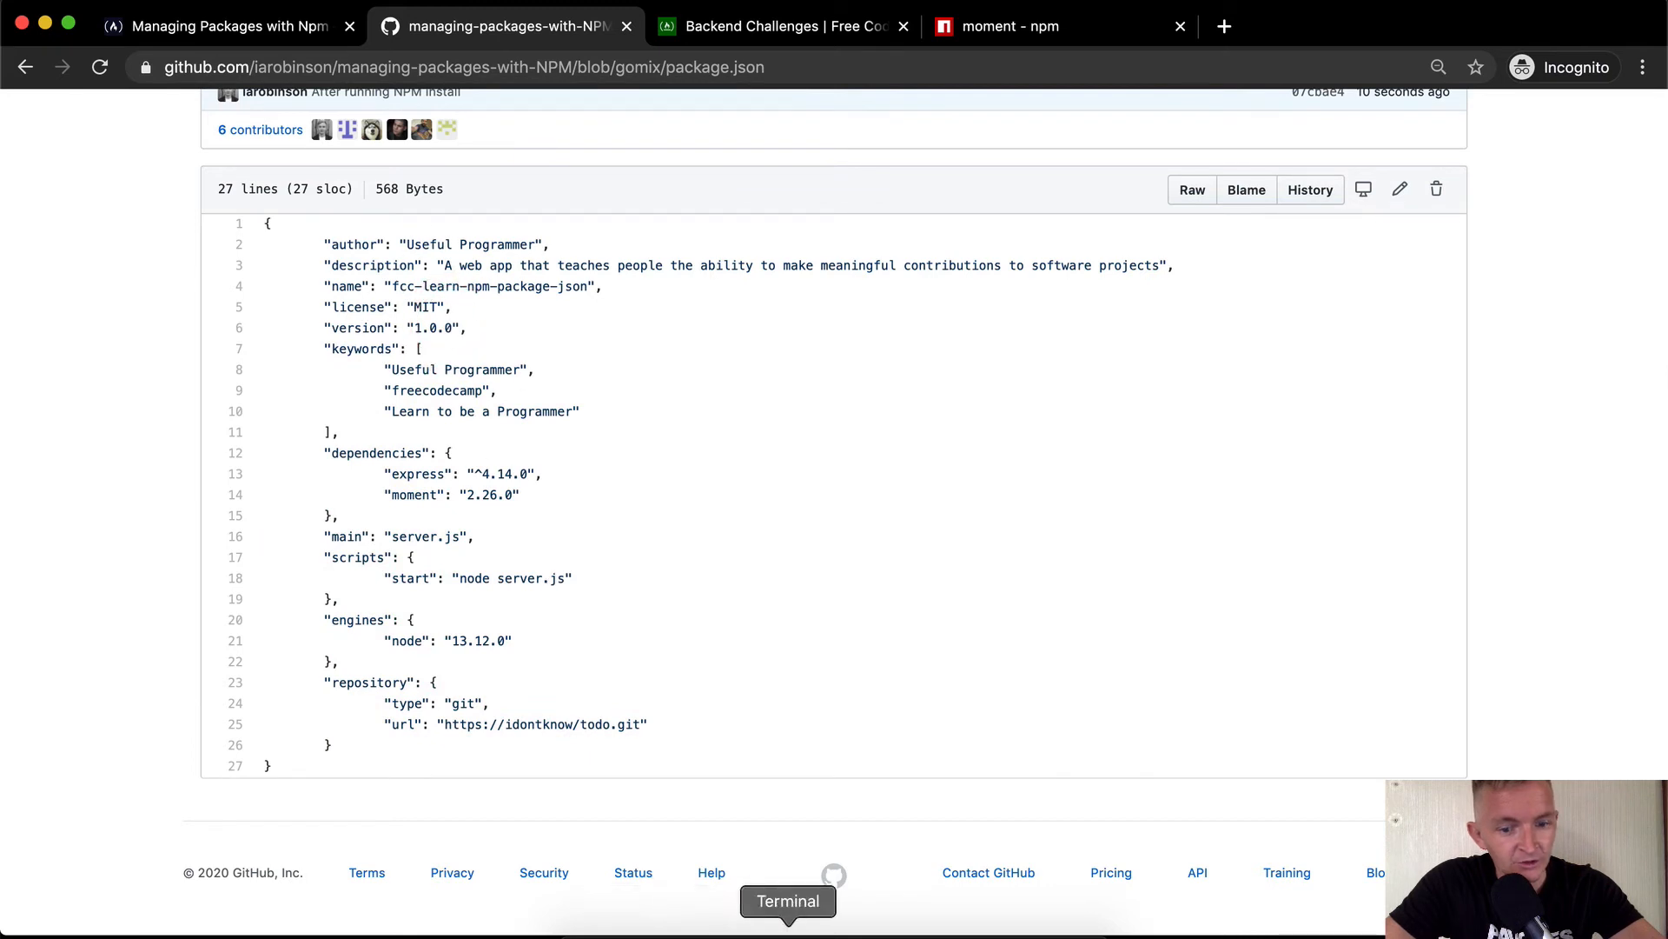
Push the commit to Heroku with git push heroku HEAD:master.
left_click(788, 900)
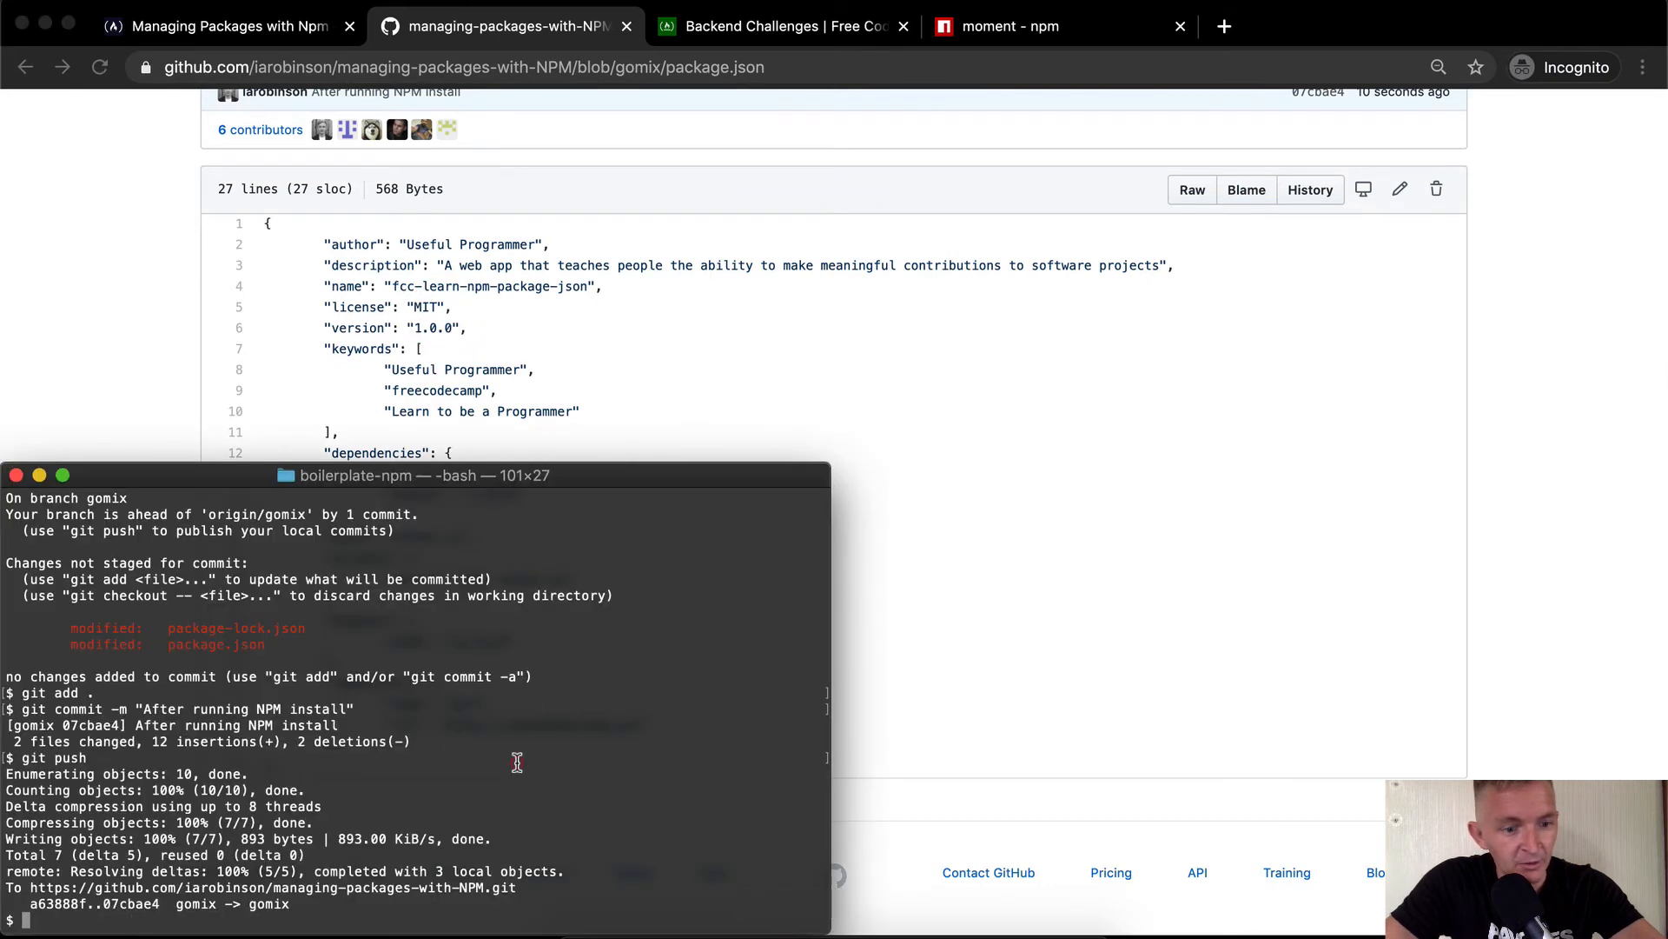
type("git push heroku H")
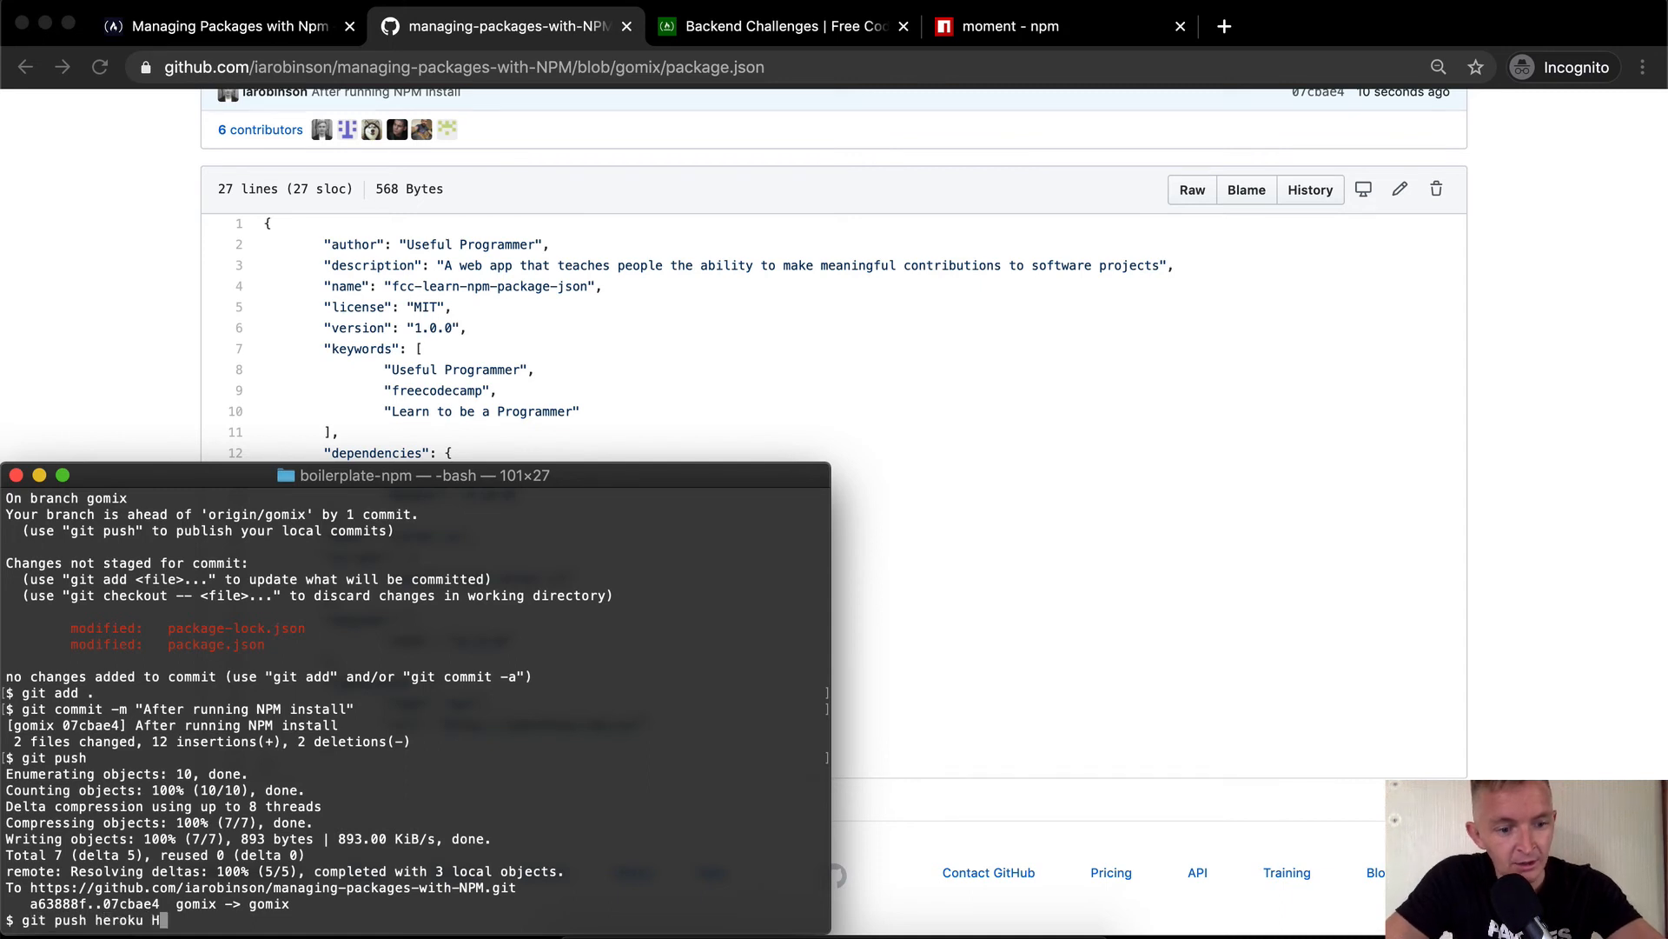
type("EAD:master")
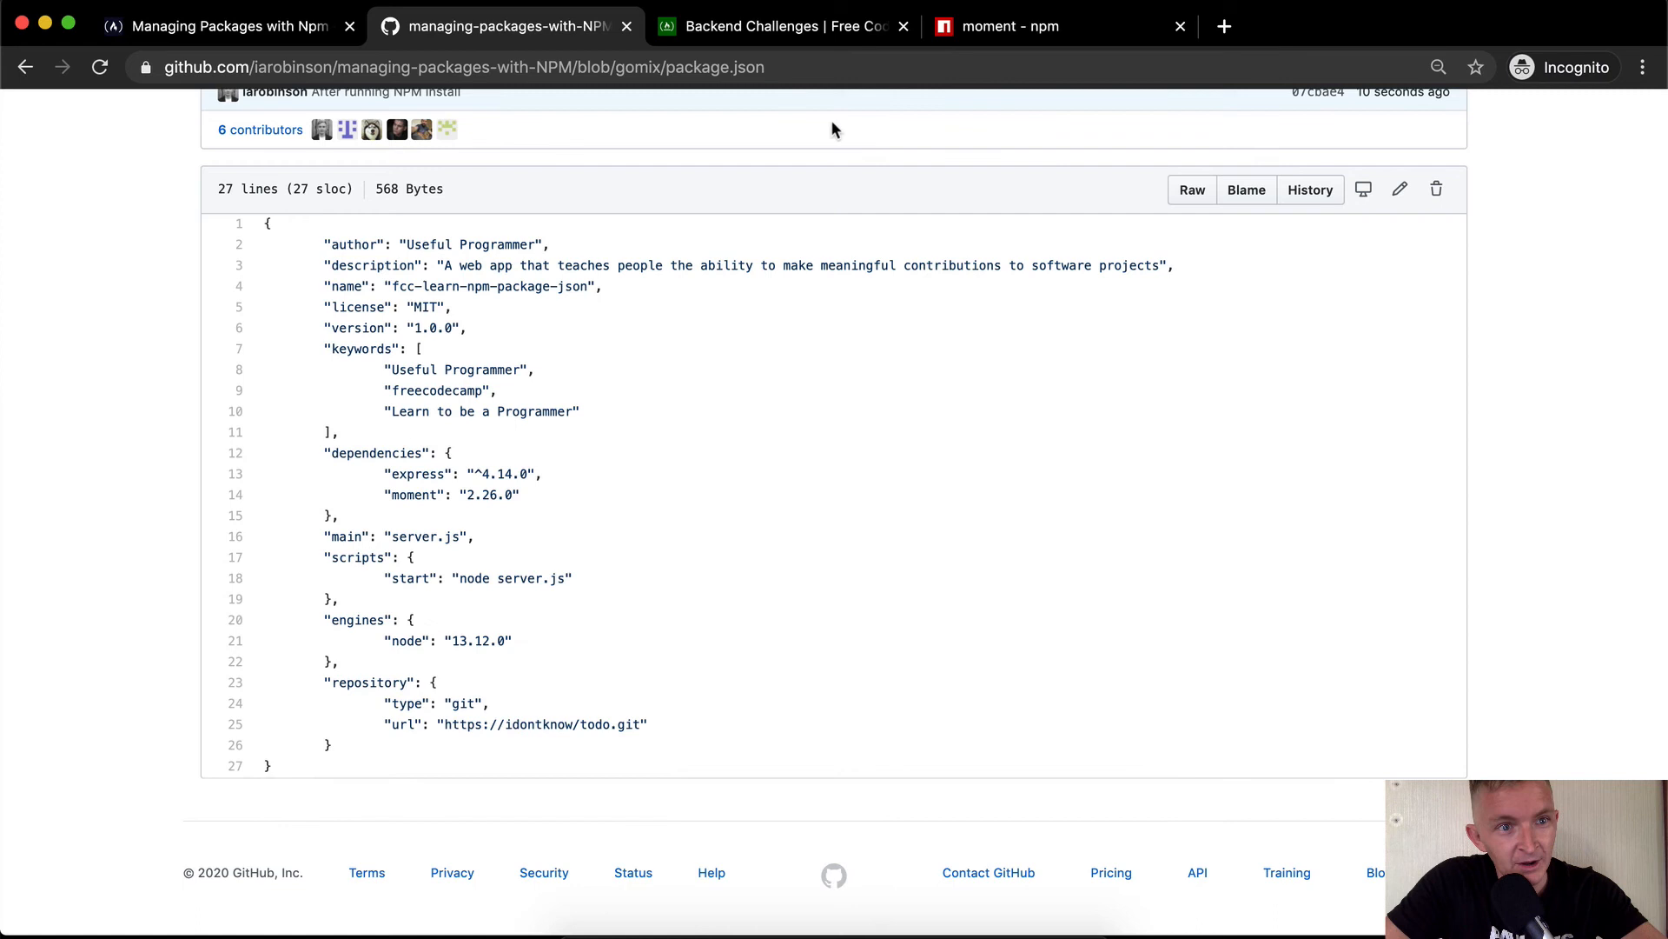
Rerun the freeCodeCamp tests on the deployed app and pick out the required version 2.14.0 from the failing check.
left_click(221, 26)
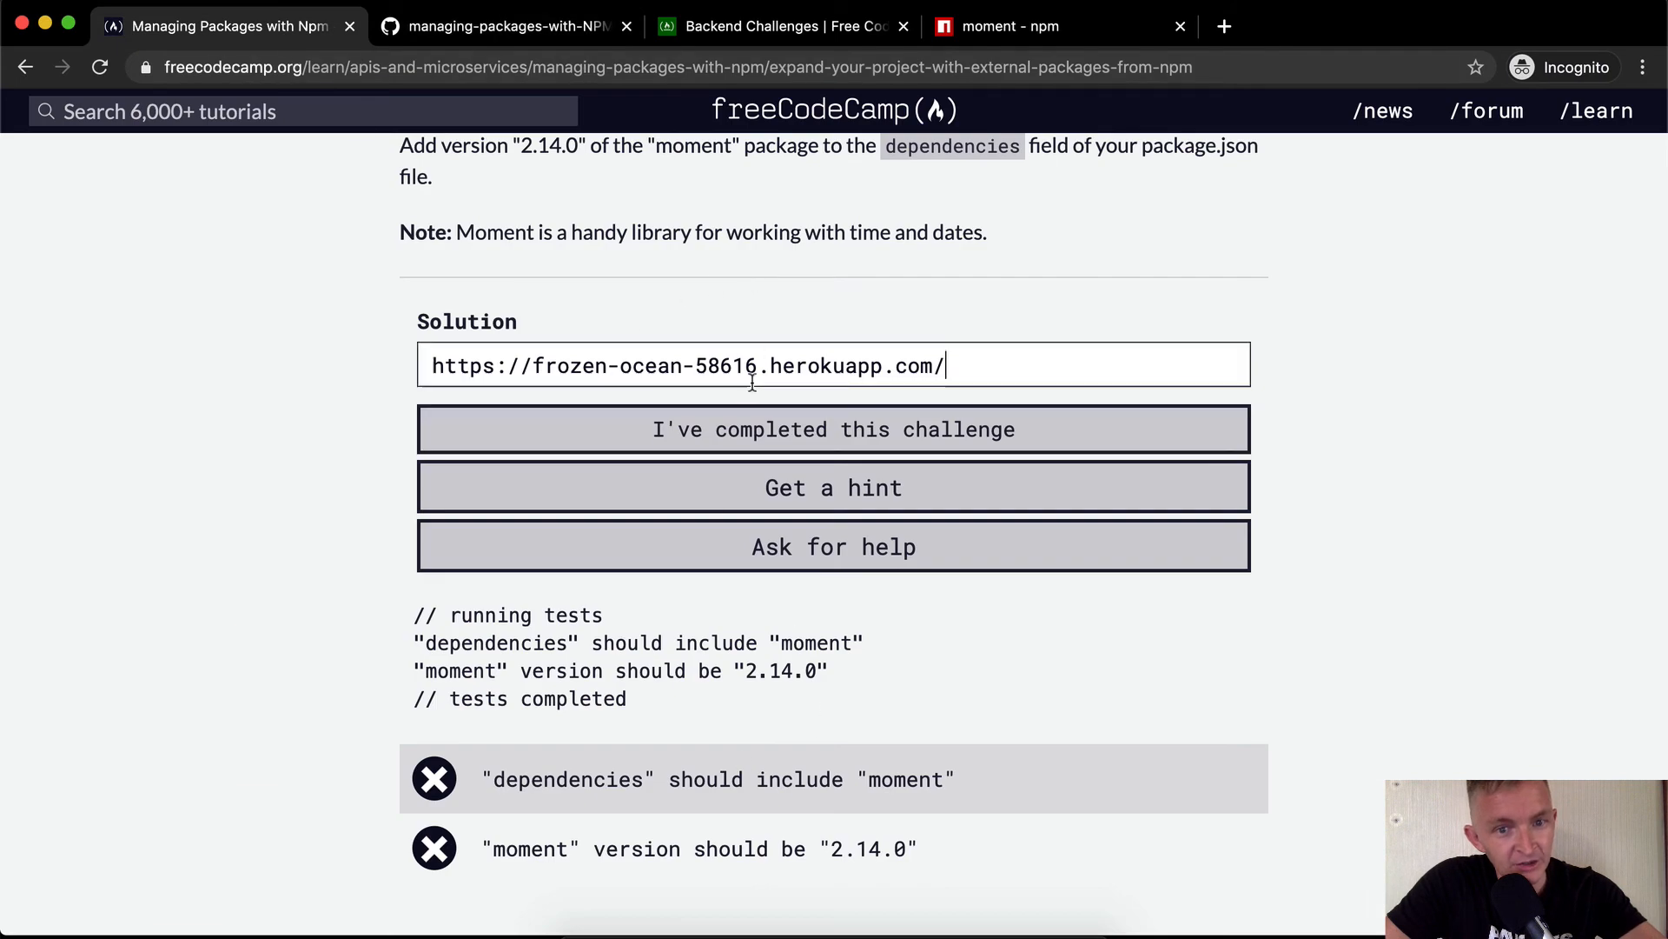
left_click(832, 429)
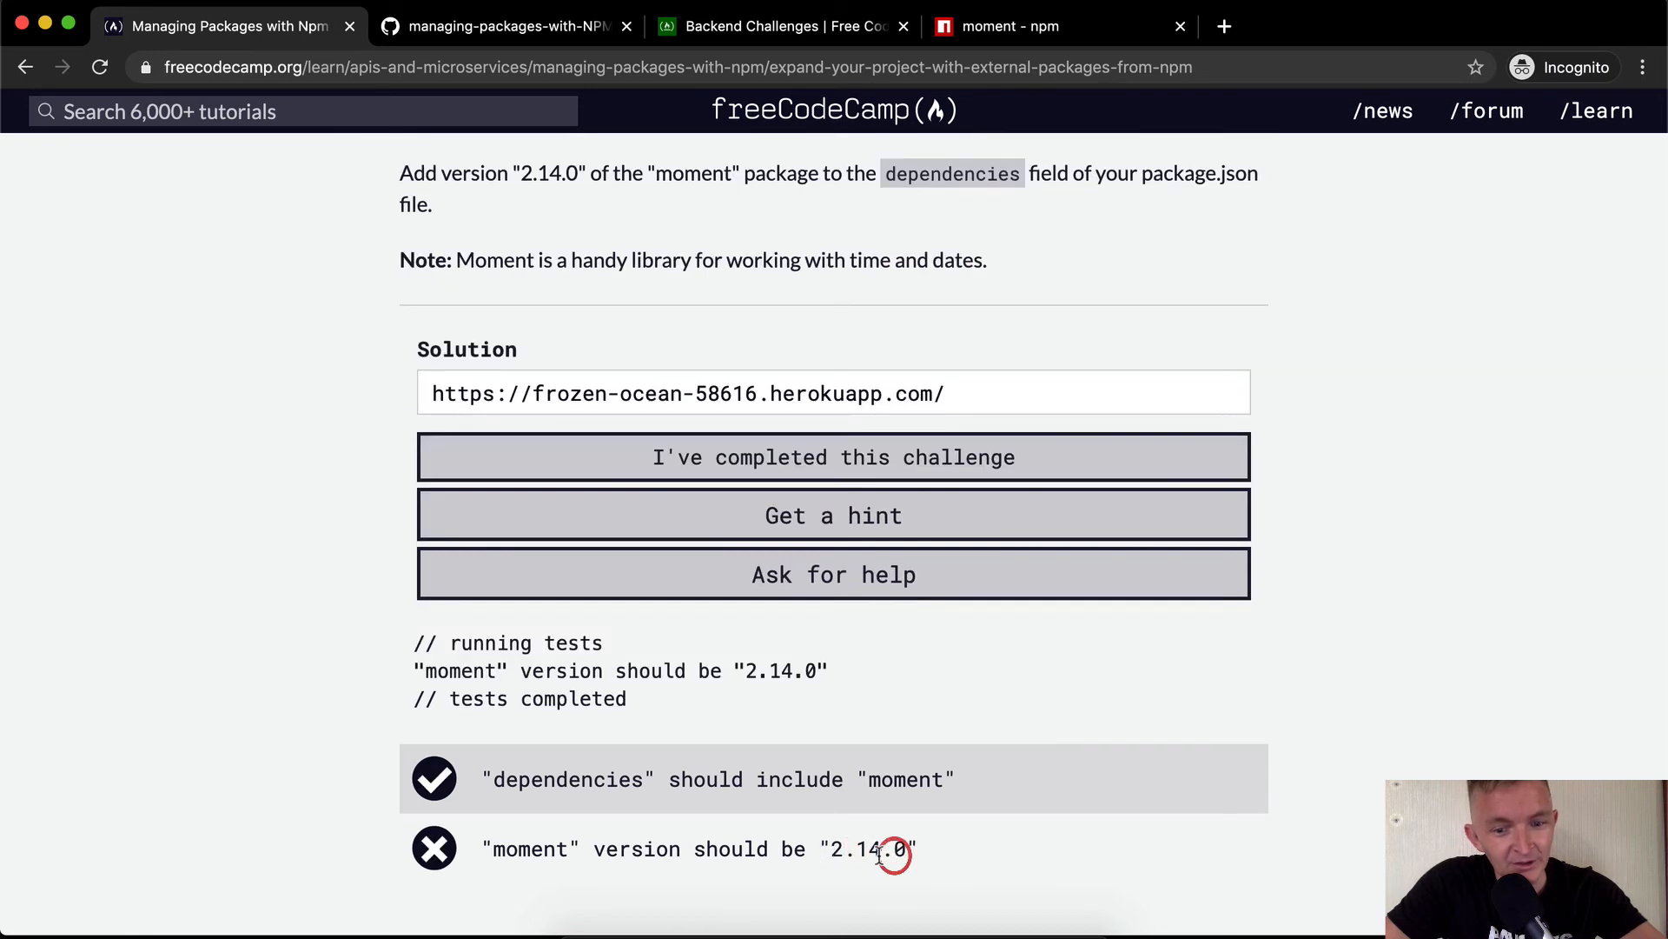
double_click(867, 848)
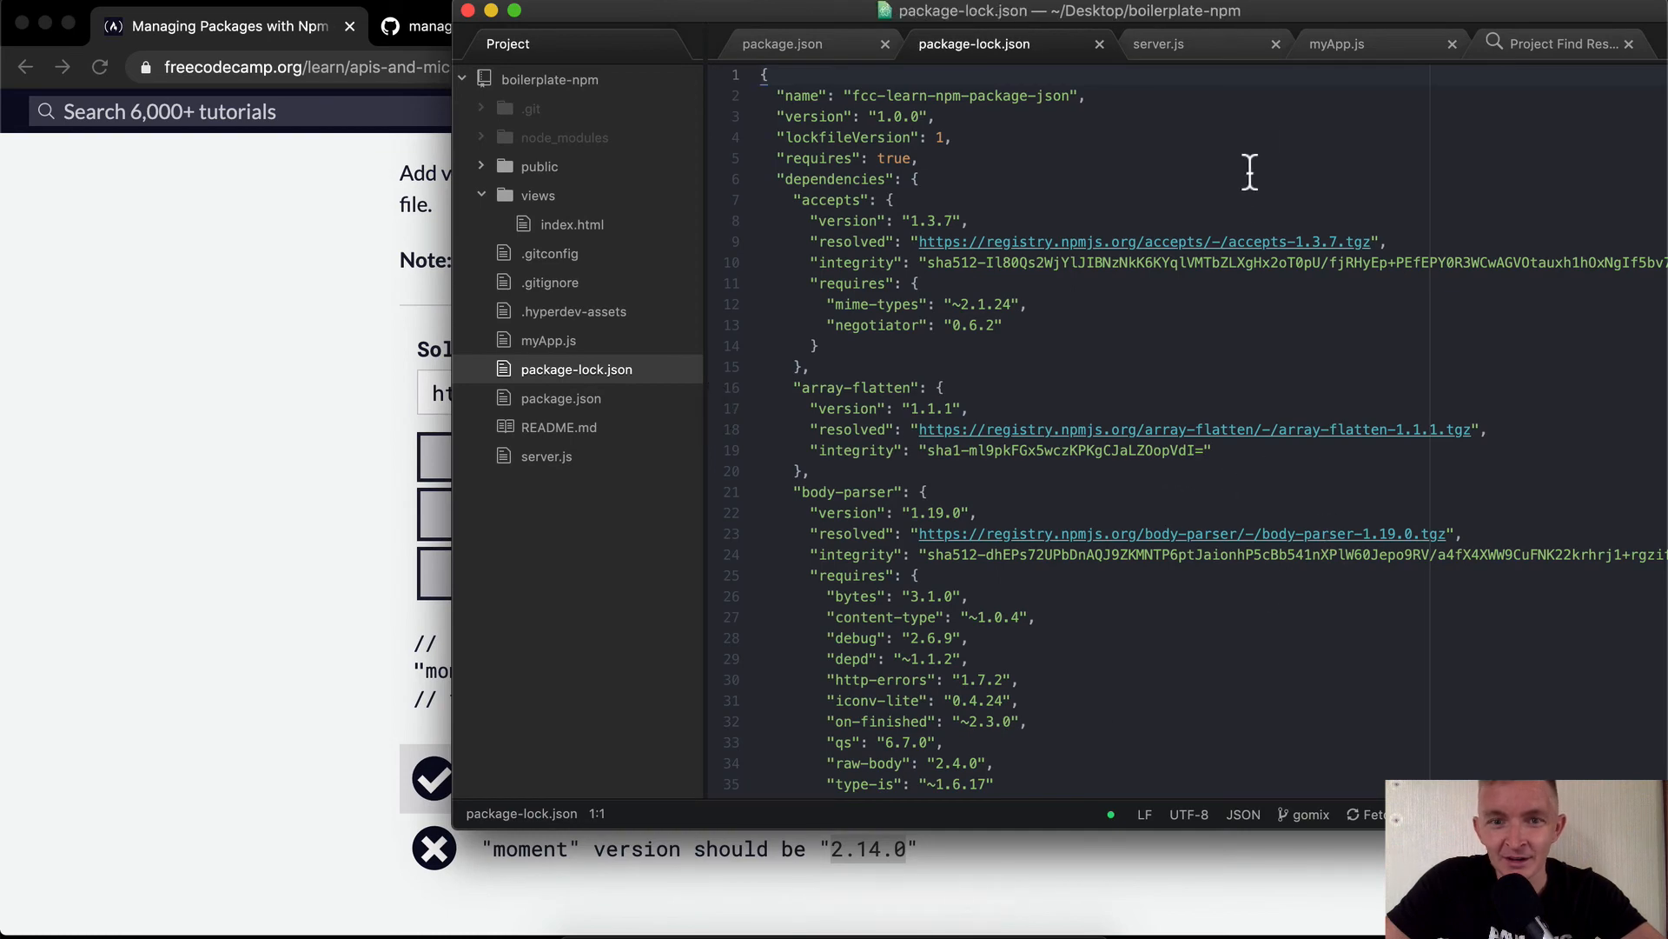
Pin moment at "2.14.0" in package.json, refresh the lock file with npm install, and push to Heroku master.
left_click(808, 43)
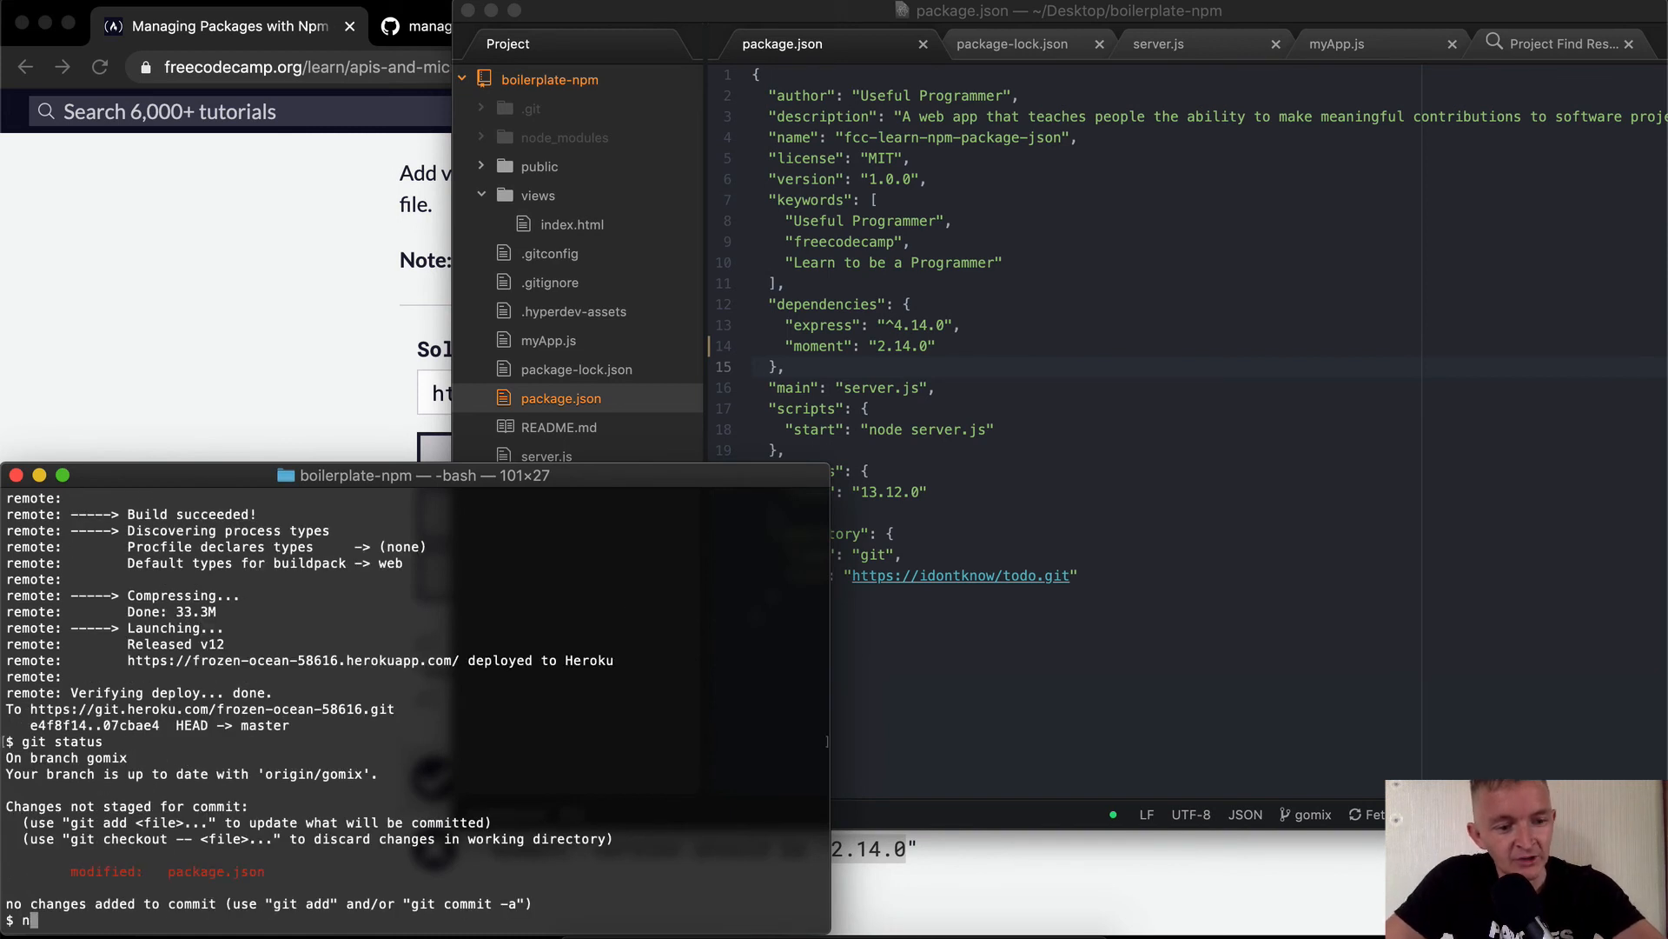
type("npm install")
type("git push ")
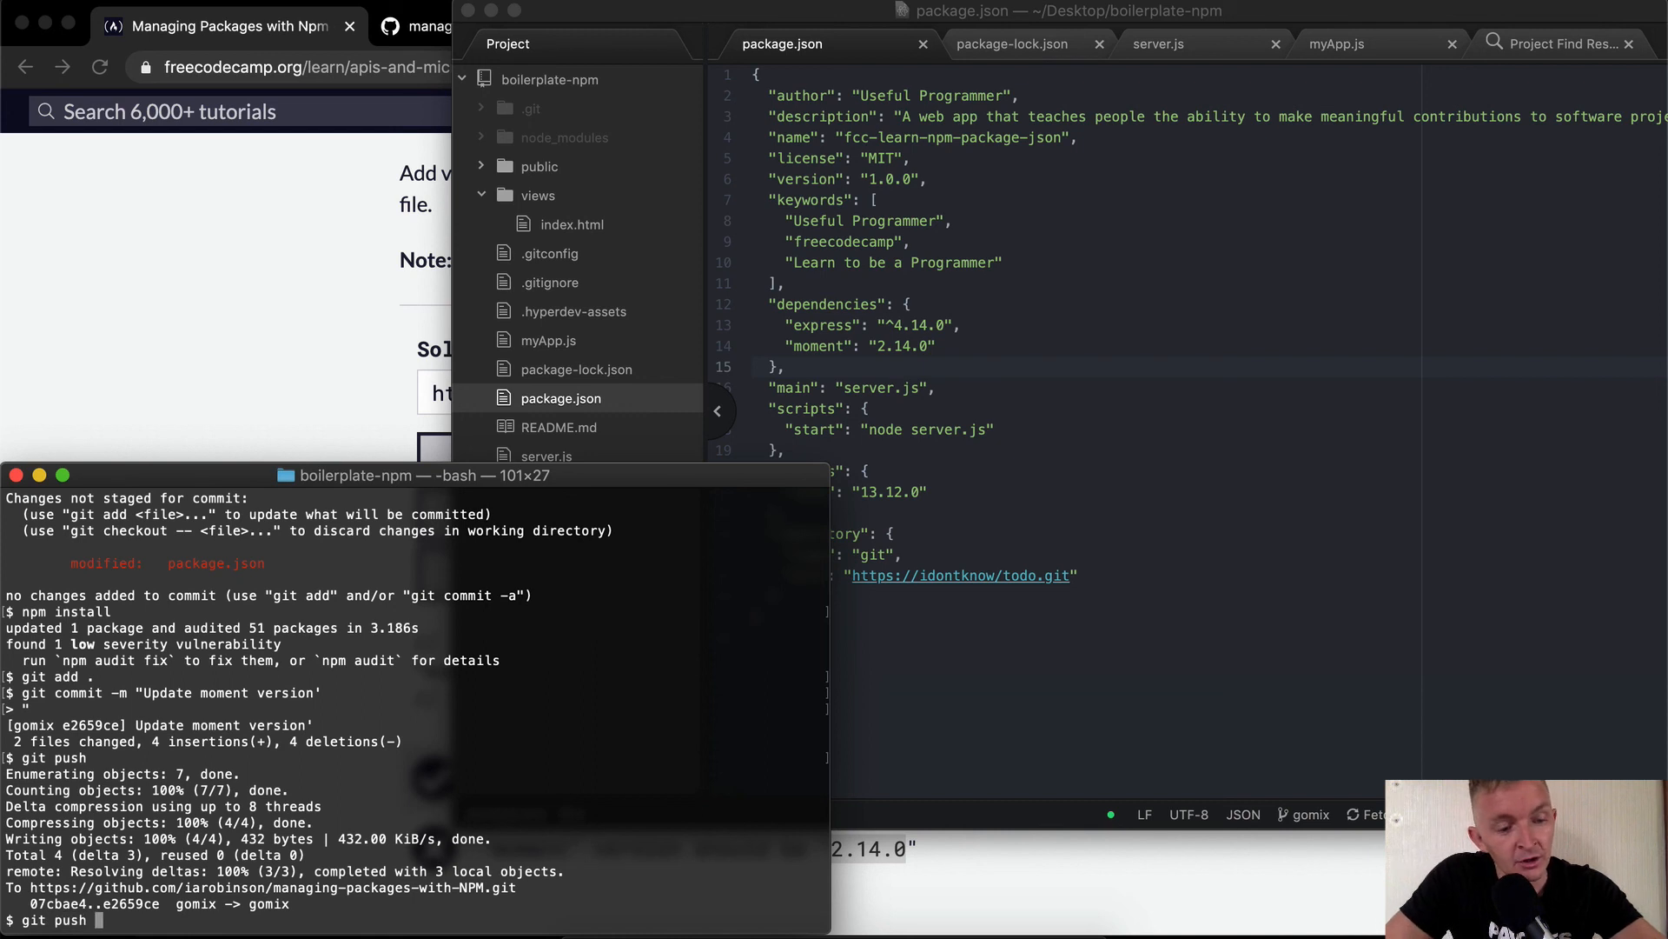
type("hero")
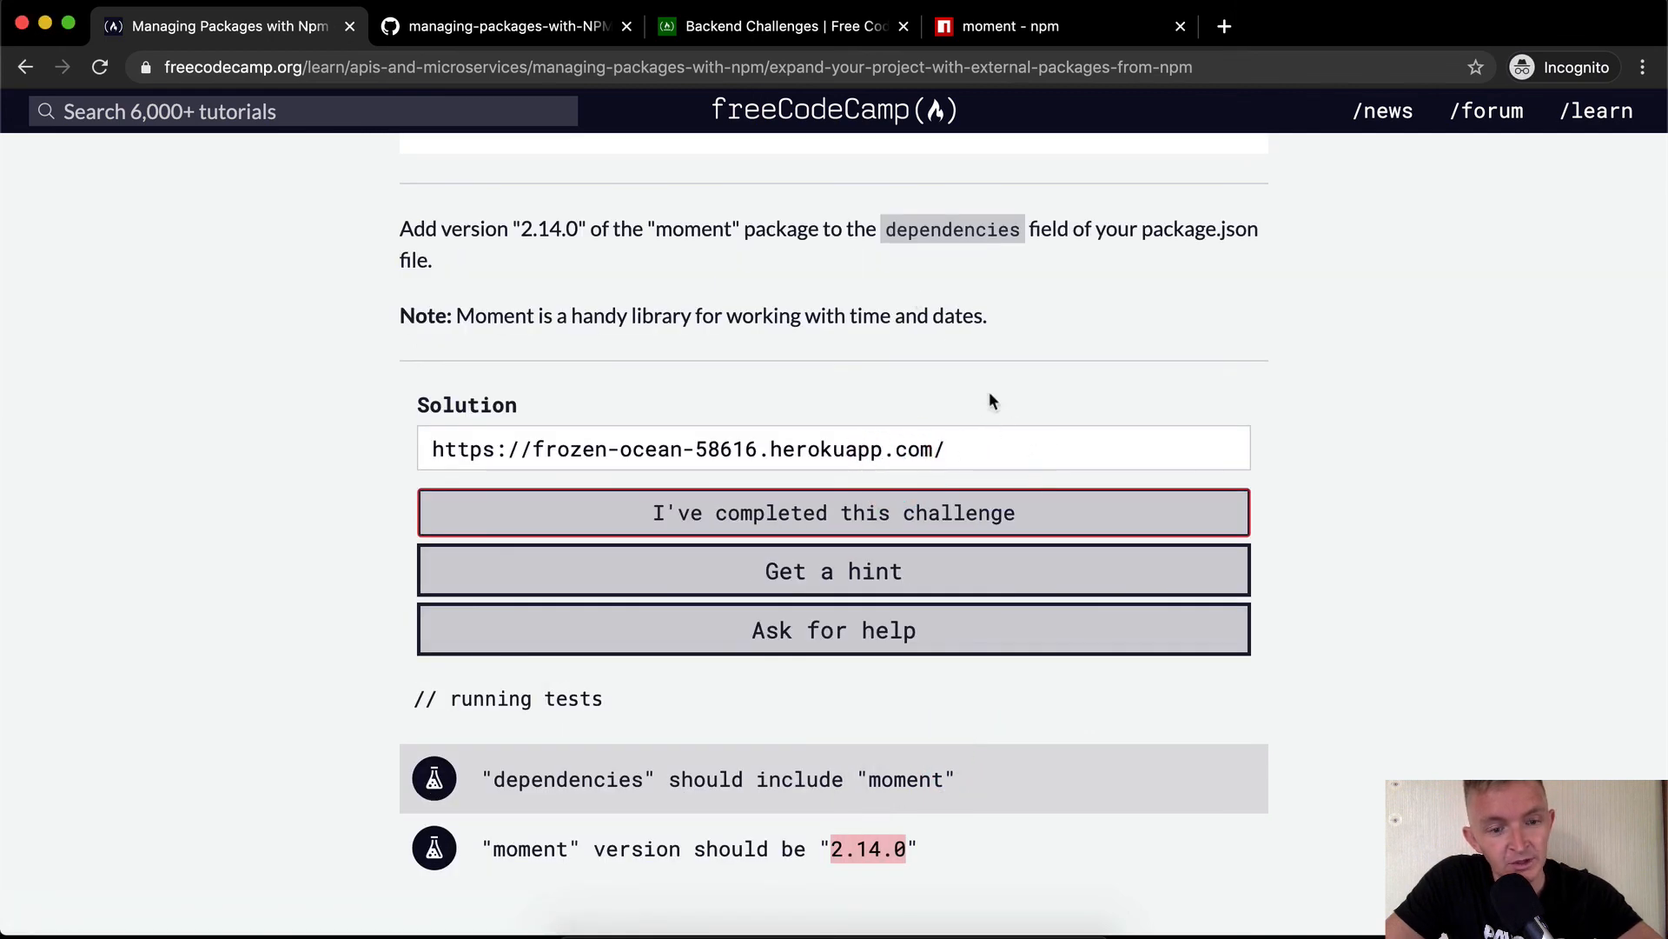
mouse_move(1008, 410)
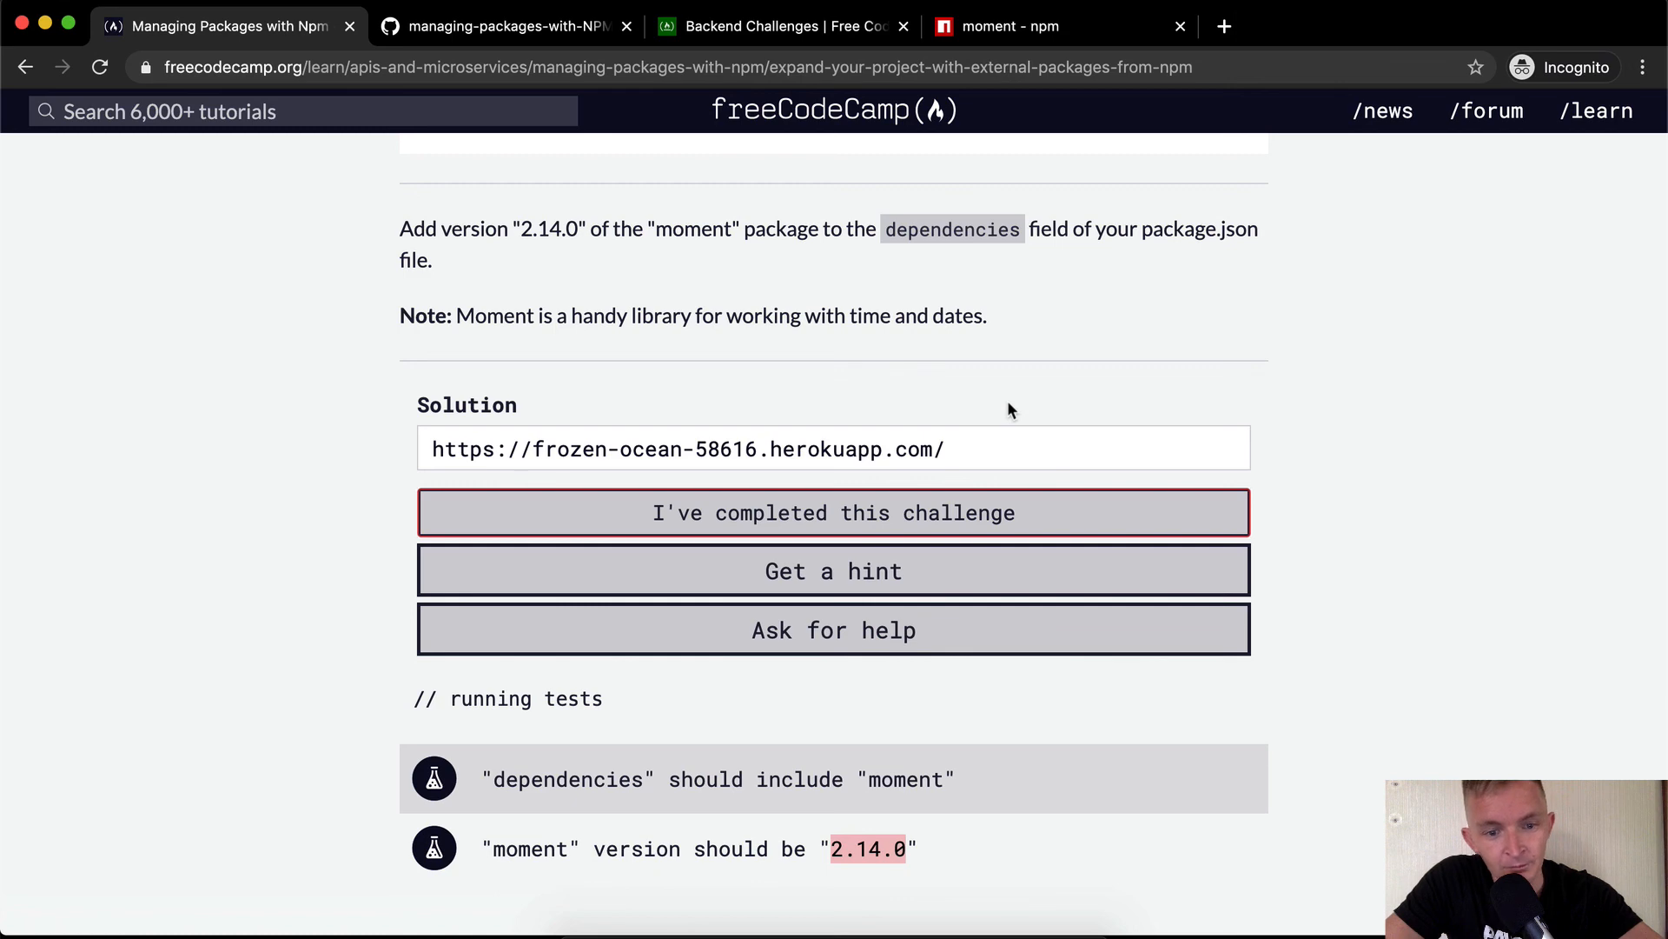
Submit the challenge so both moment tests pass with 'We have liftoff!'.
left_click(832, 511)
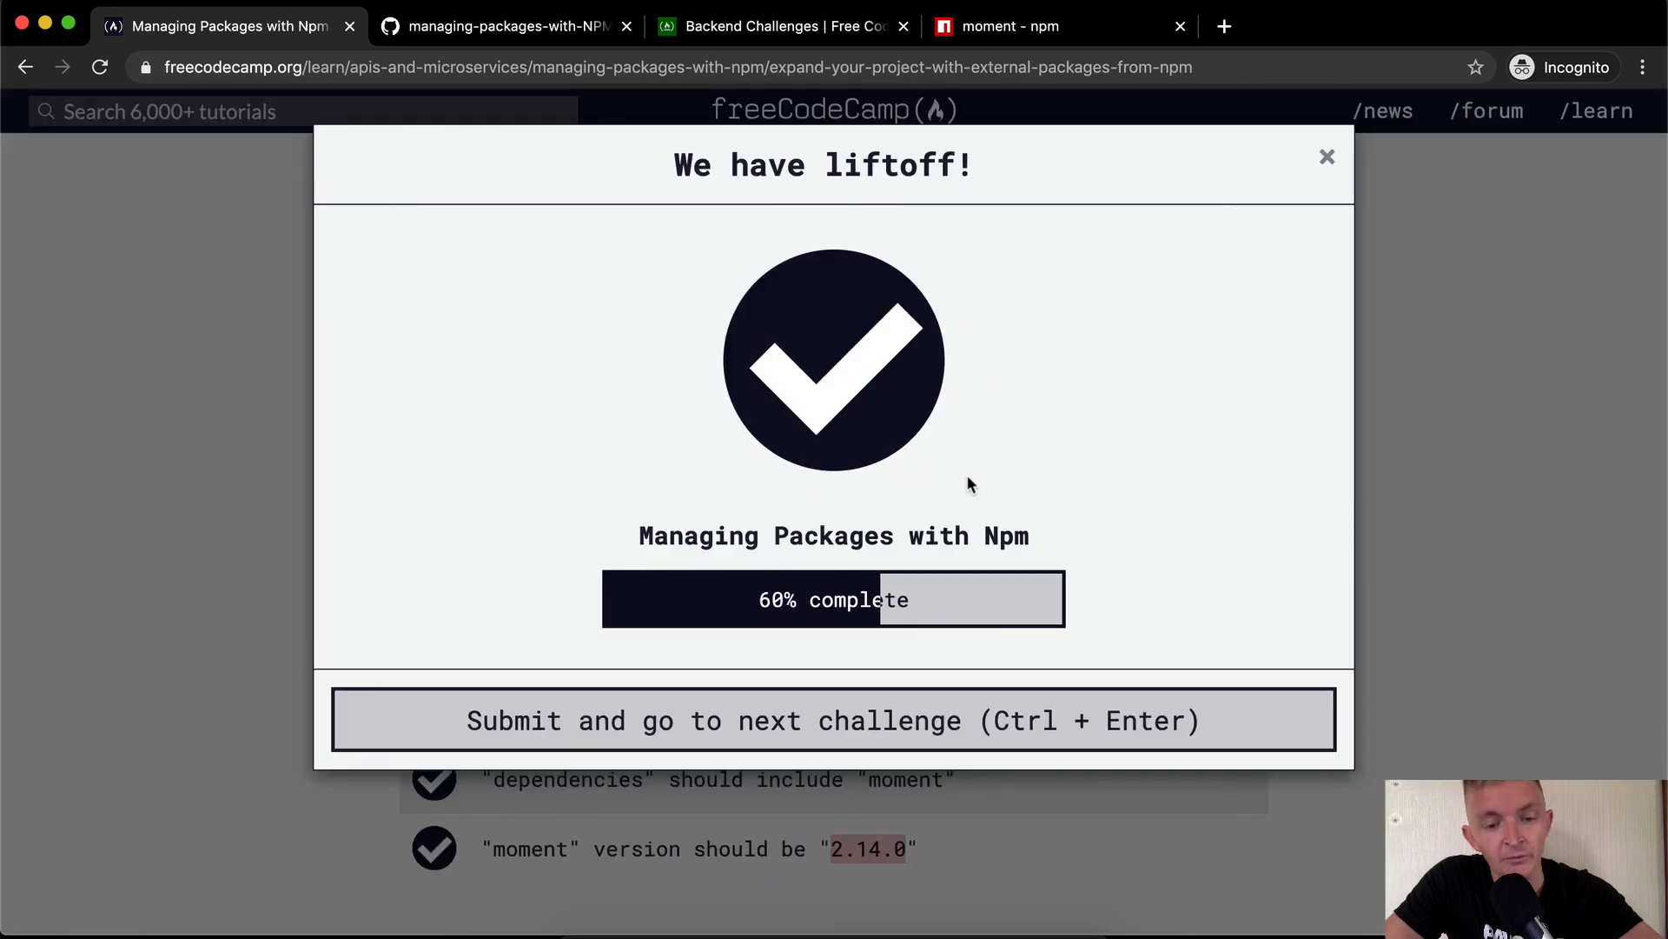